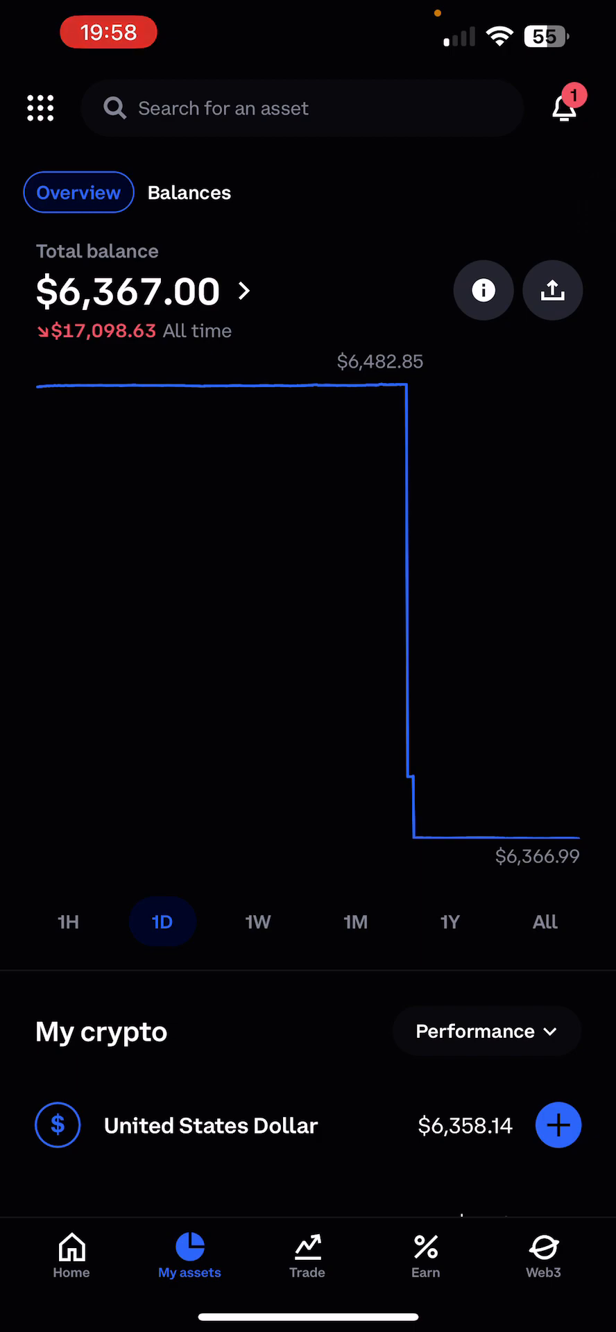
Load app.multichain.org so the crosschain router shows 99.75 USDC on Arbitrum mainnet.
click(301, 108)
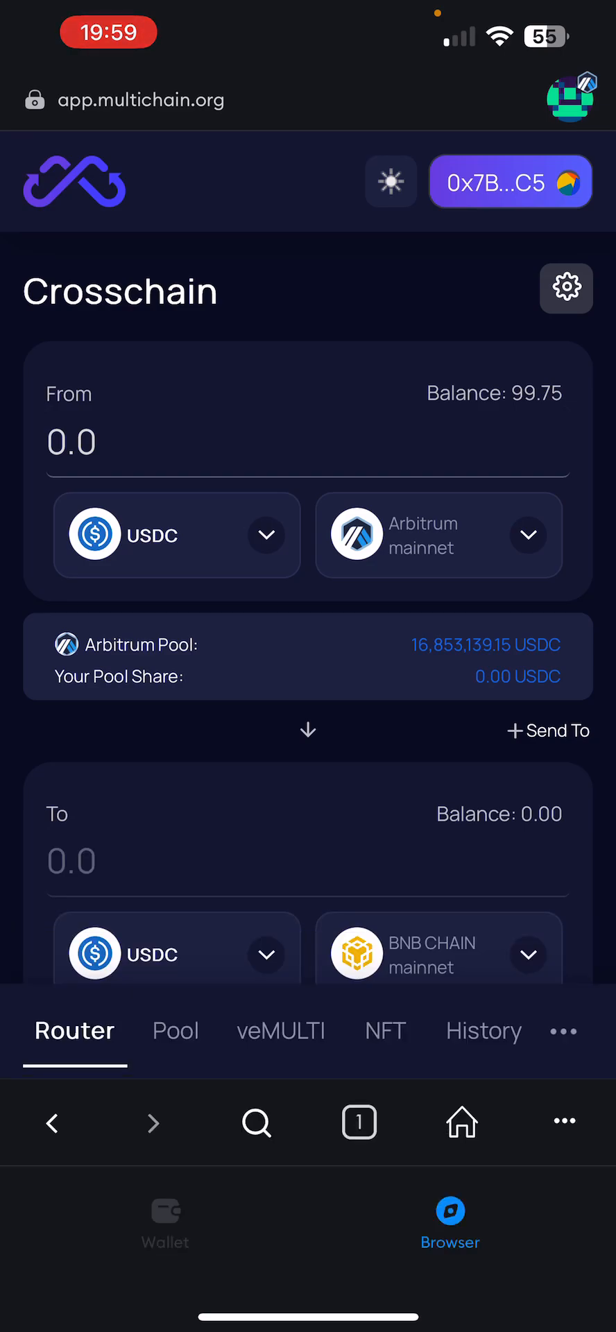
Return to the Arbitrum One wallet holding 99.75 USDC and list the available networks.
click(164, 1224)
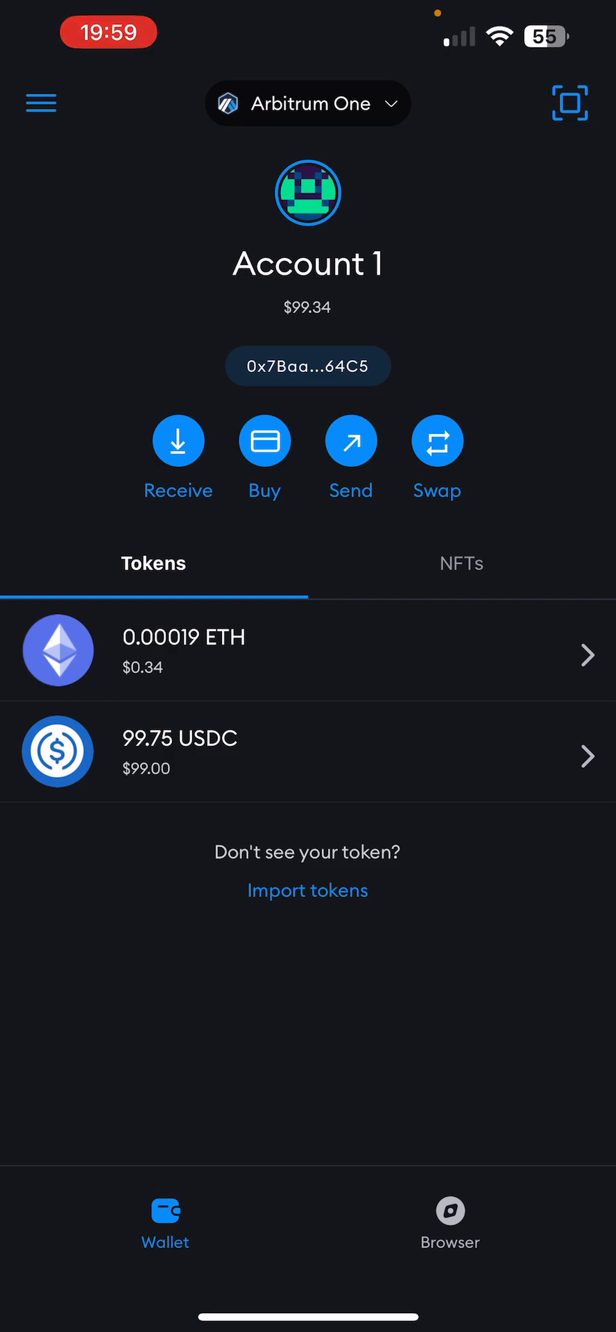
click(308, 367)
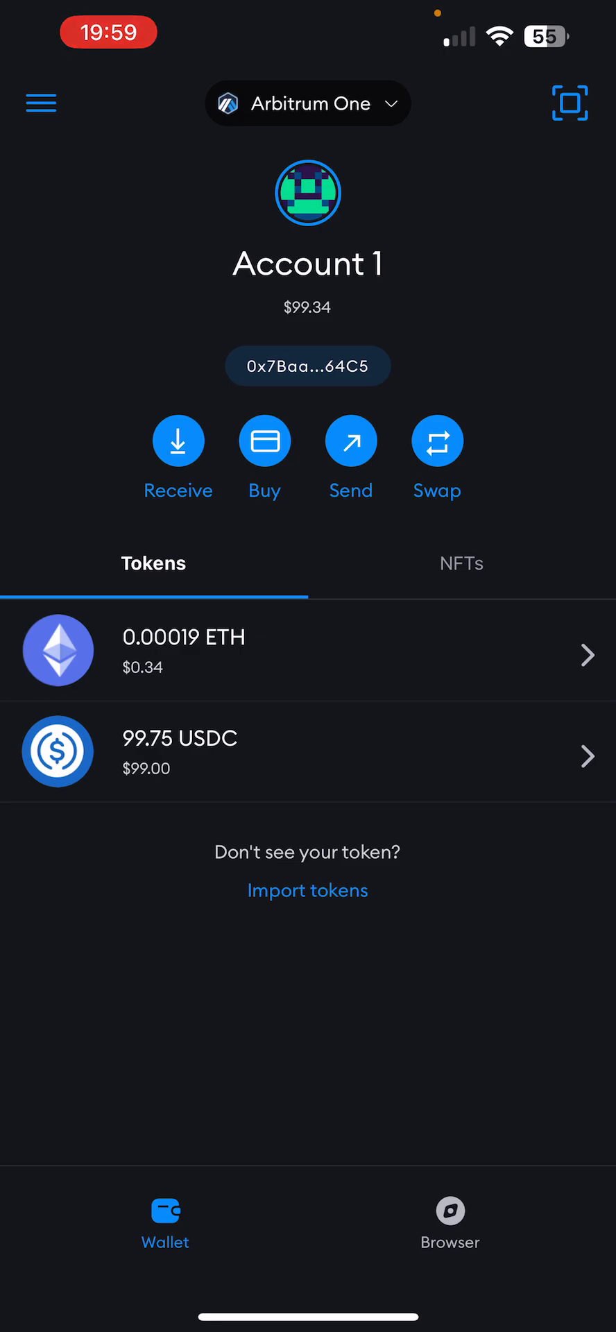
click(308, 103)
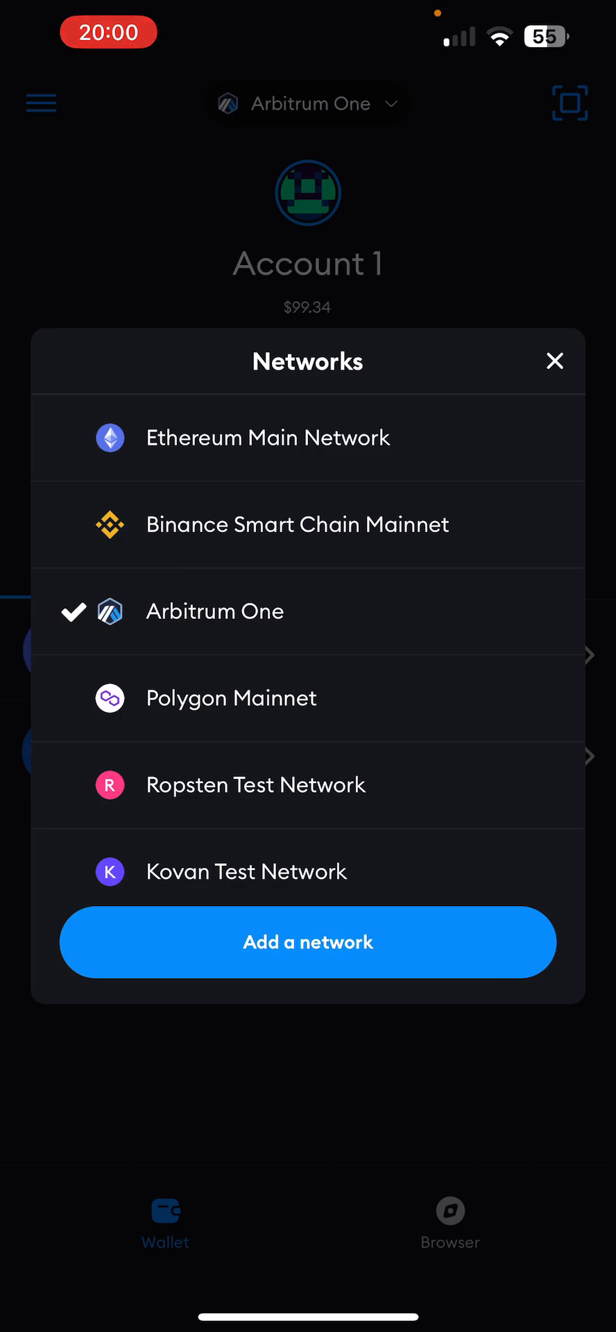
Check Polygon Mainnet's MATIC balance, then switch to Ethereum Main Network and list networks again.
click(554, 361)
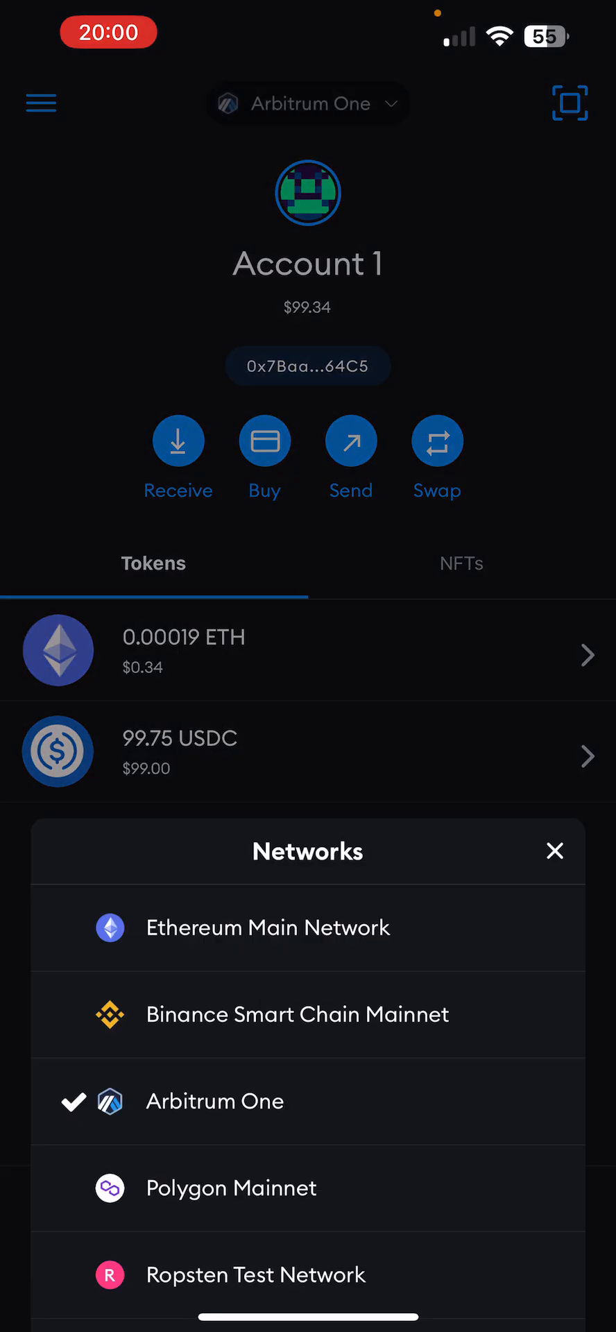
click(230, 1188)
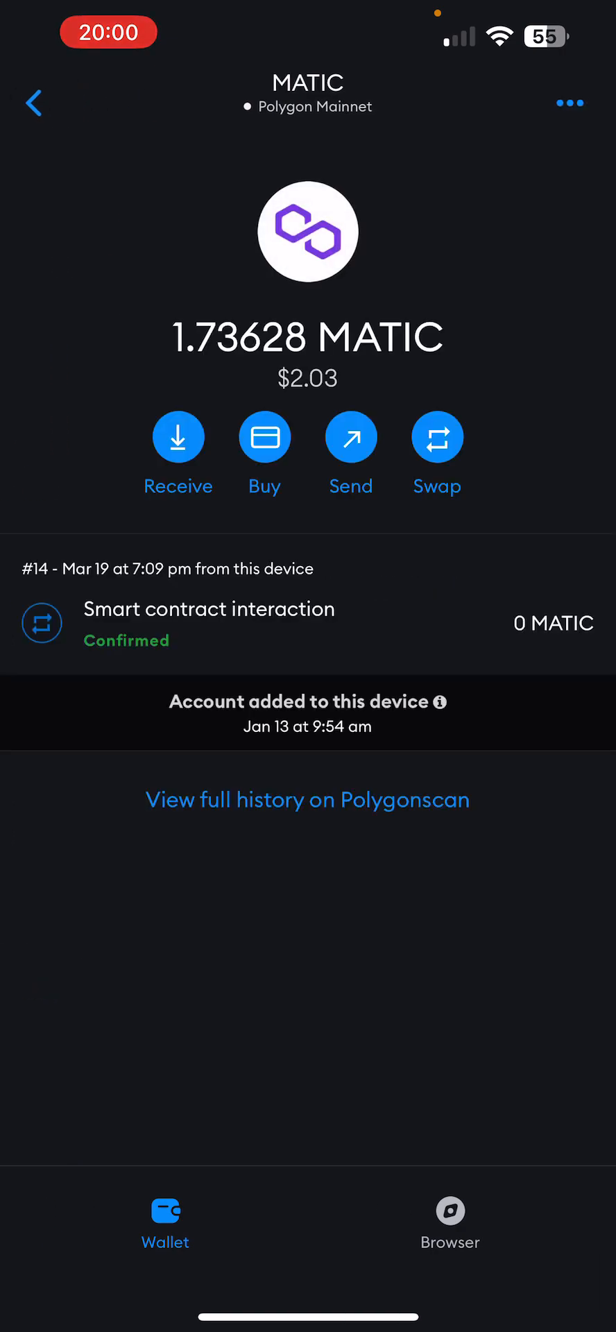
click(33, 101)
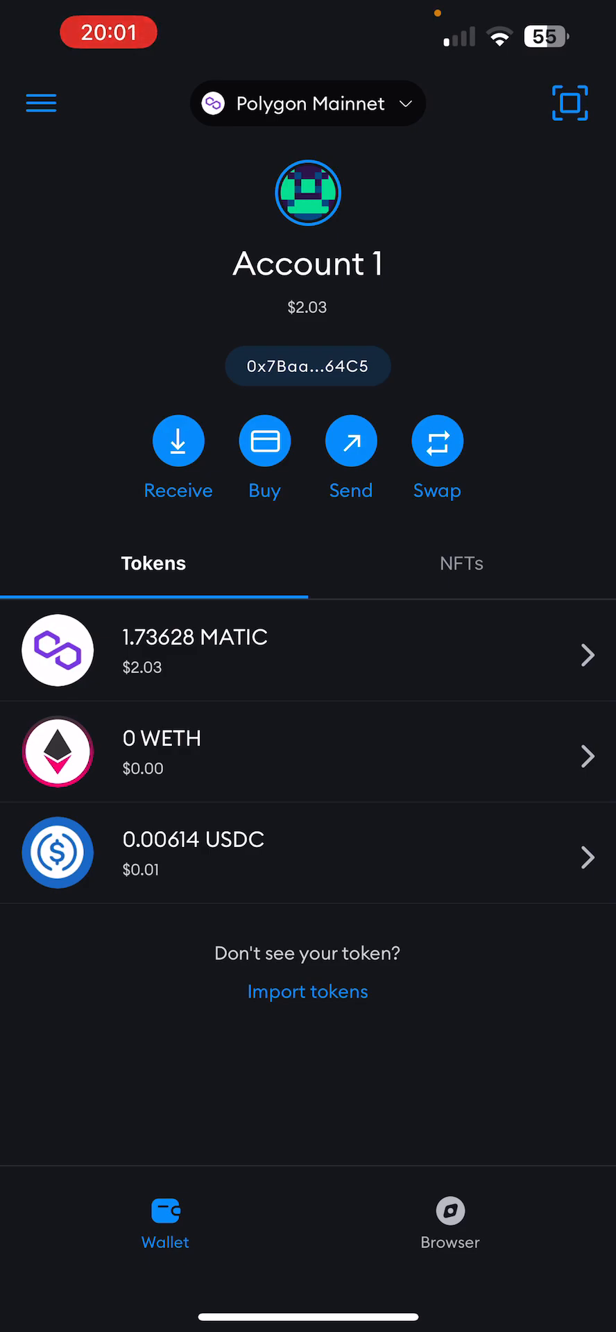
click(308, 104)
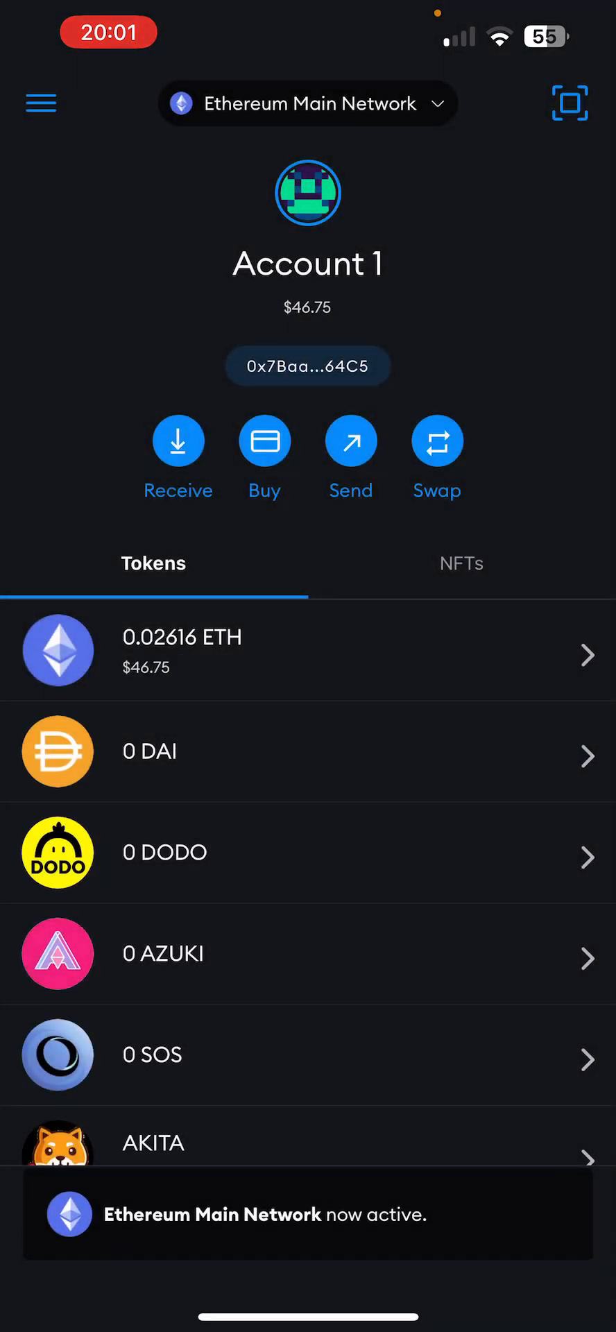
click(305, 104)
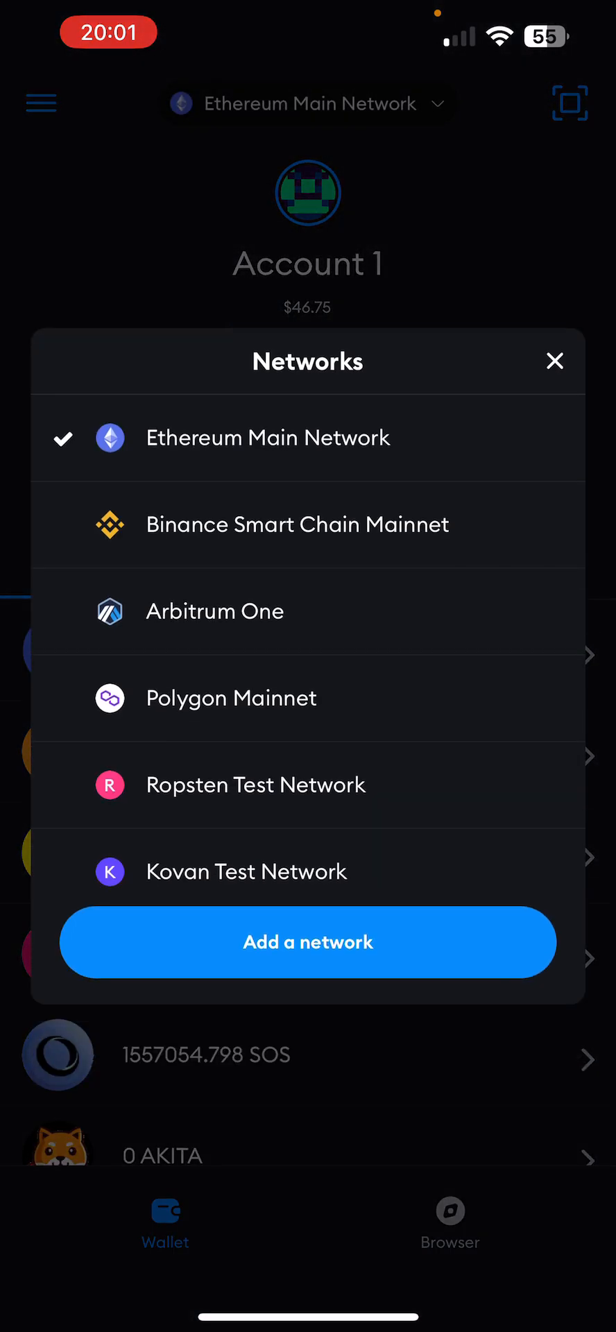
Switch back to Arbitrum One (0.00019 ETH, 99.75 USDC) and keep it selected.
click(214, 610)
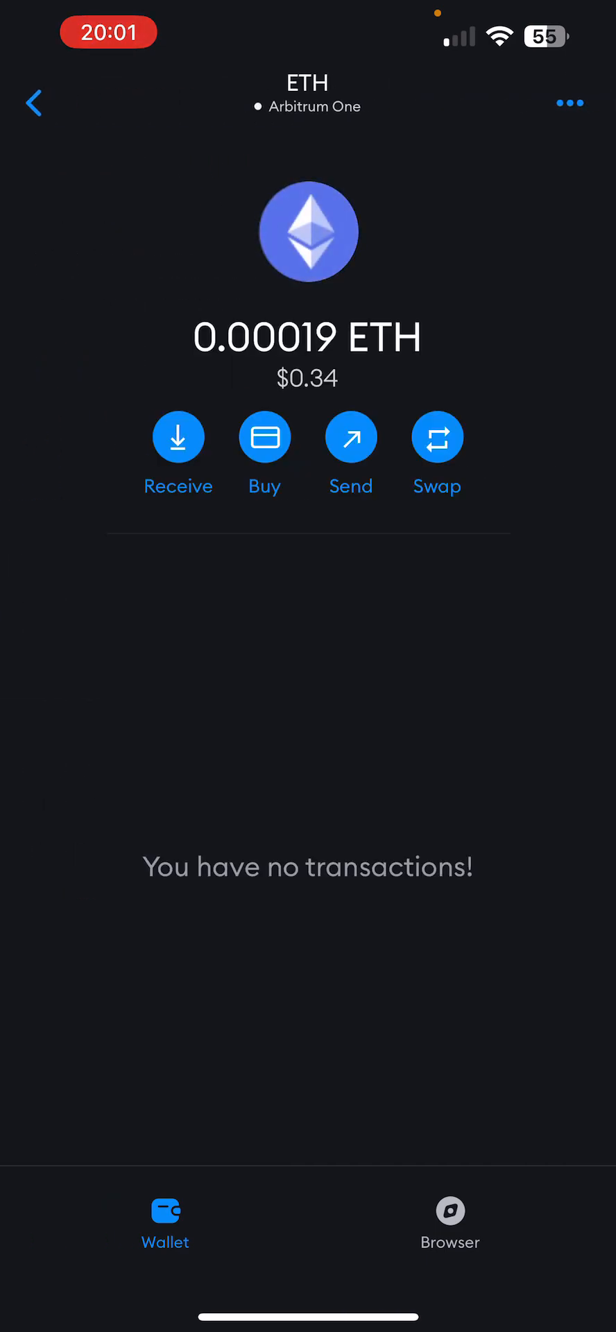
click(33, 103)
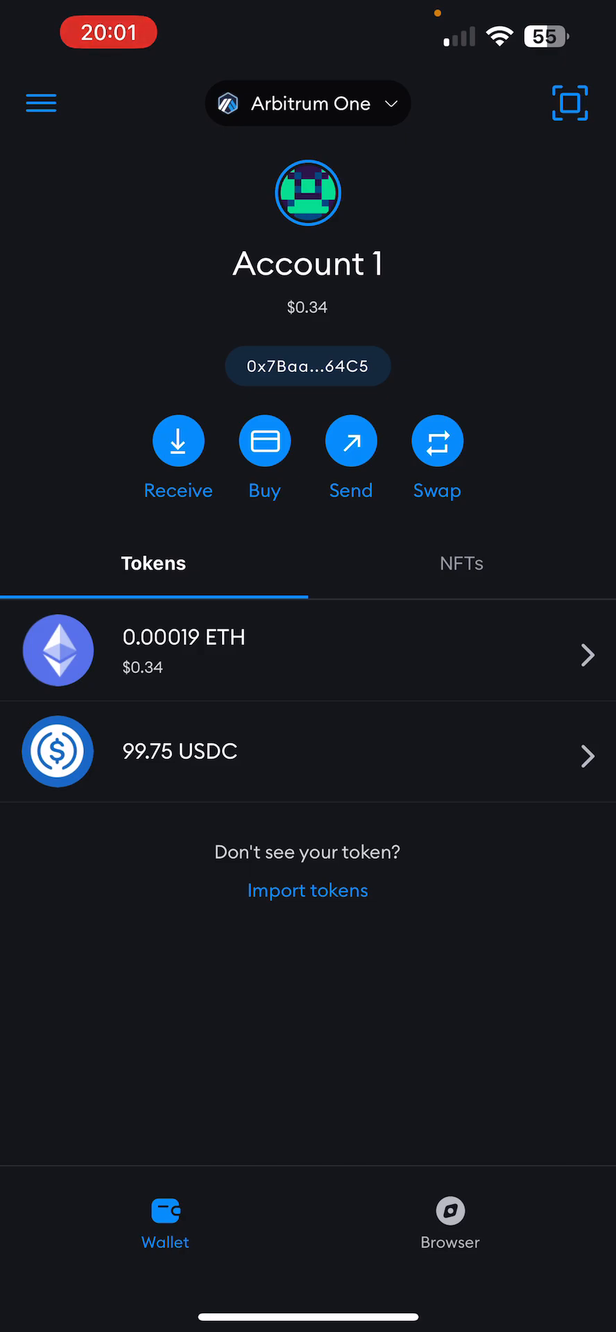
click(308, 103)
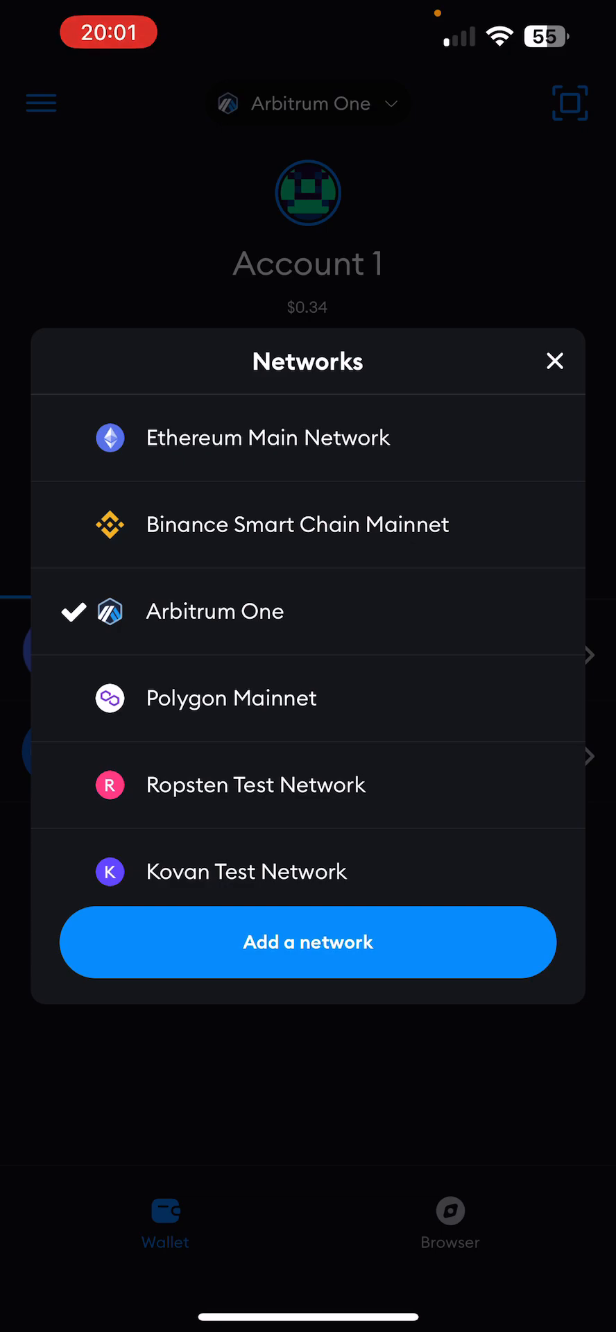
click(231, 698)
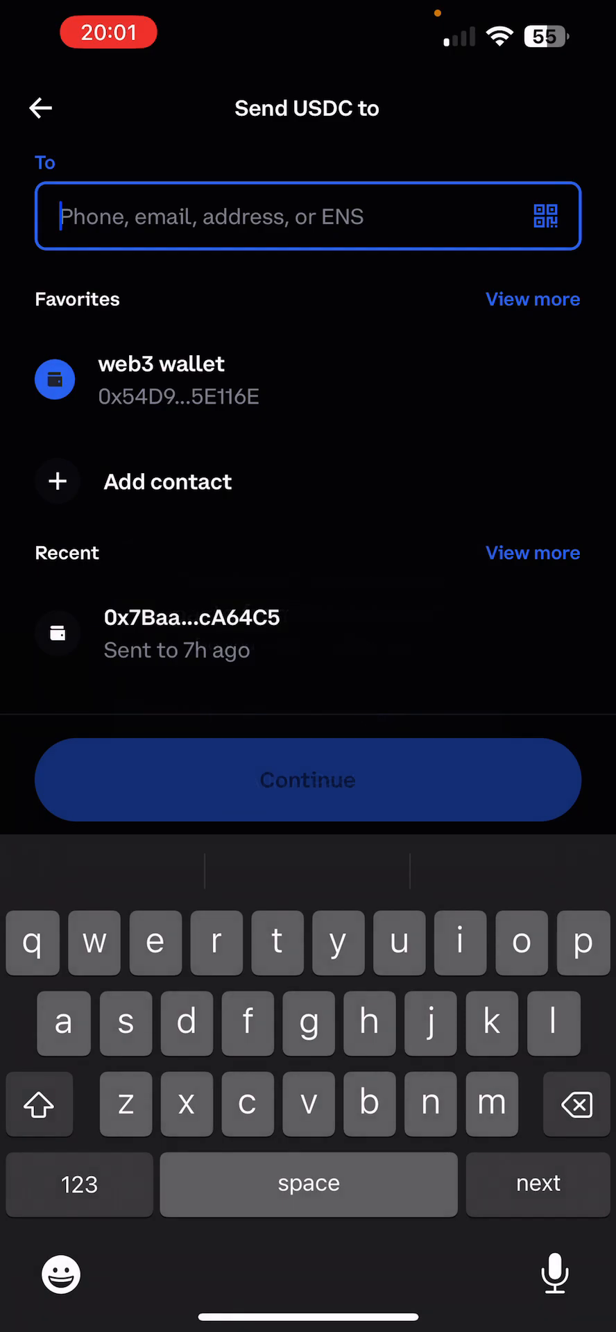
Enter recipient address ending cA64C5 for the USDC send and continue to the amount screen.
text(154972BDce17e344aB16De33dbFaB1cA64C5)
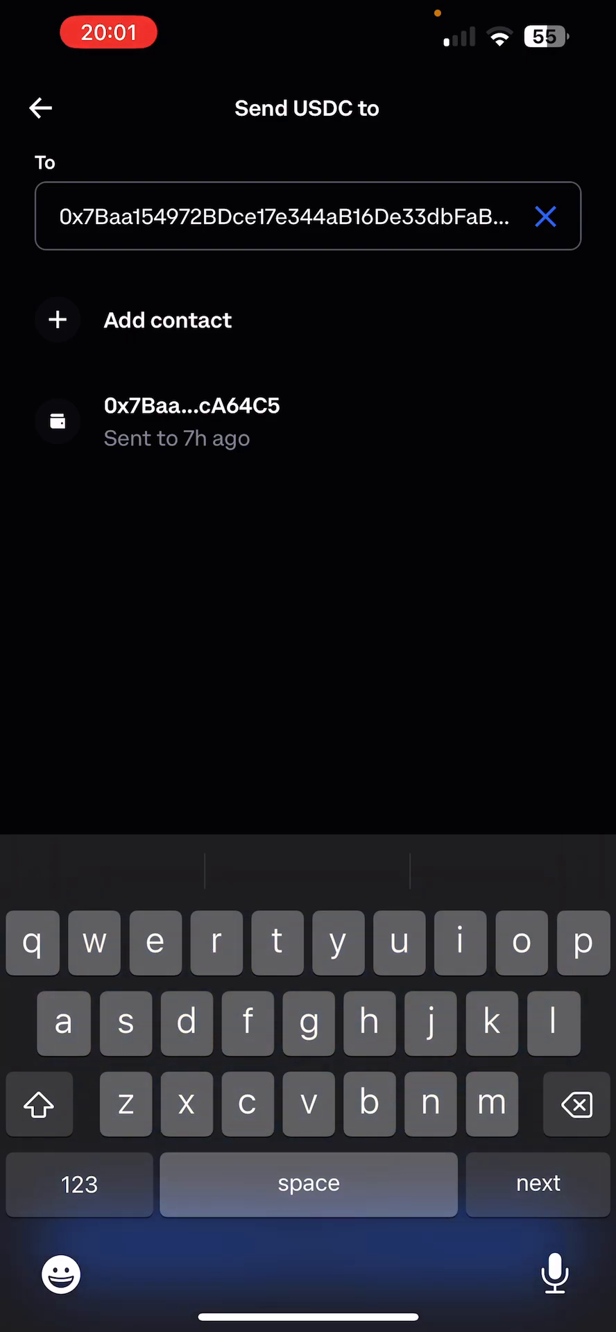
click(305, 217)
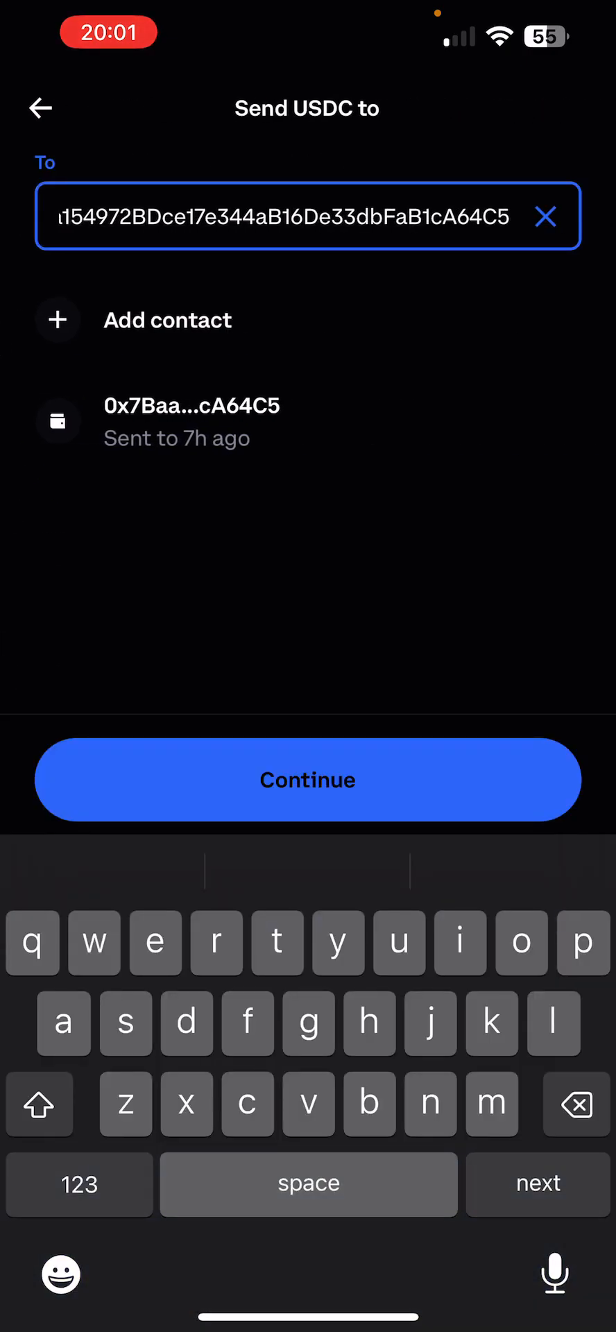
click(307, 778)
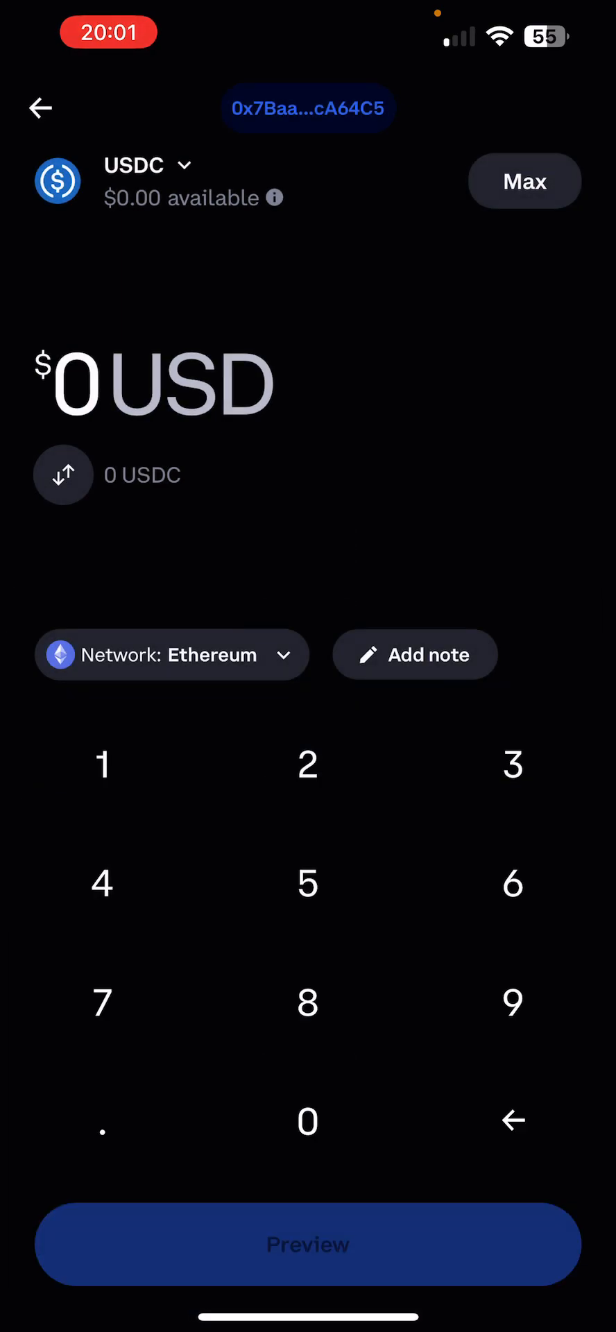
Change the USDC send network from Ethereum to Polygon.
click(172, 654)
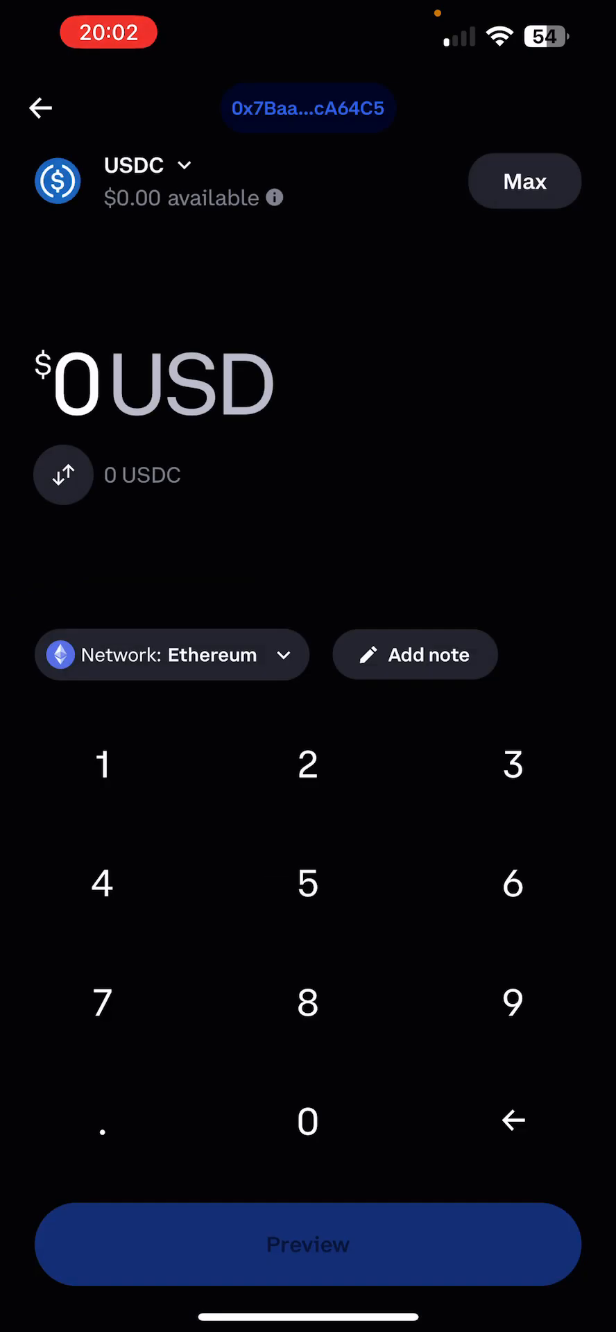
click(172, 654)
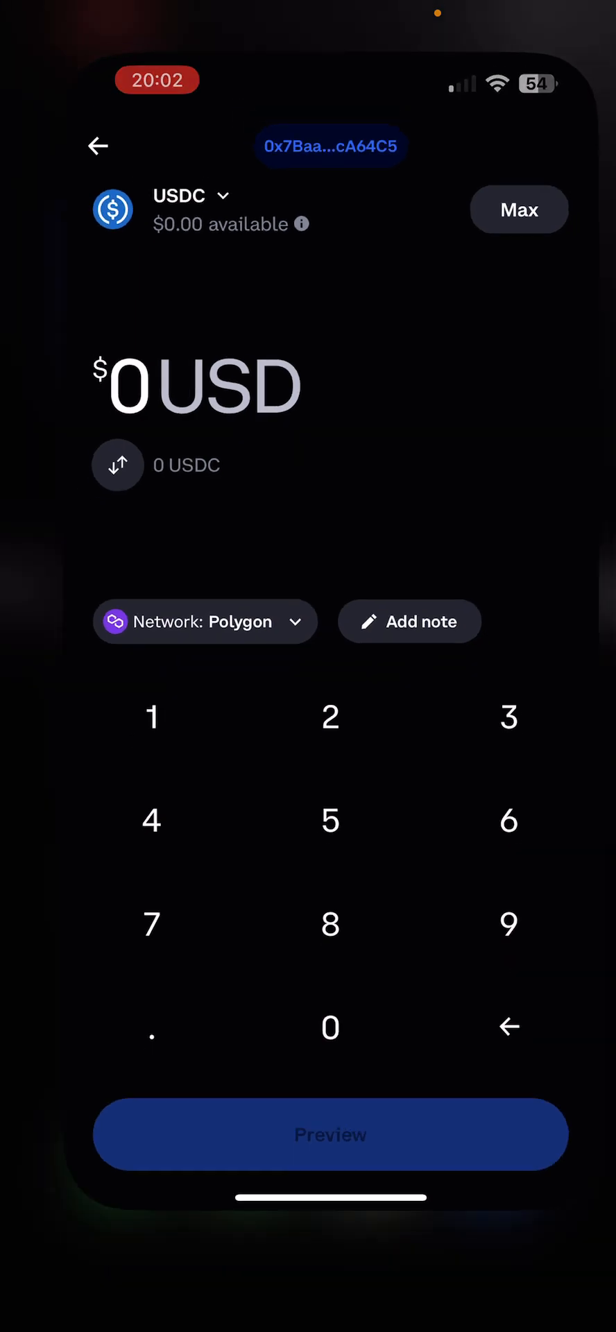
click(97, 145)
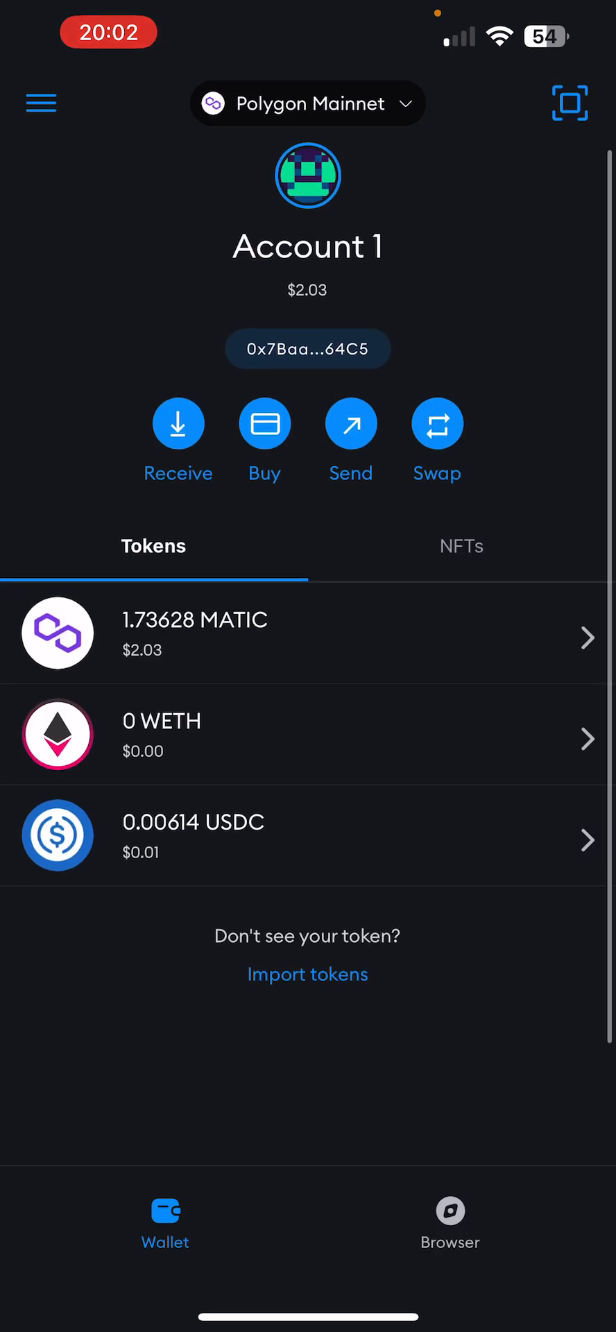
Search 'Usdc' in Polygon token import, view the Custom Token form, then leave the wallet app.
click(308, 974)
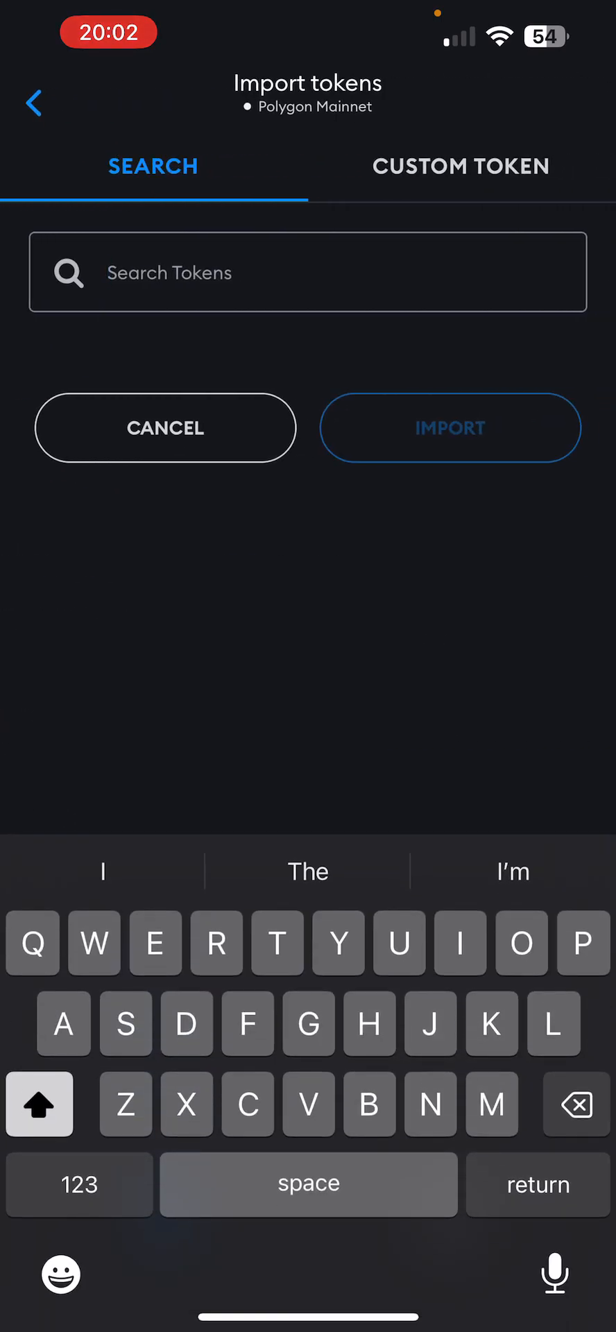
text(Usdc)
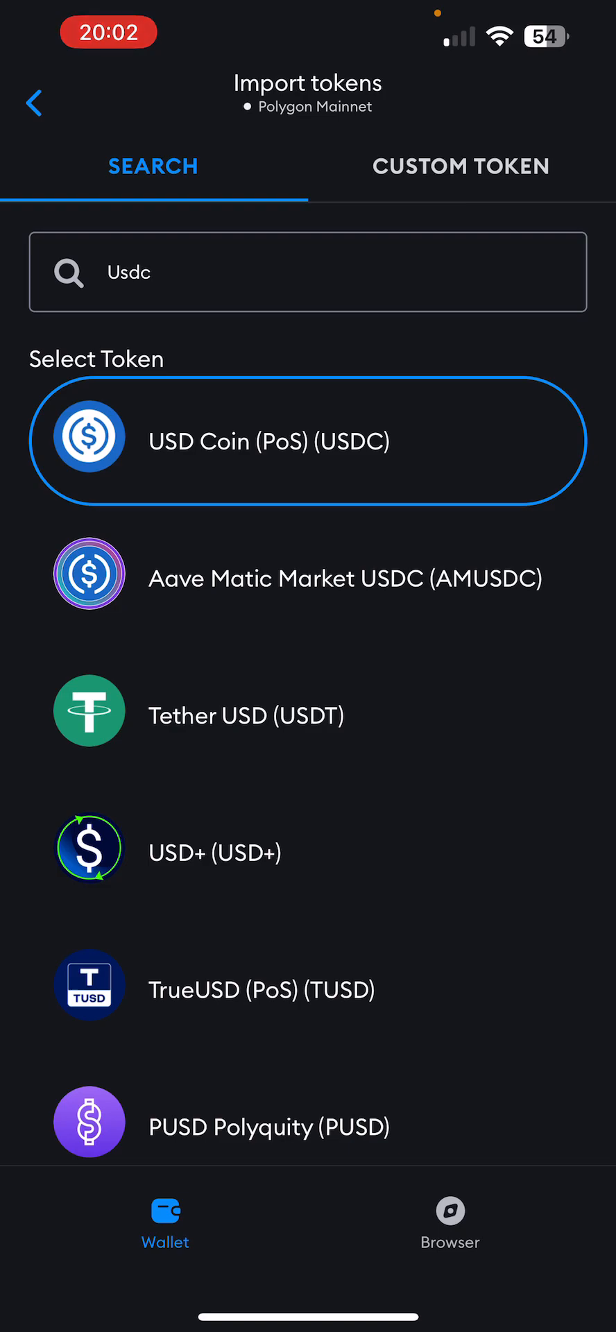
click(462, 167)
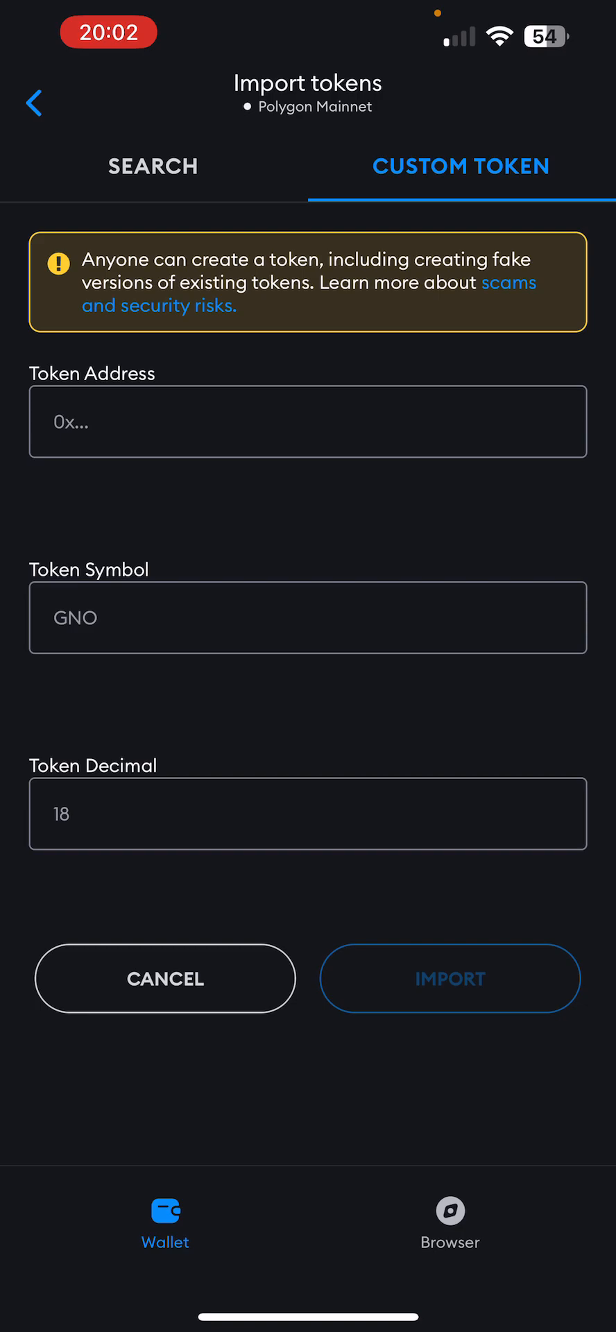
click(306, 422)
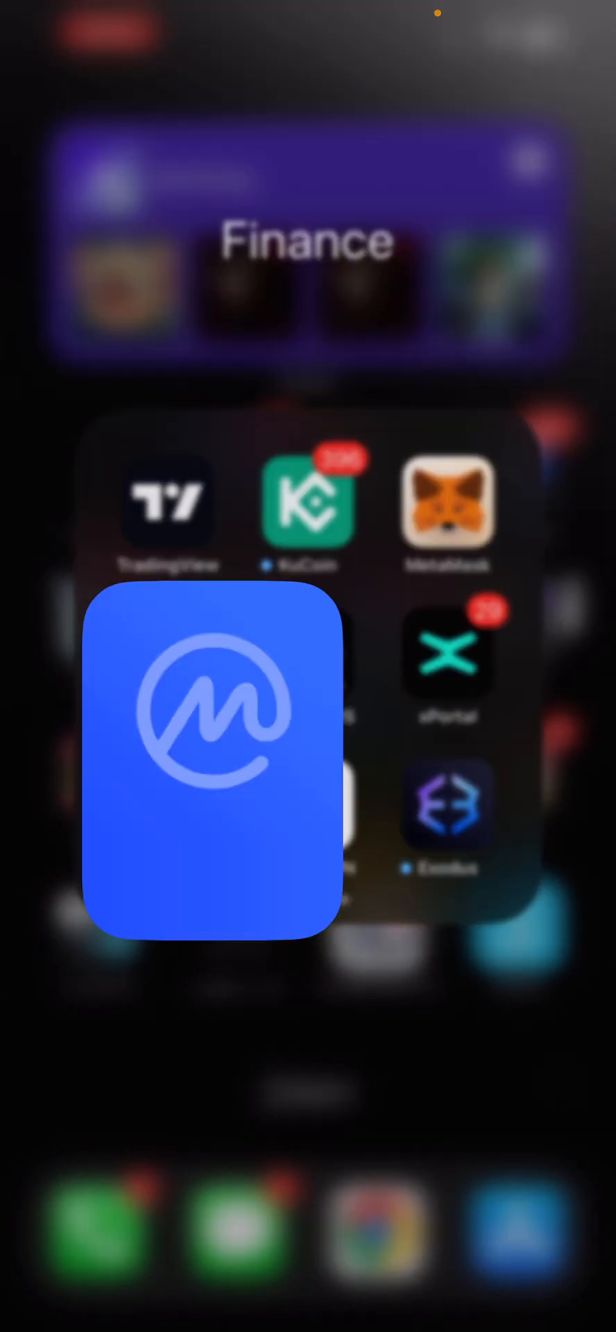
Search 'Usd' on CoinMarketCap and scroll USD Coin's contract list down to Arbitrum.
click(205, 777)
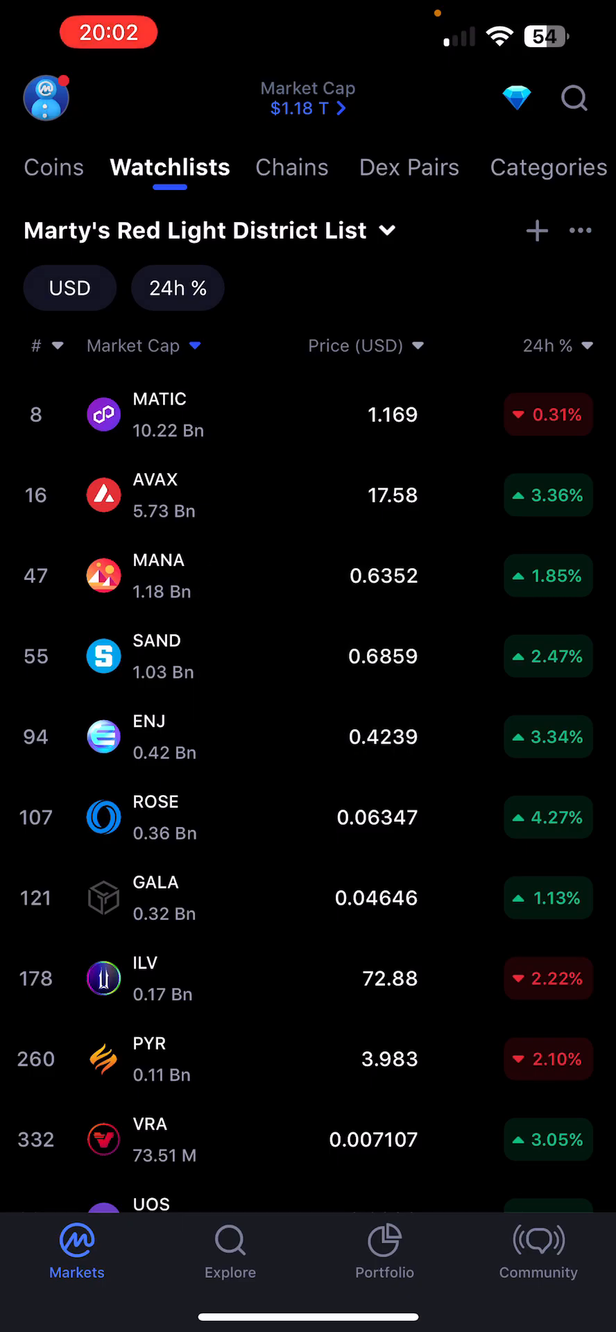
text(Usd)
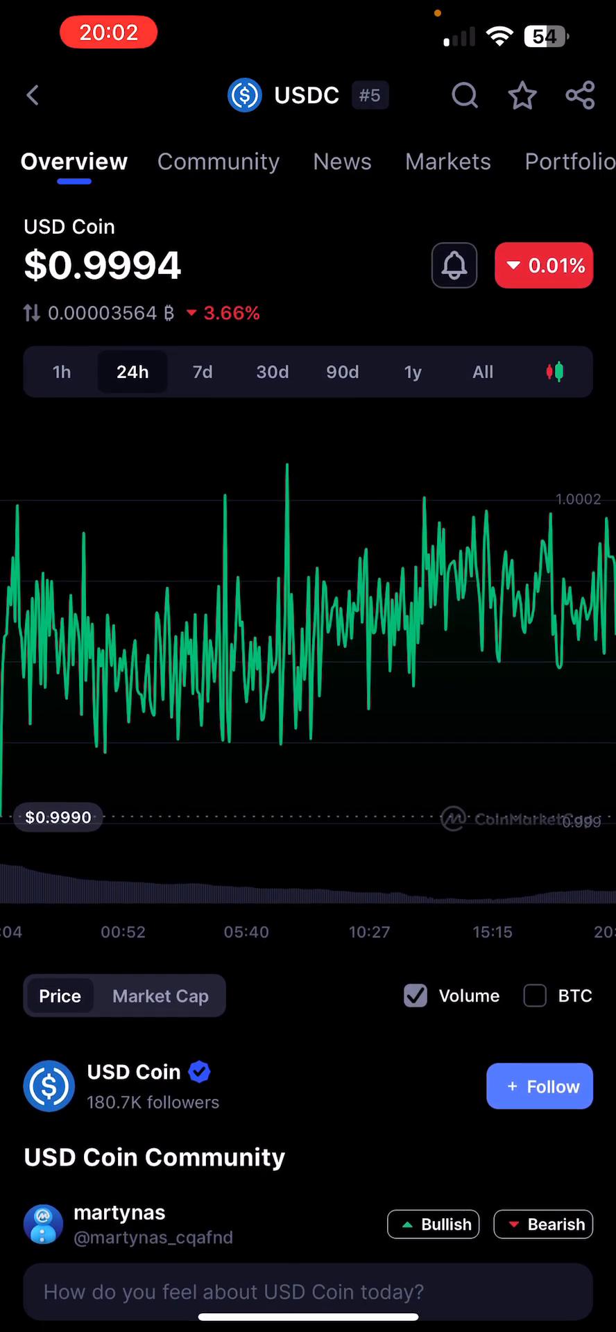
scroll(down, 3)
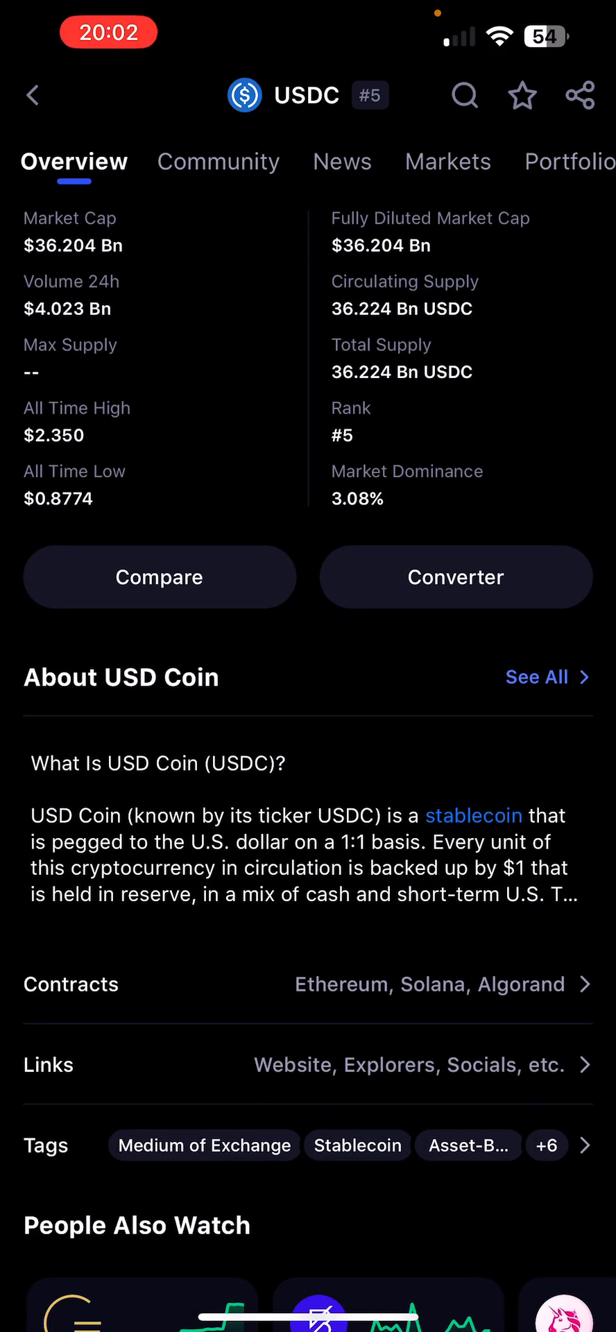
scroll(down, 3)
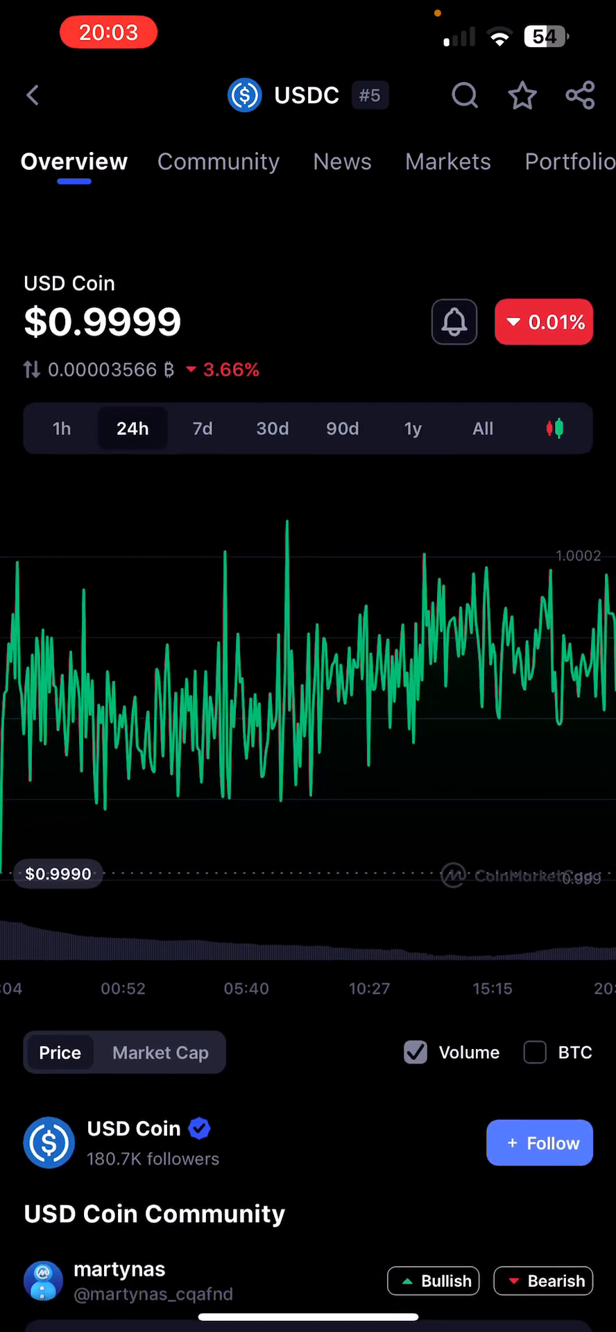
scroll(down, 3)
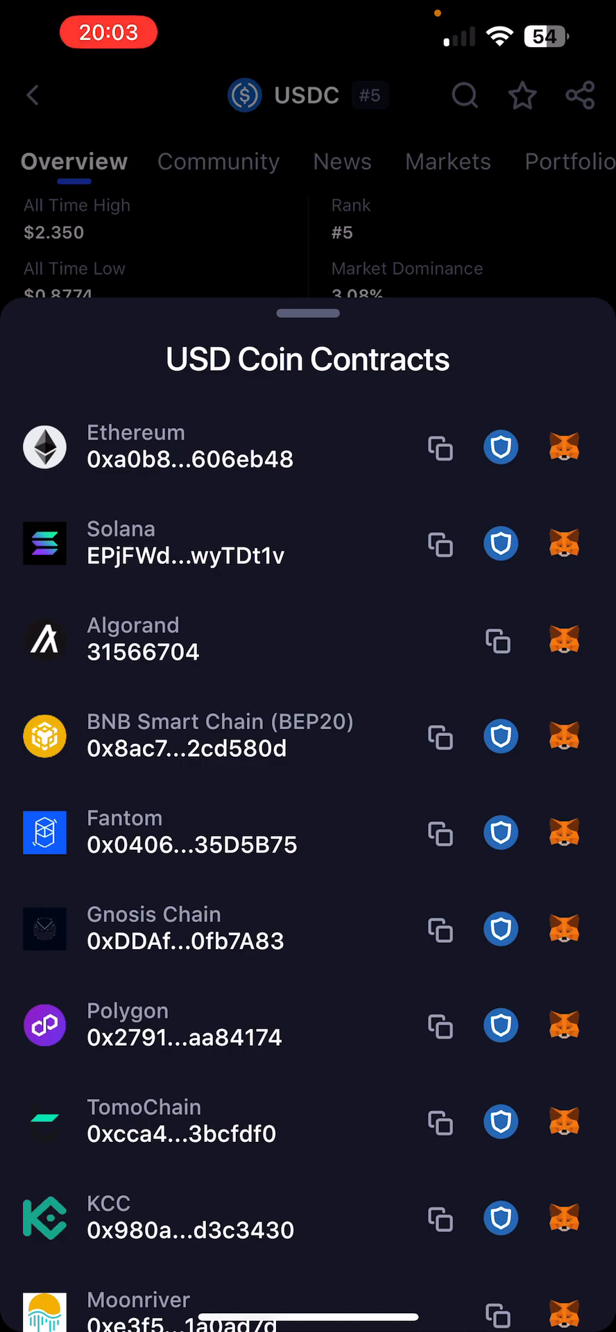
scroll(down, 3)
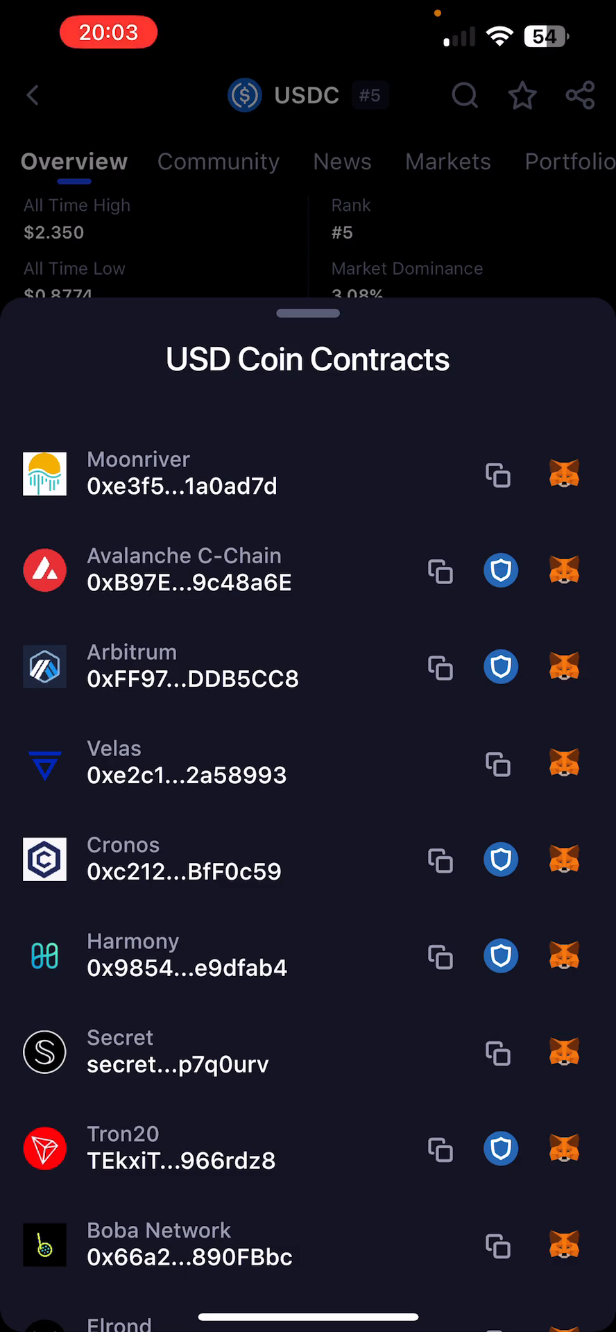
scroll(down, 3)
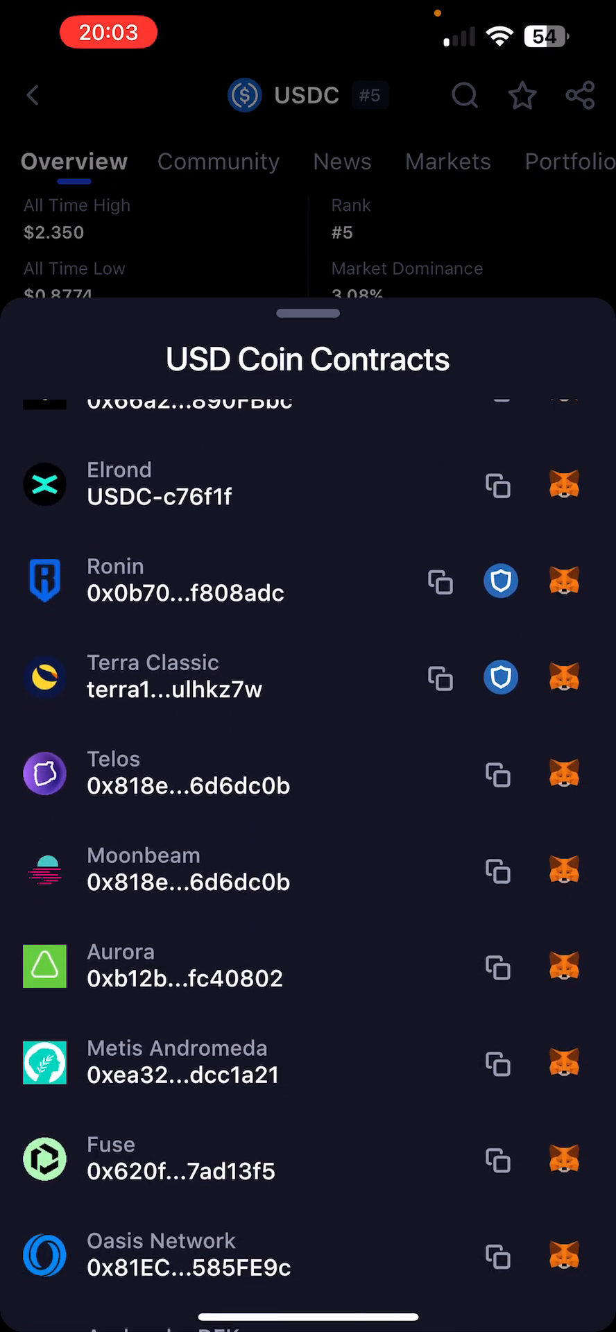
scroll(down, 3)
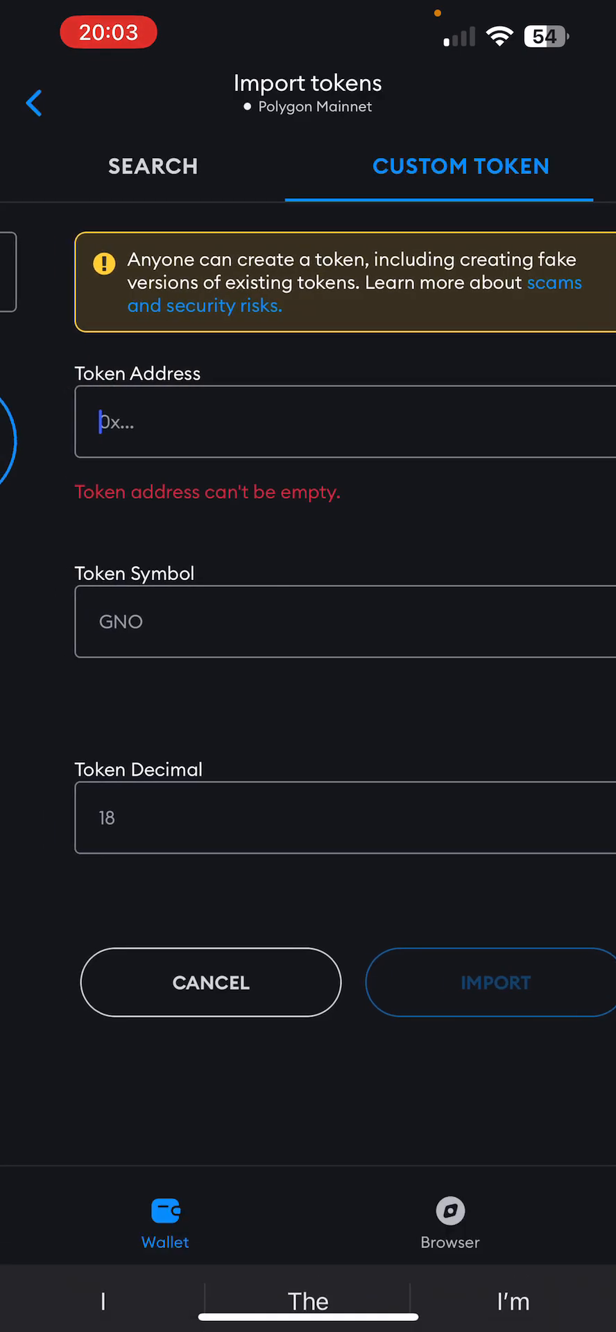
Cancel the empty custom token import on Polygon.
click(153, 165)
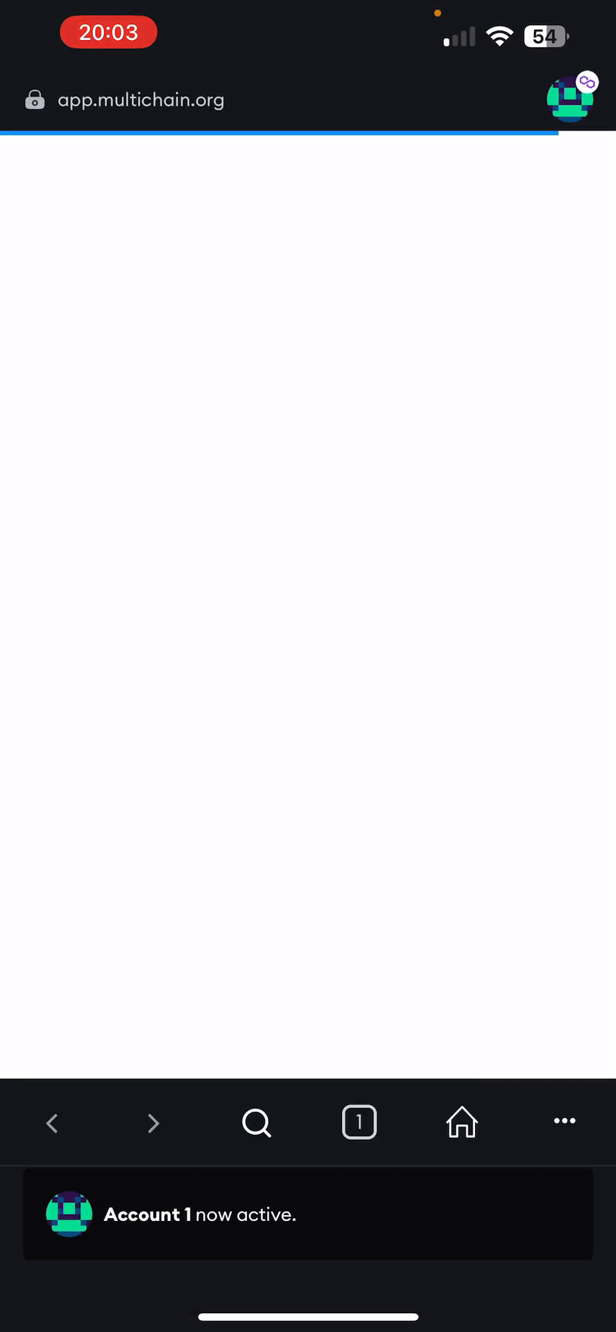
Search 'multichain' on DuckDuckGo and open the Multichain Cross-Chain Router site.
click(140, 99)
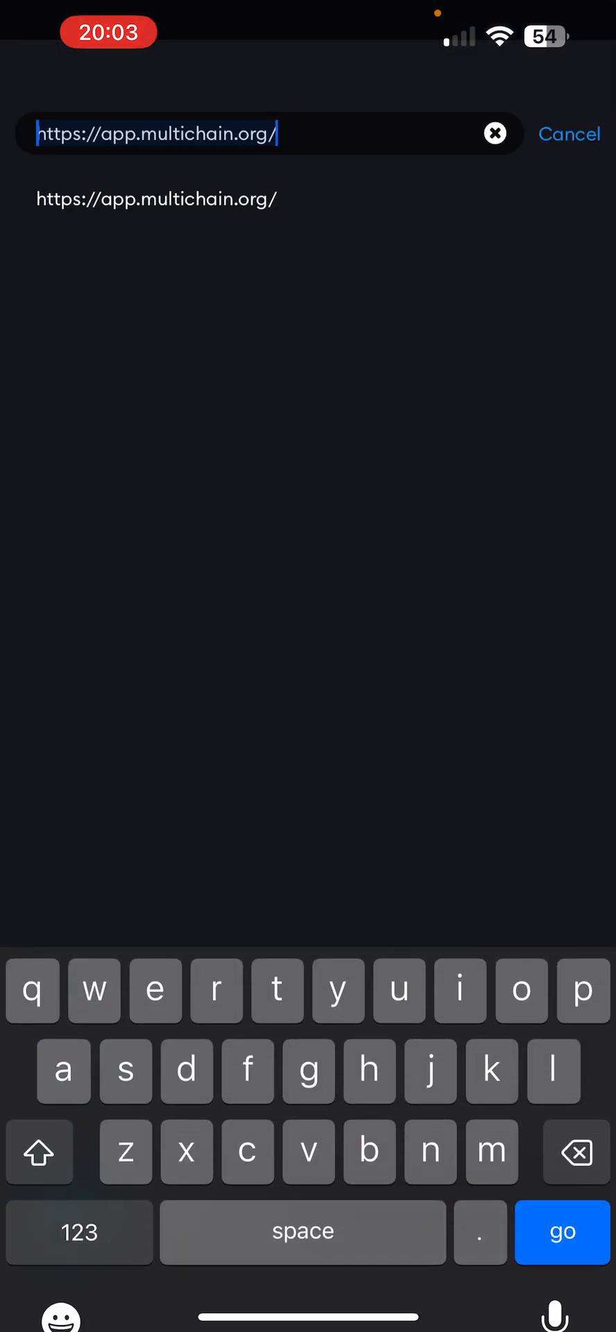
click(494, 133)
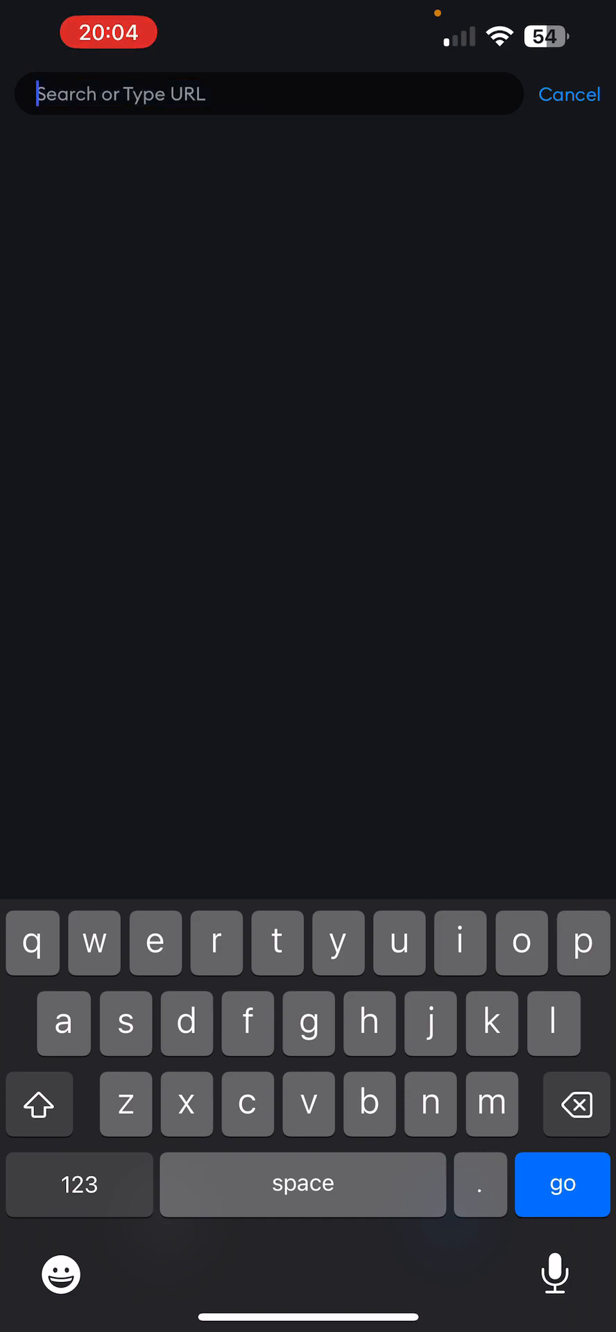
text(duc)
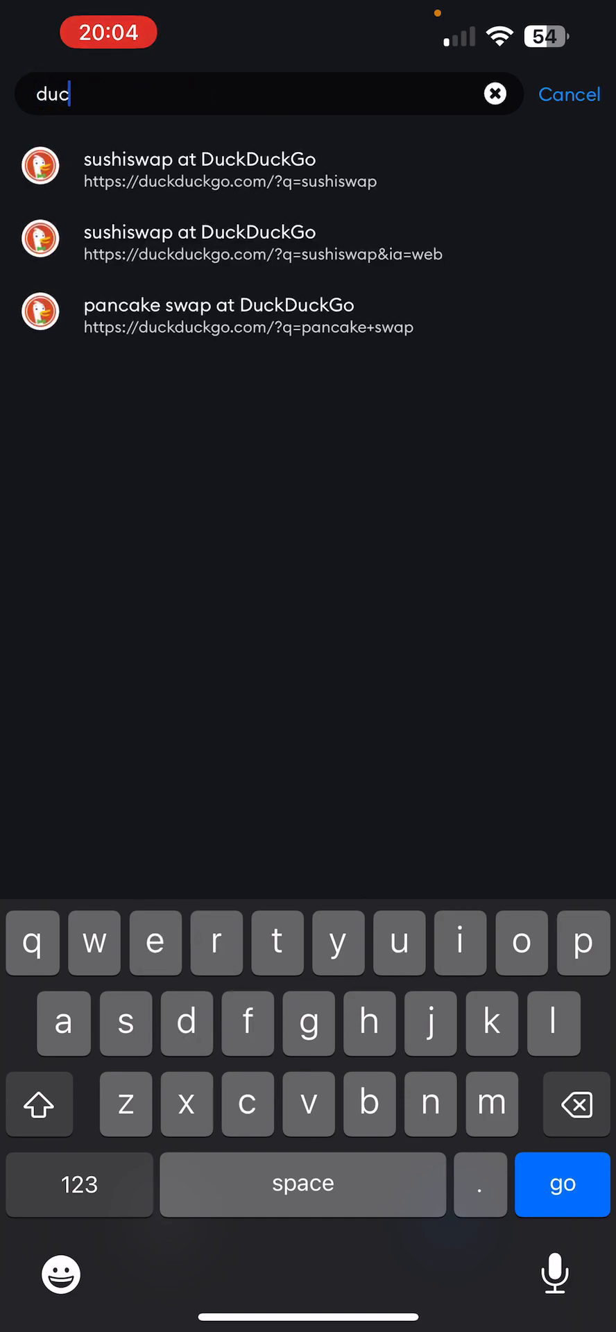
click(495, 93)
text(multi)
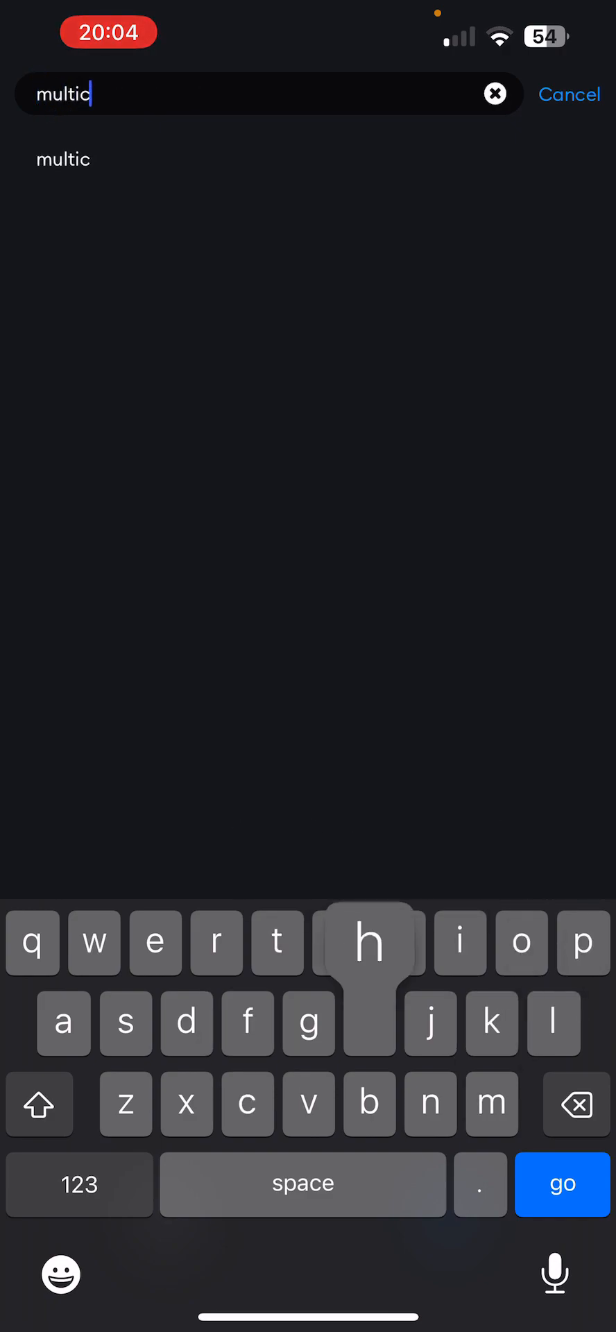
click(62, 159)
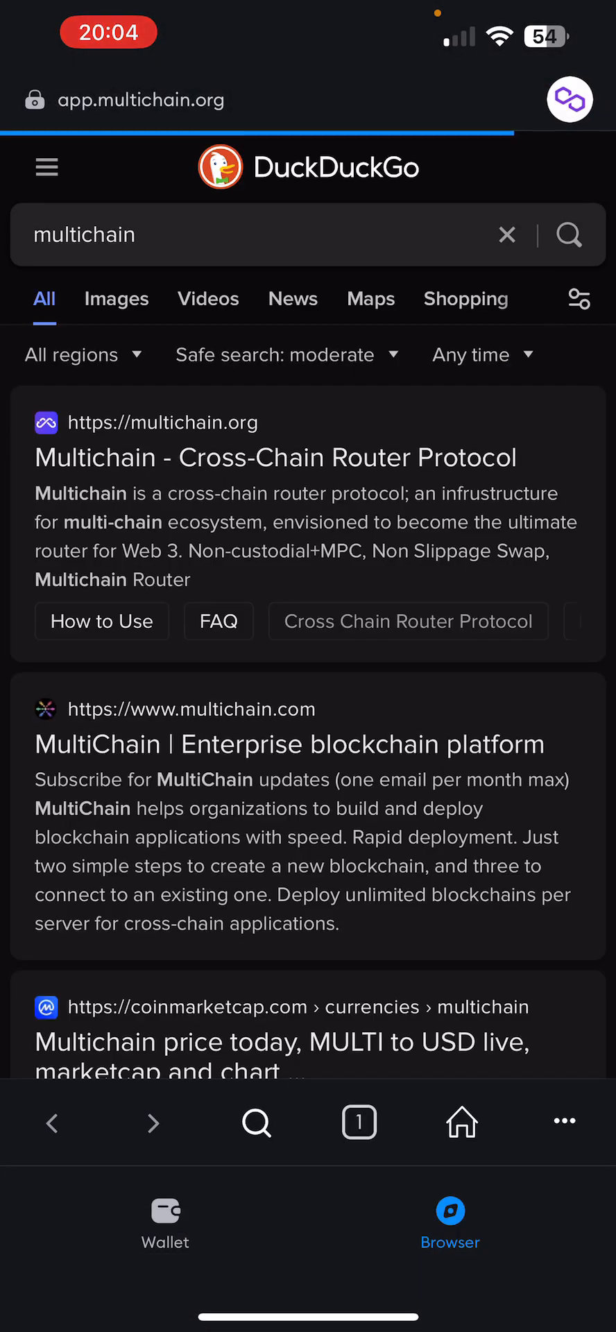
click(275, 458)
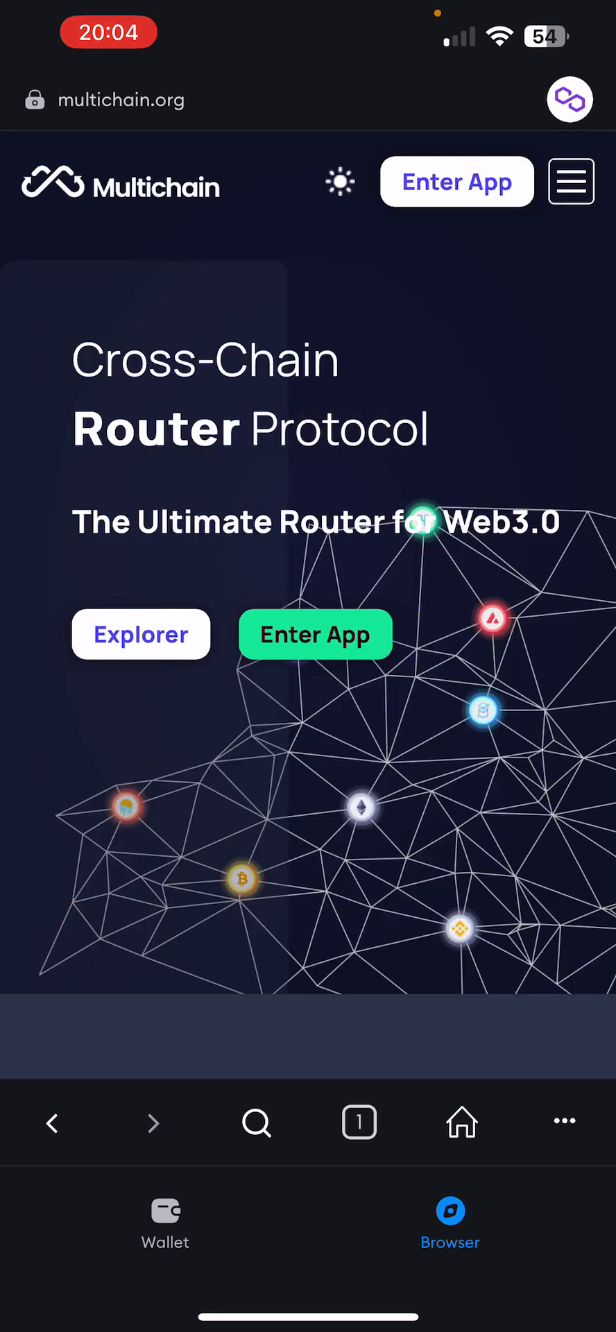
Enter the Multichain bridge app, connected for USDC from Polygon to BNB Chain.
scroll(down, 3)
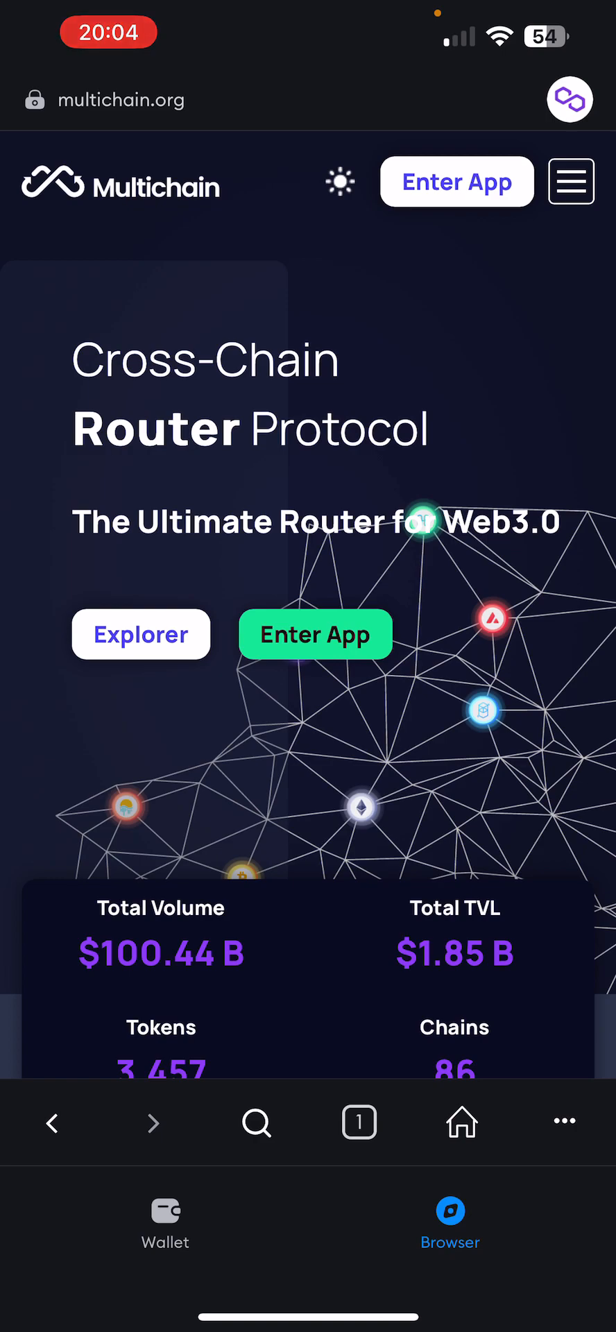
click(315, 635)
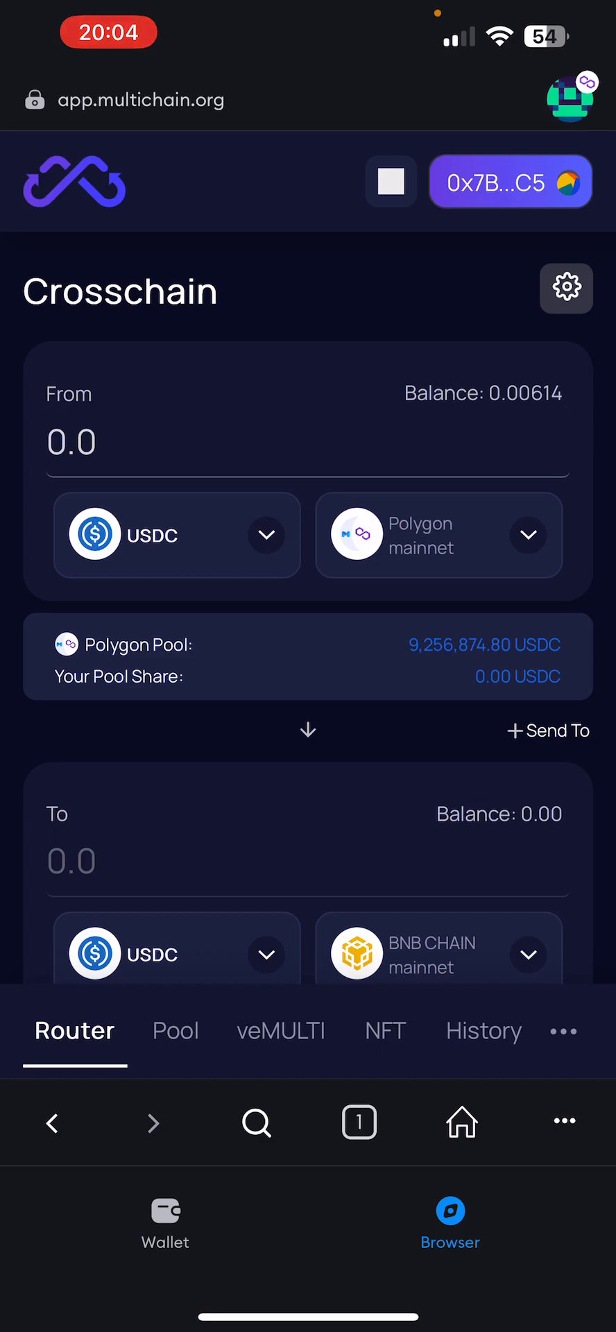
Review the bridge token list and the connected wallet account before targeting Arbitrum mainnet.
click(177, 535)
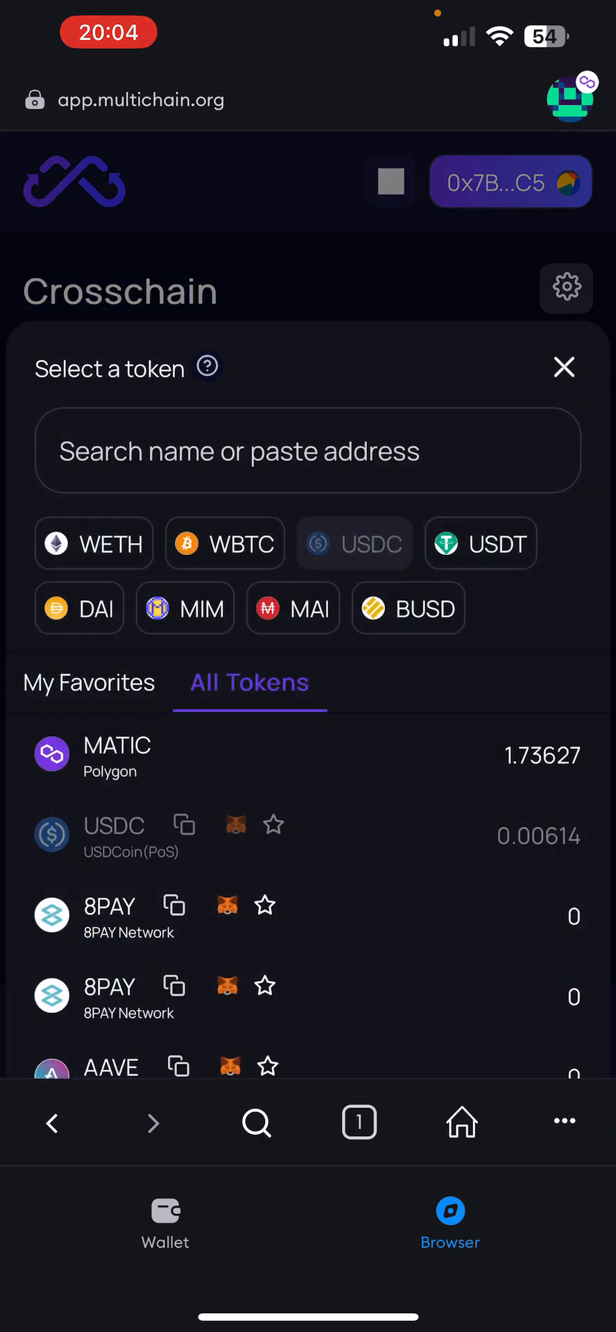
scroll(down, 3)
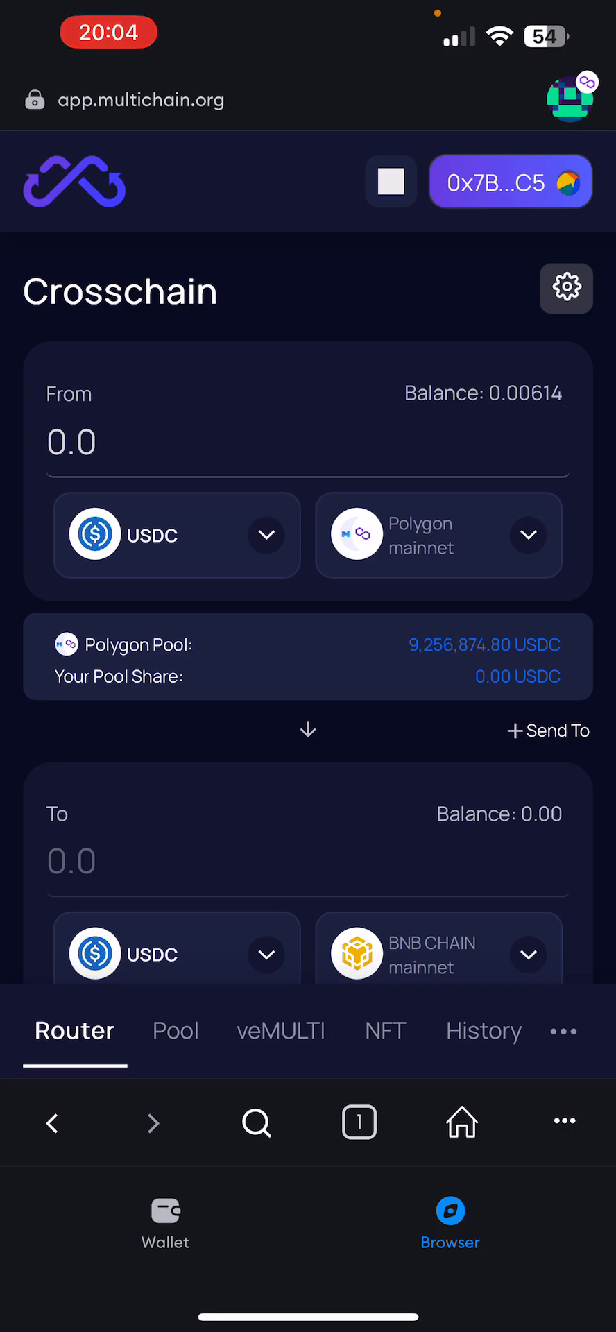
click(510, 180)
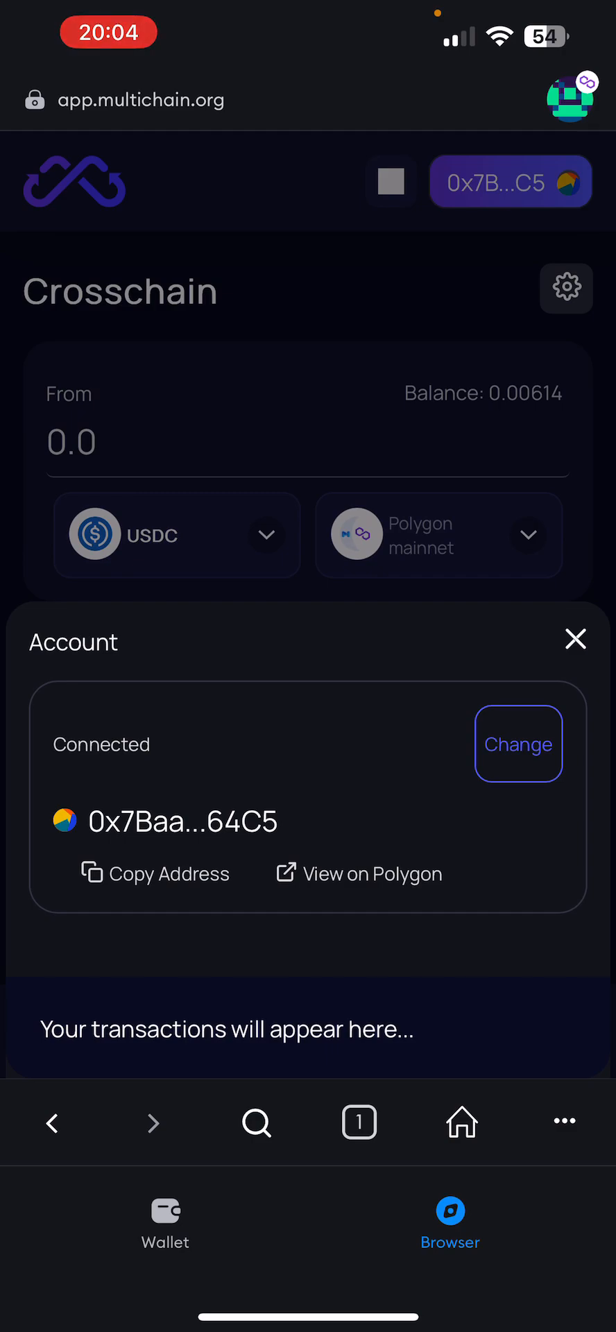
click(576, 639)
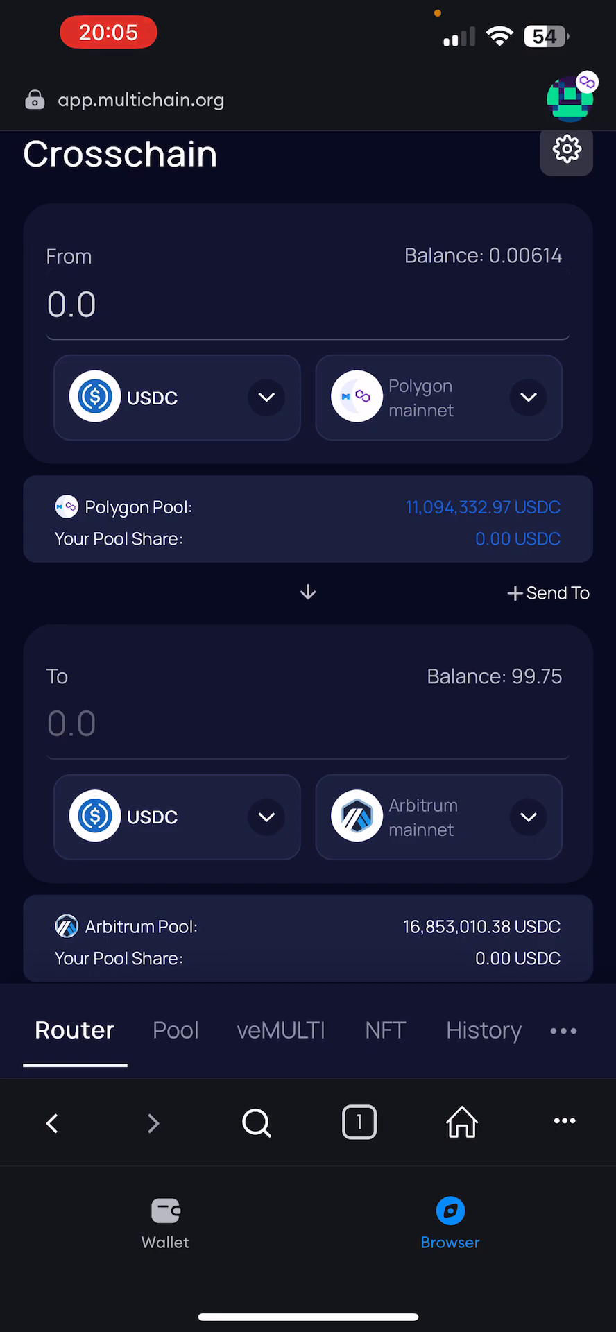
click(176, 399)
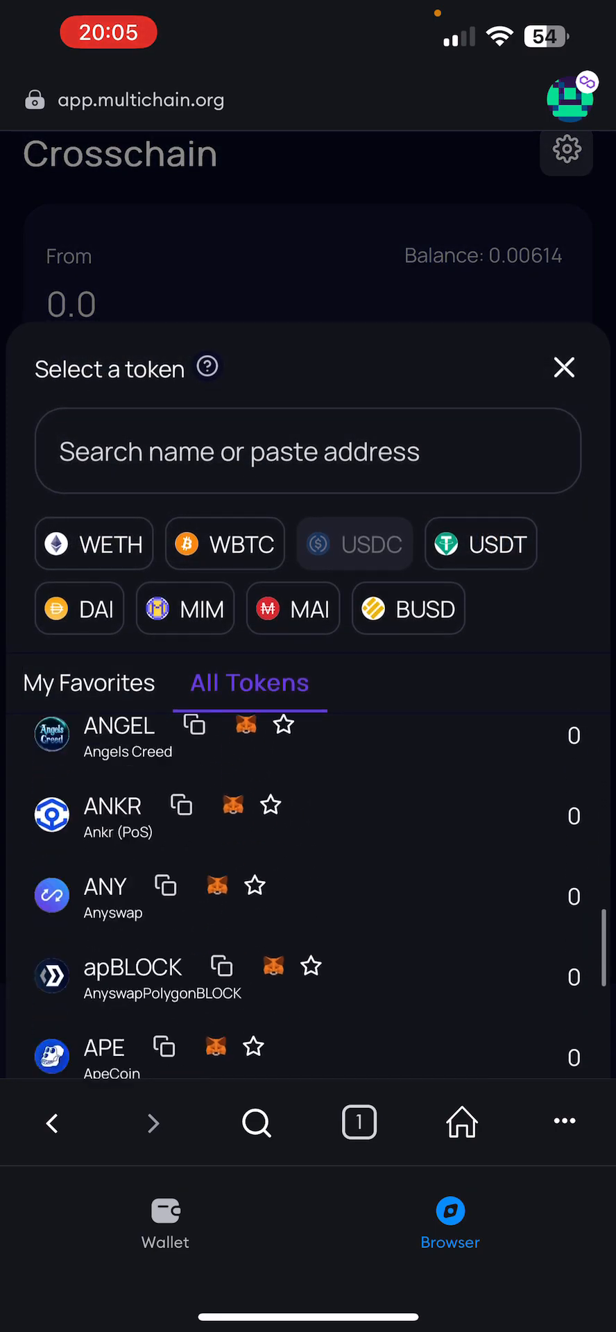
scroll(down, 3)
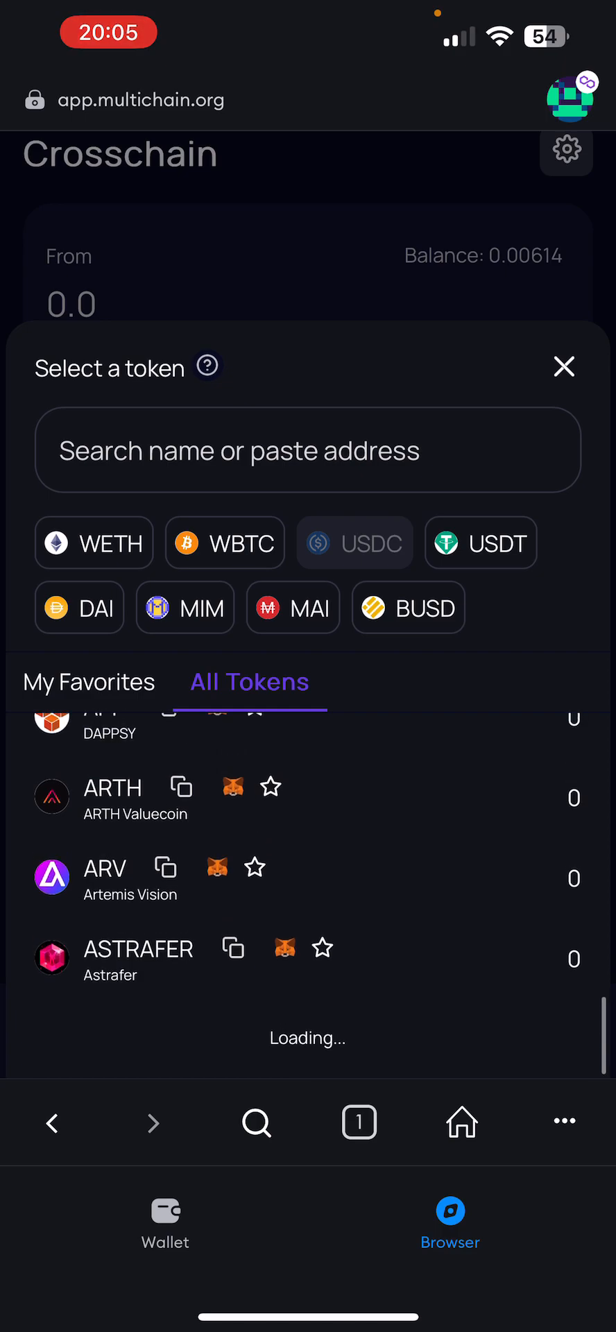
click(106, 869)
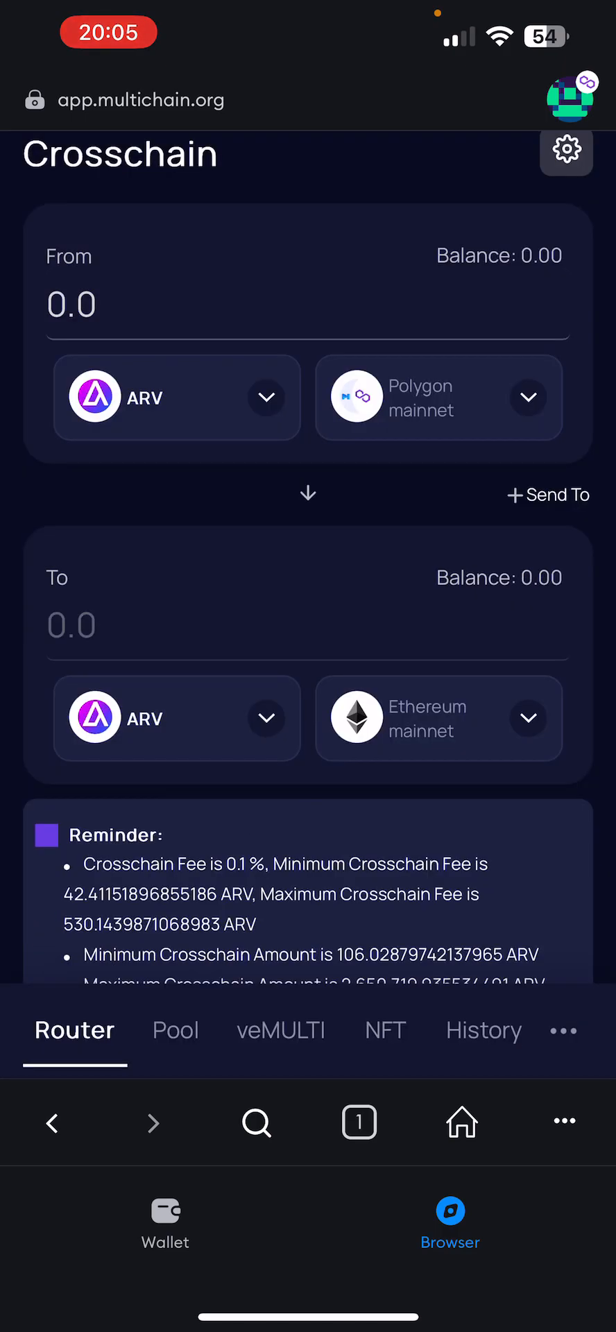
click(440, 397)
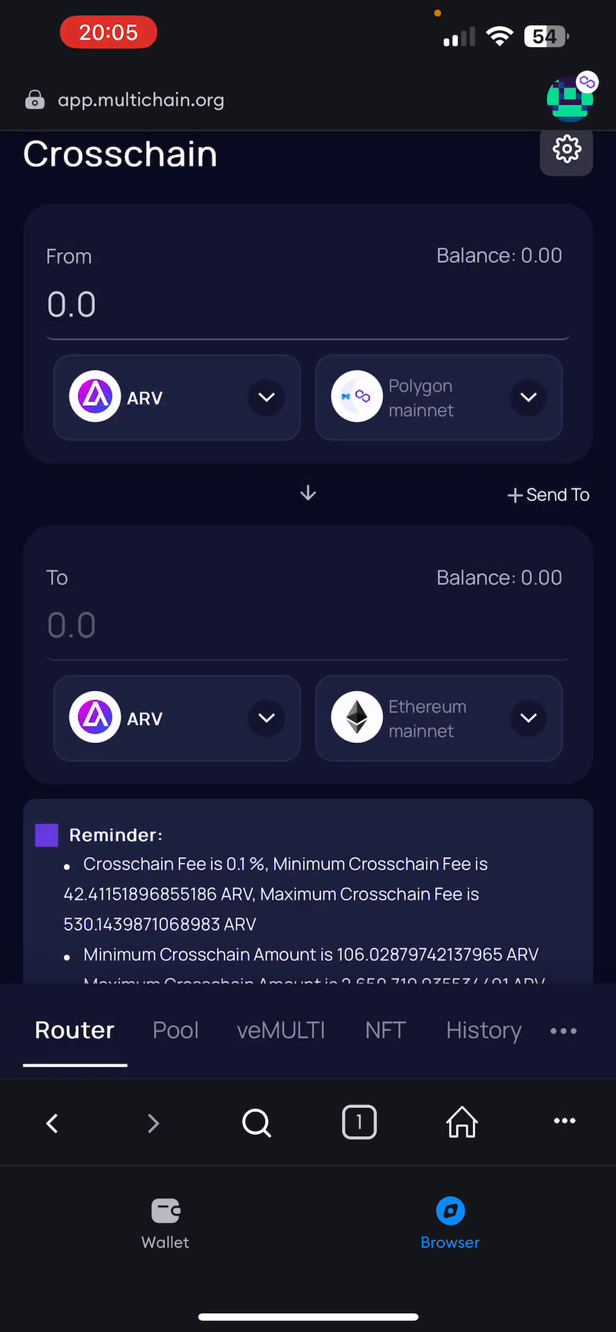
click(176, 396)
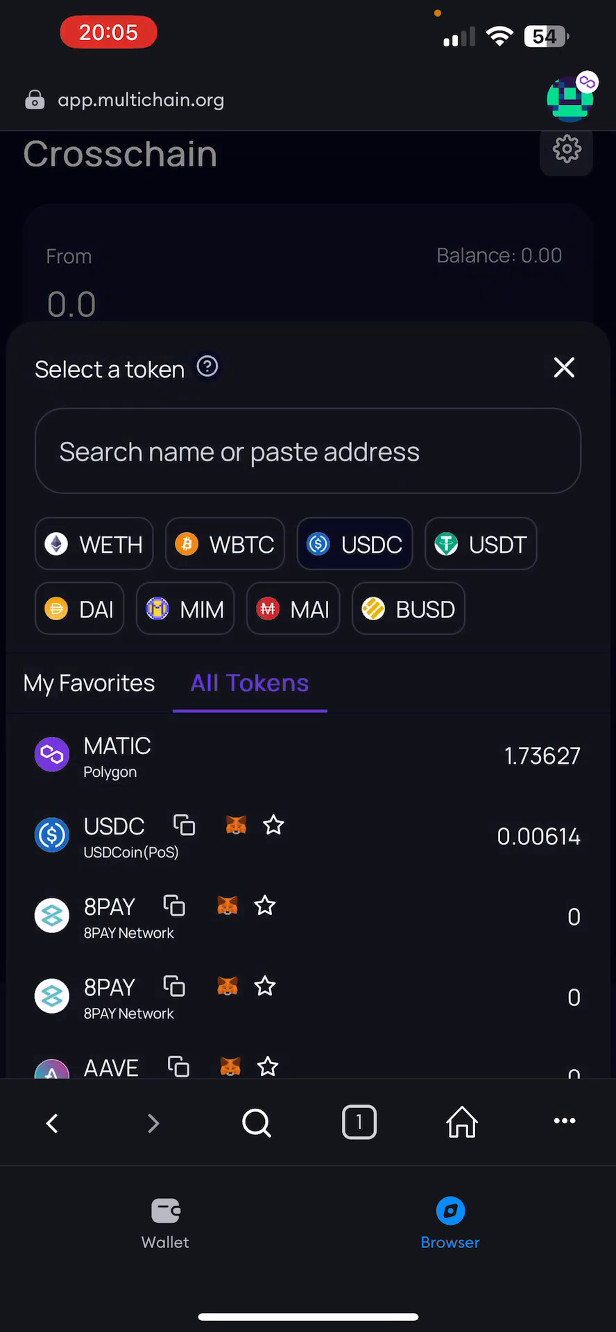
click(116, 837)
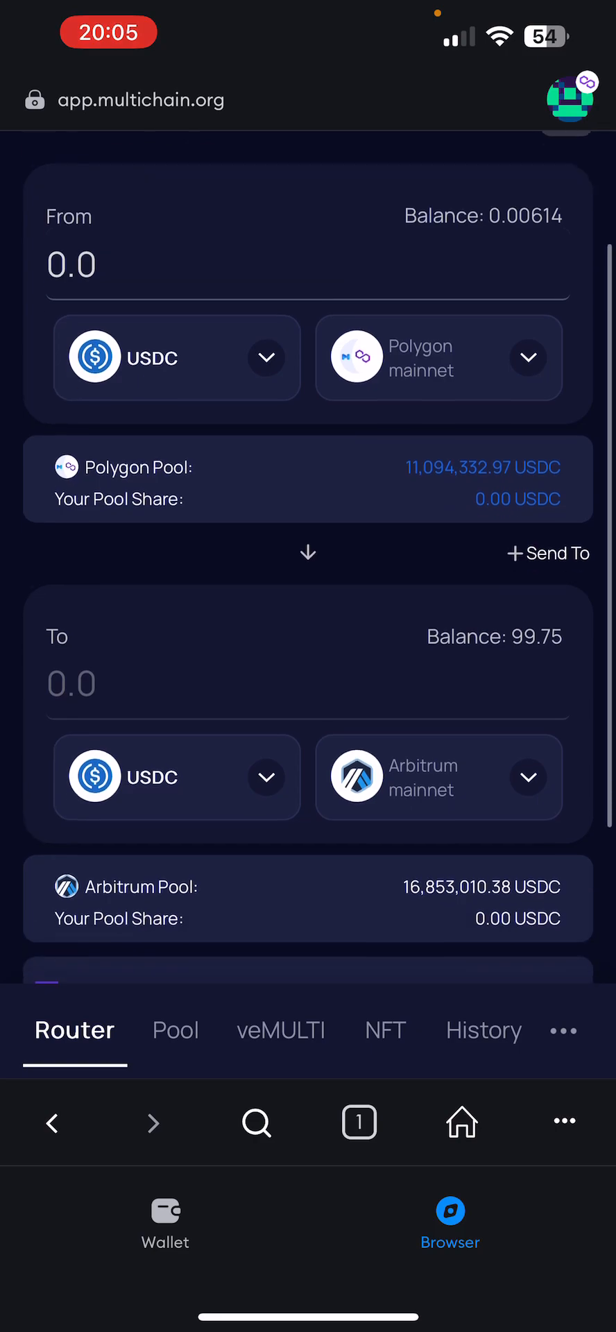
scroll(down, 3)
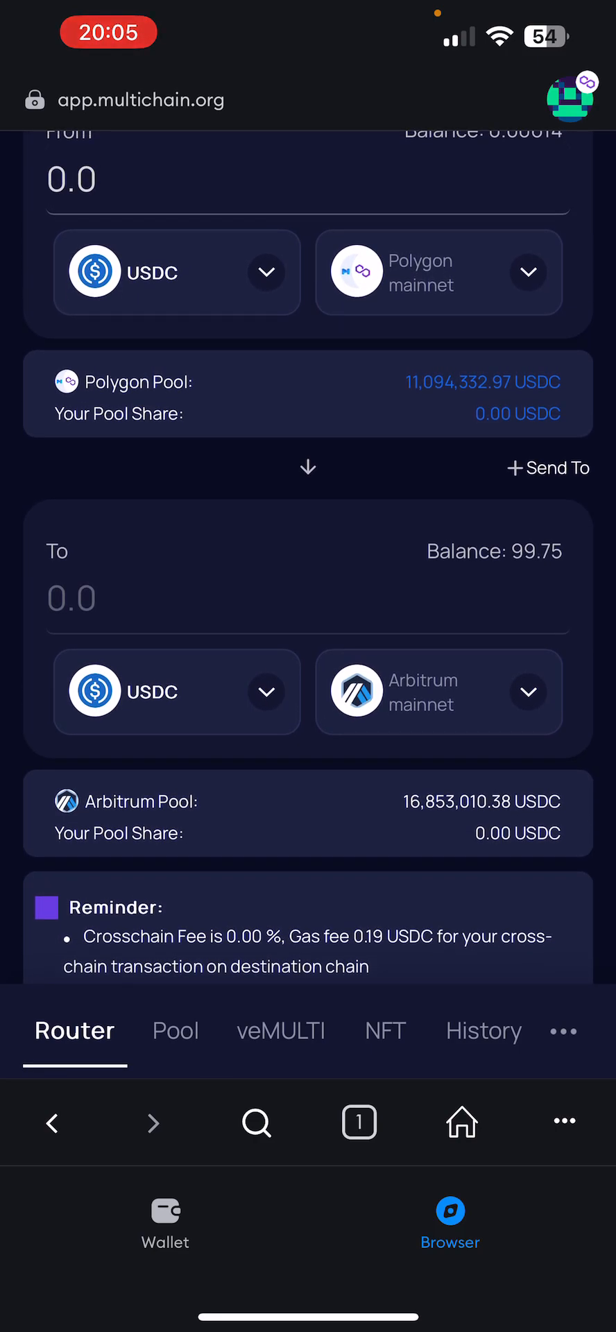
scroll(down, 3)
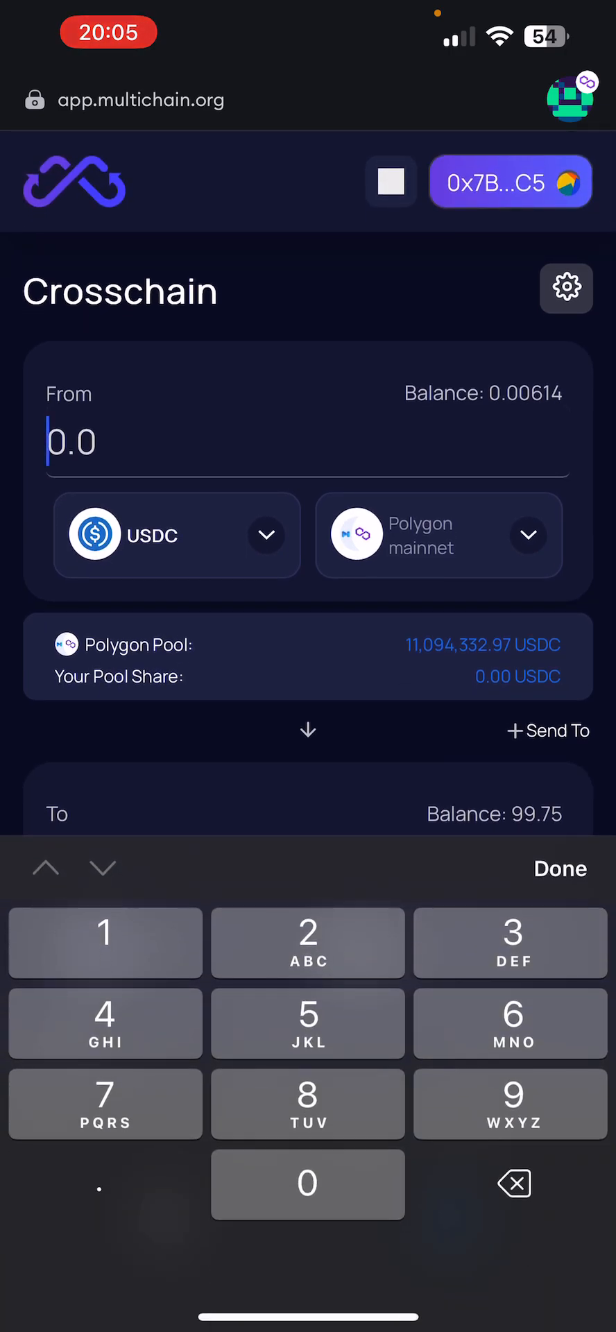
click(561, 868)
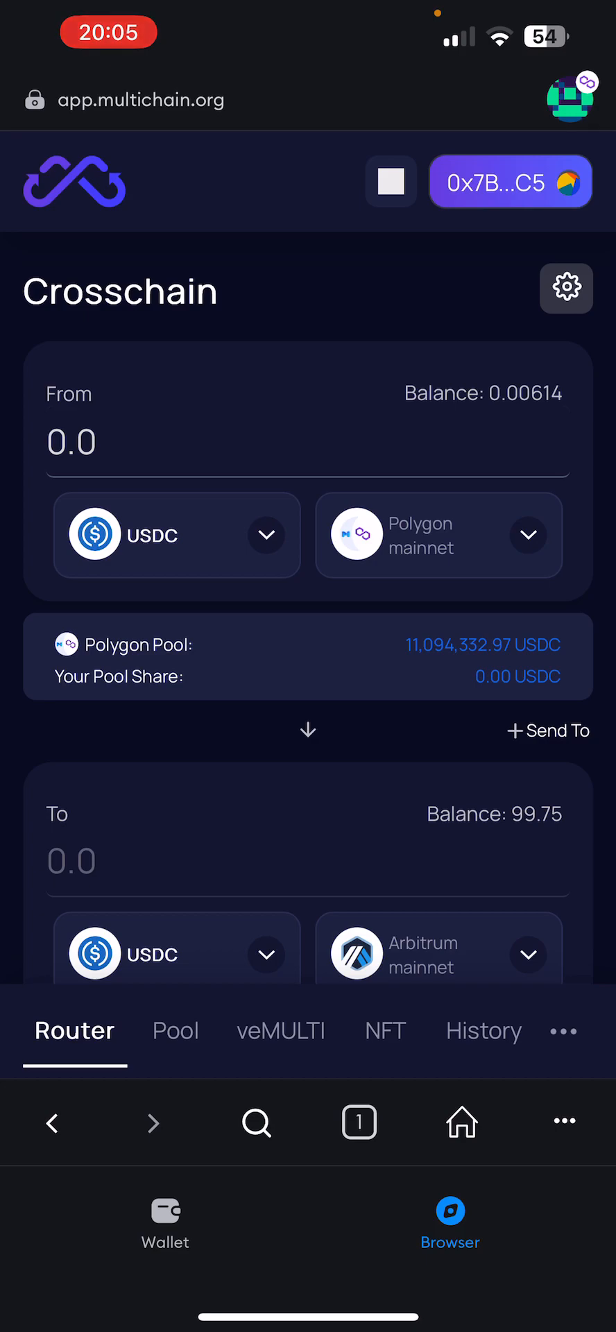
scroll(down, 3)
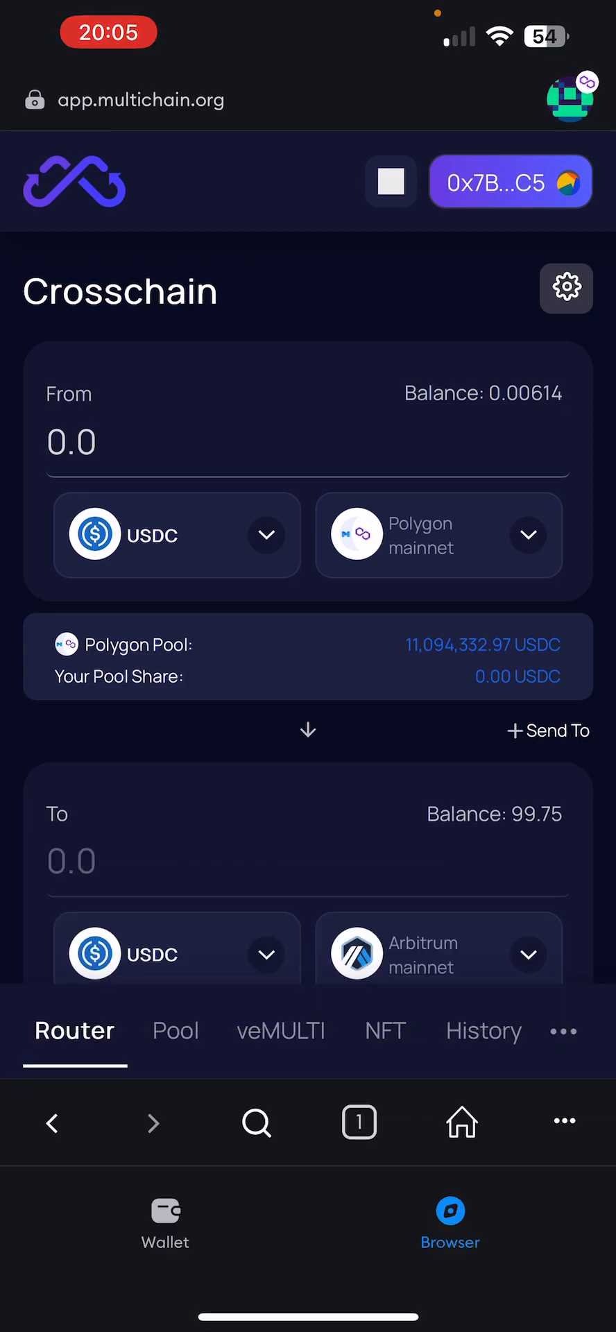
scroll(down, 3)
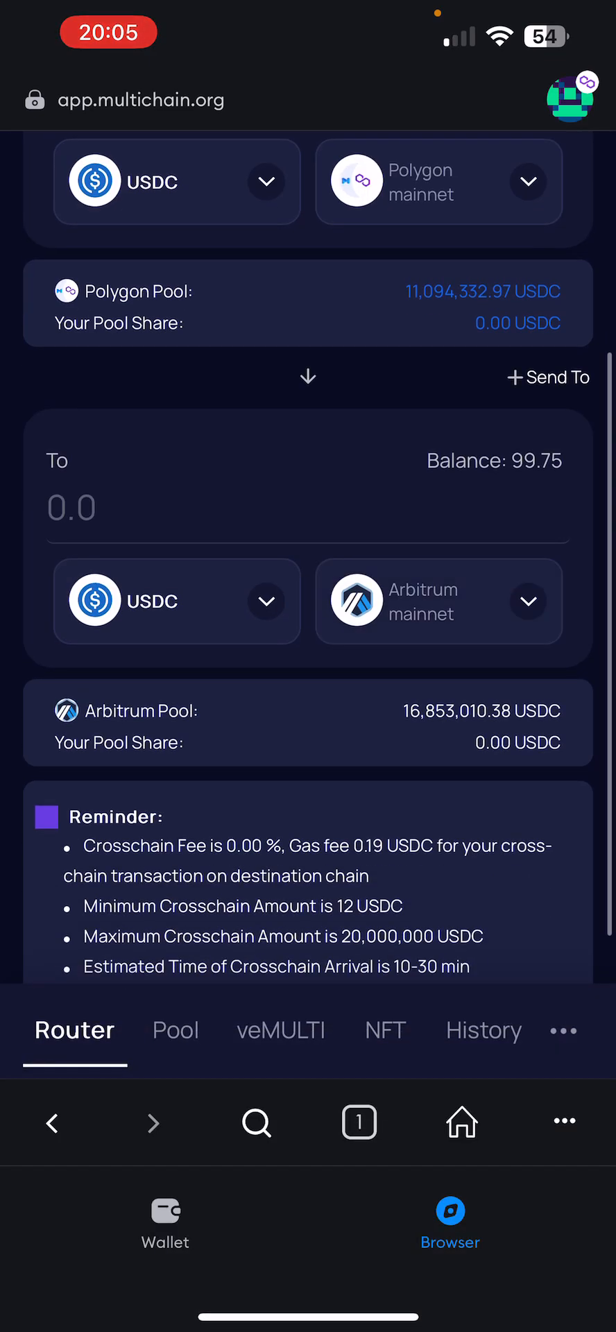
scroll(down, 3)
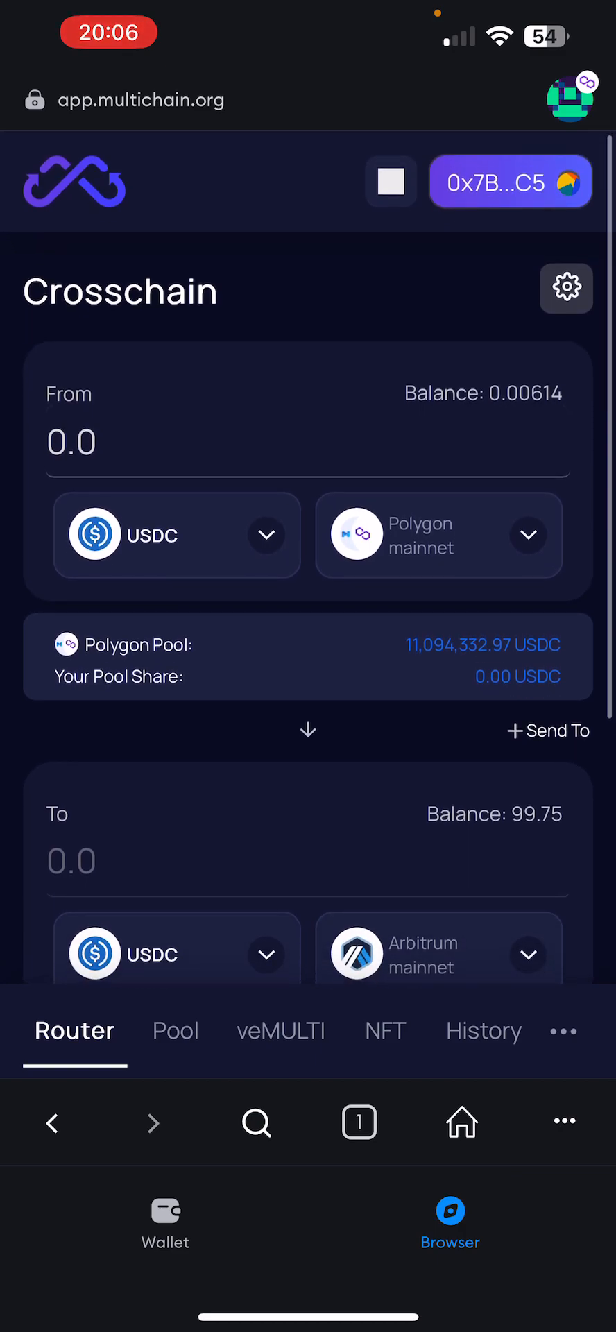
click(165, 1222)
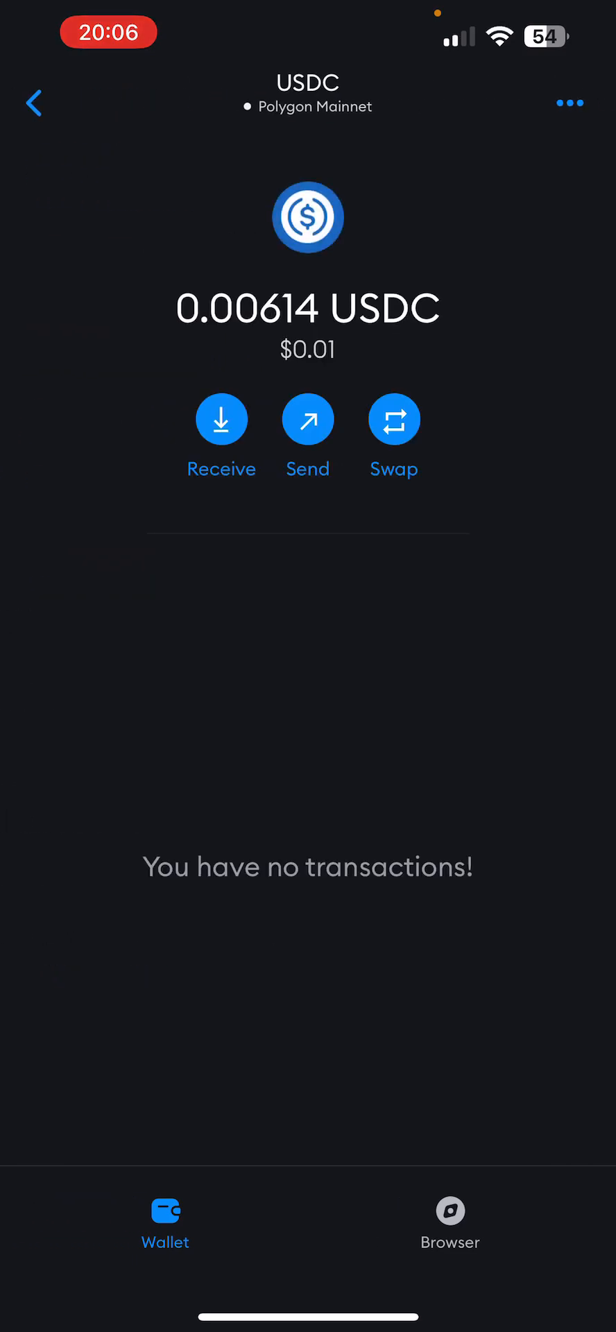
View USDC on the block explorer from MetaMask and return to the wallet.
click(32, 101)
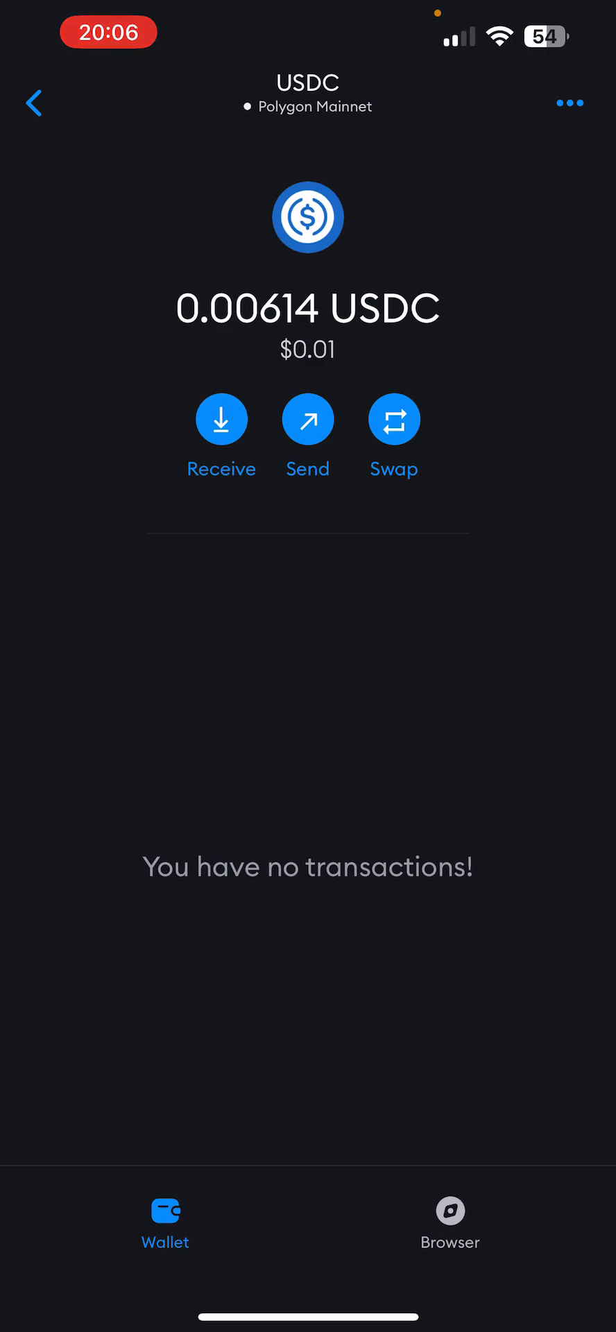
click(565, 104)
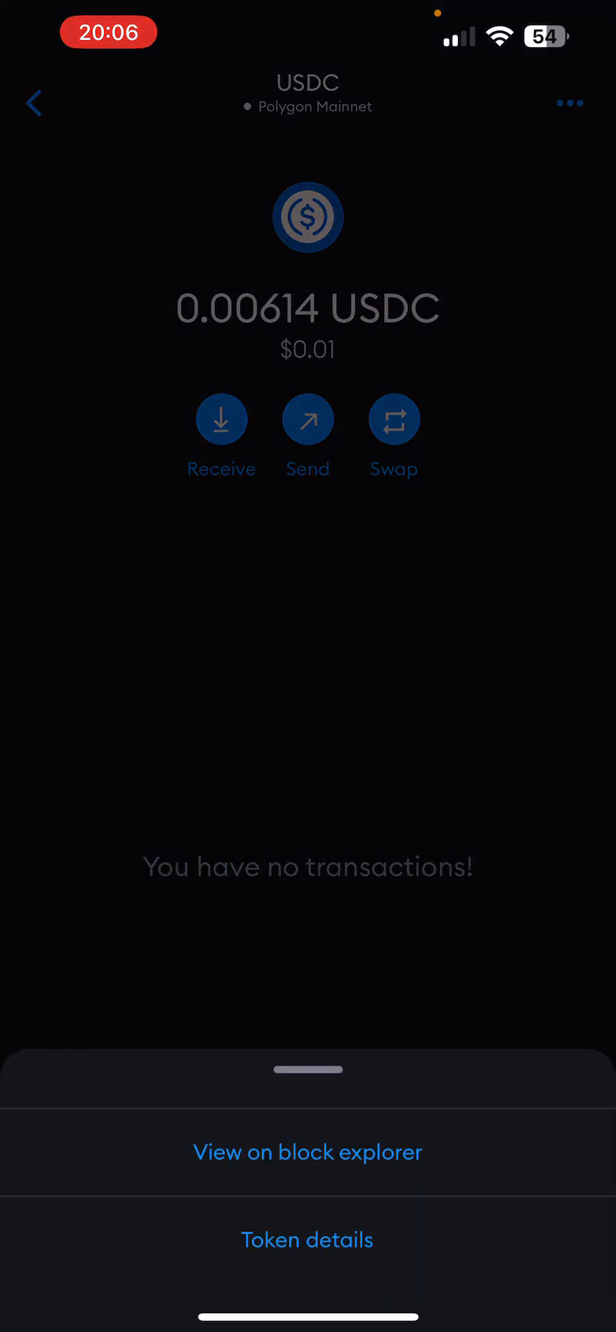
click(307, 1152)
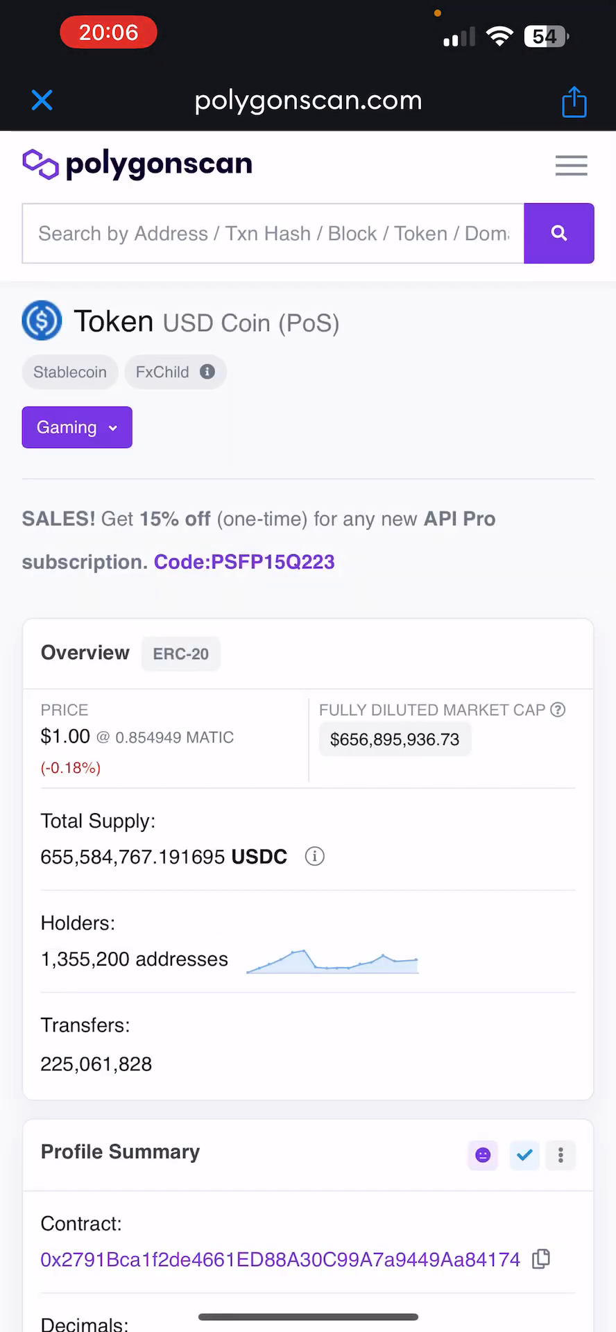
click(272, 233)
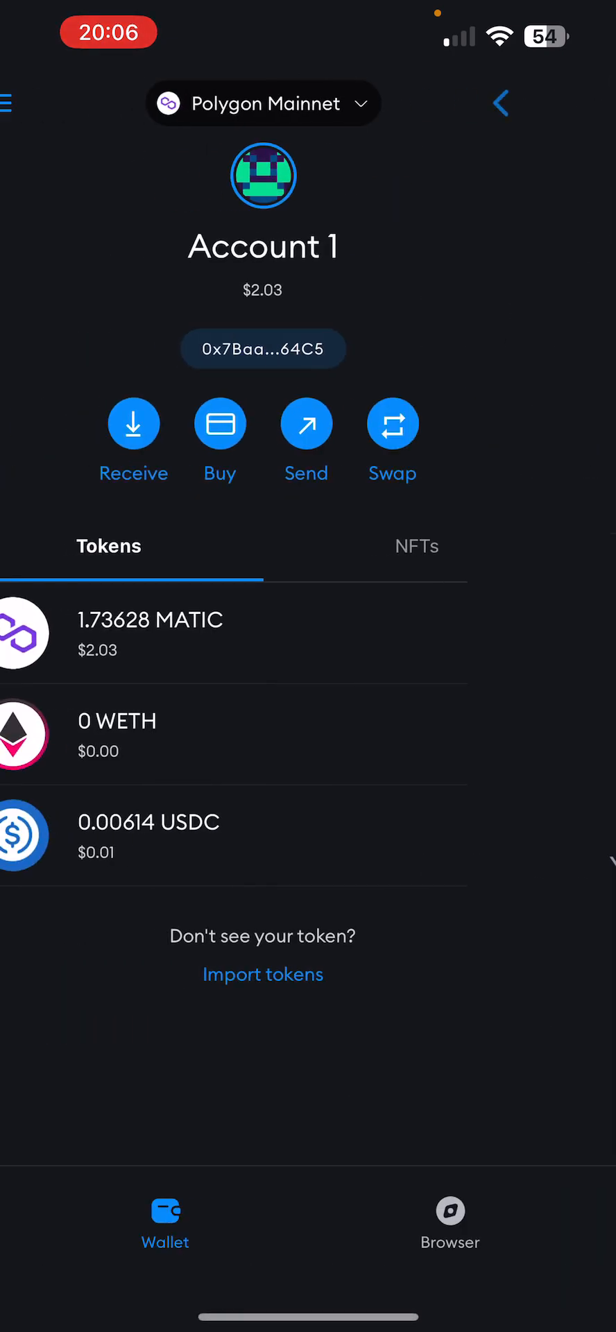
Search address 0x7baa…64C5 on Polygonscan and locate the 99.94 USDC transfer to Multichain.
click(263, 348)
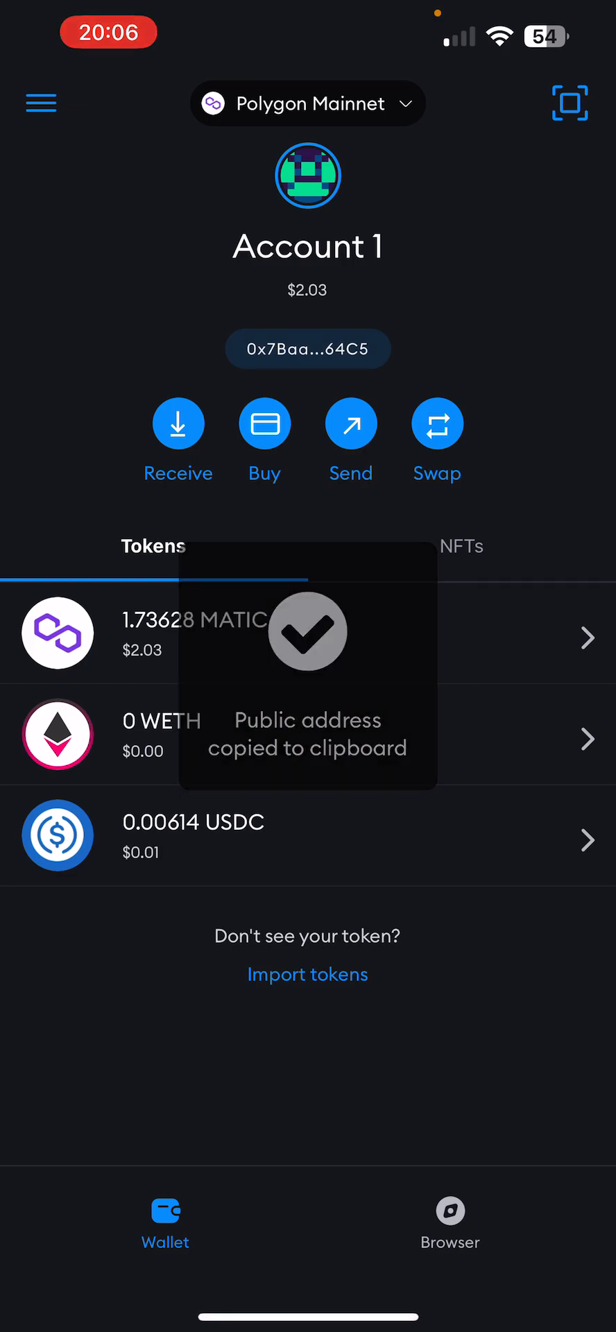
click(196, 837)
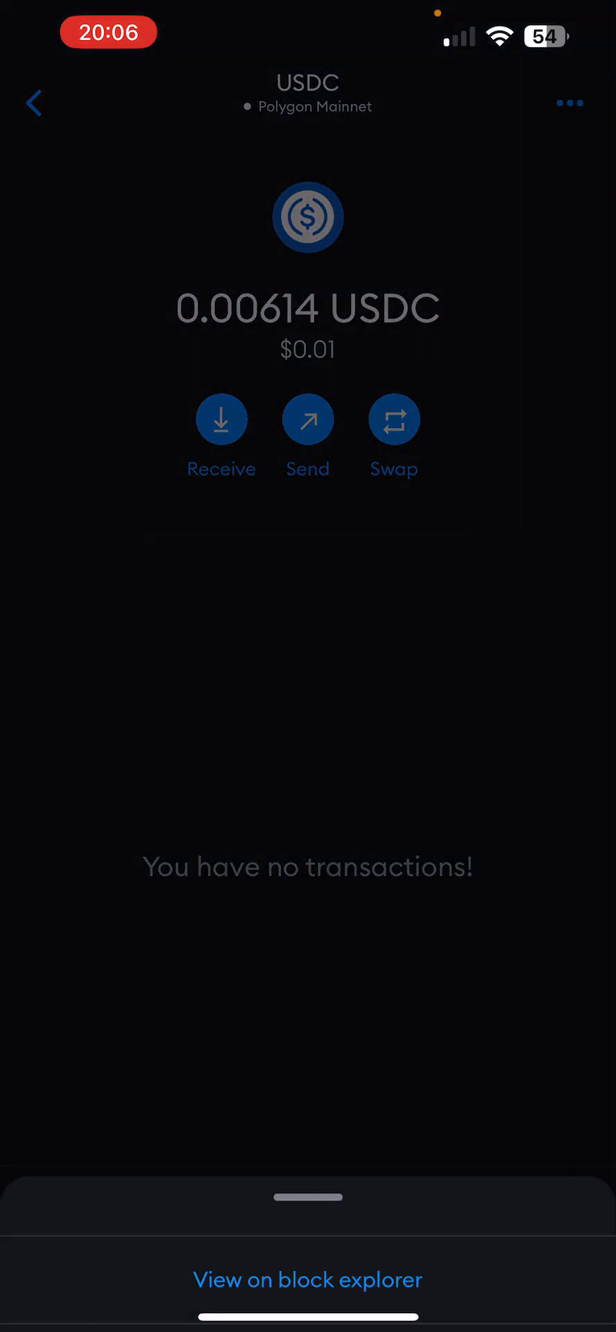
click(308, 1280)
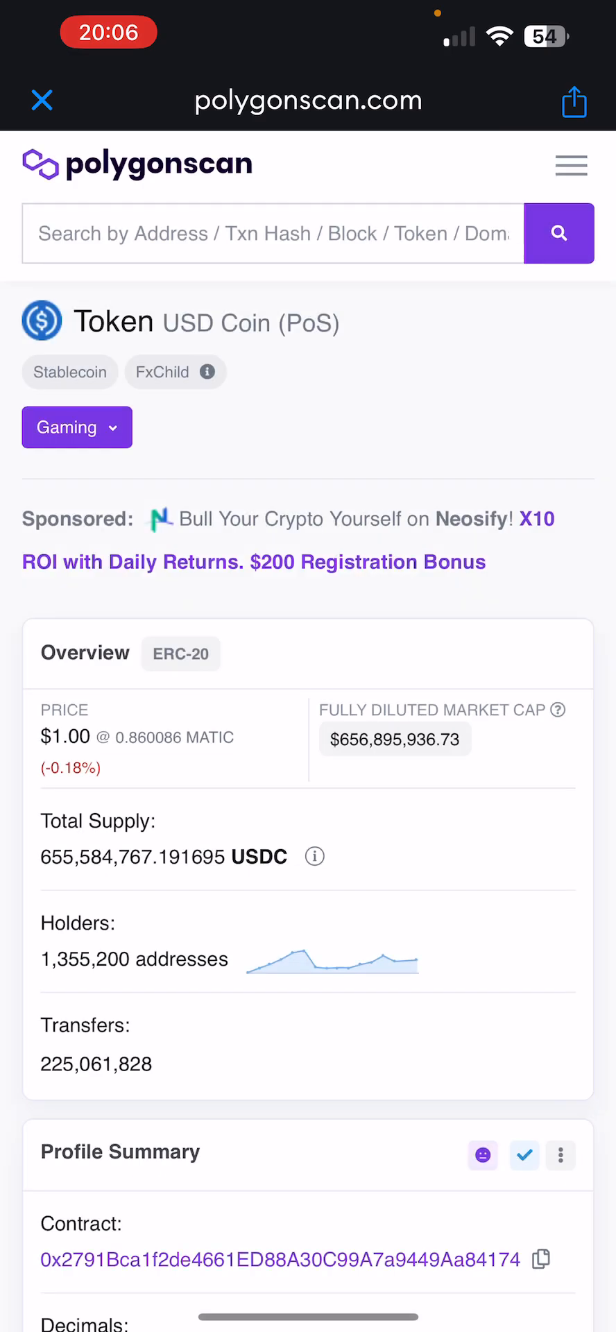
click(272, 247)
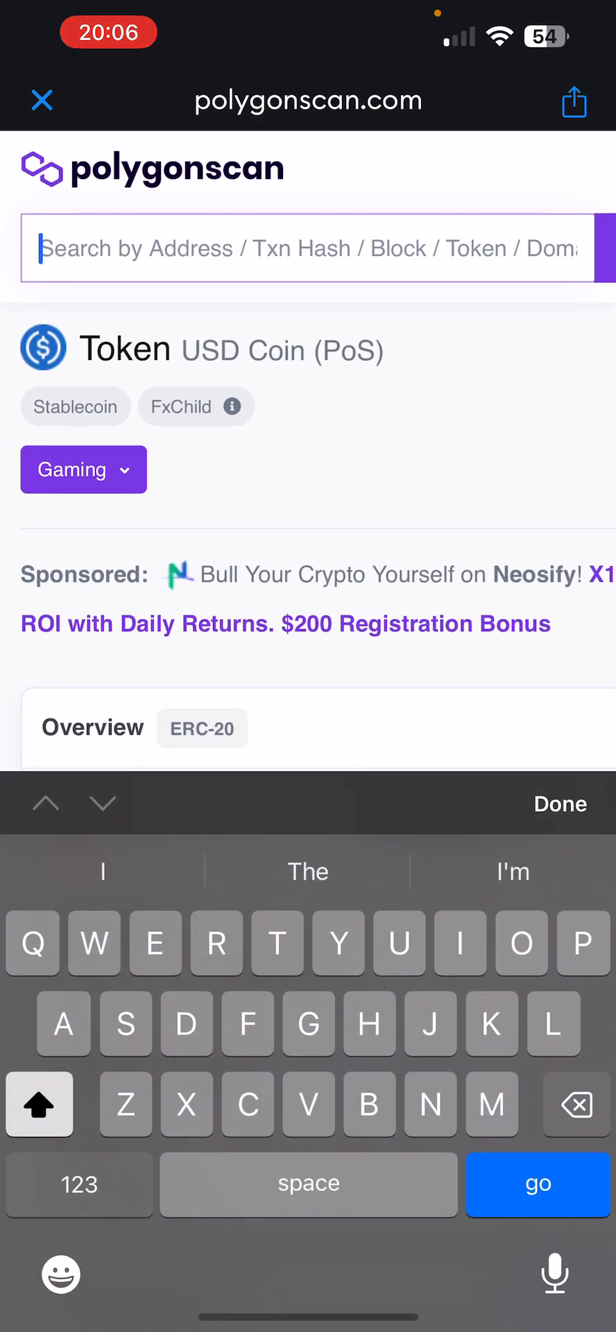
text(0x7baa154972BDce17e344aB16De33dbFaB1cA64C5)
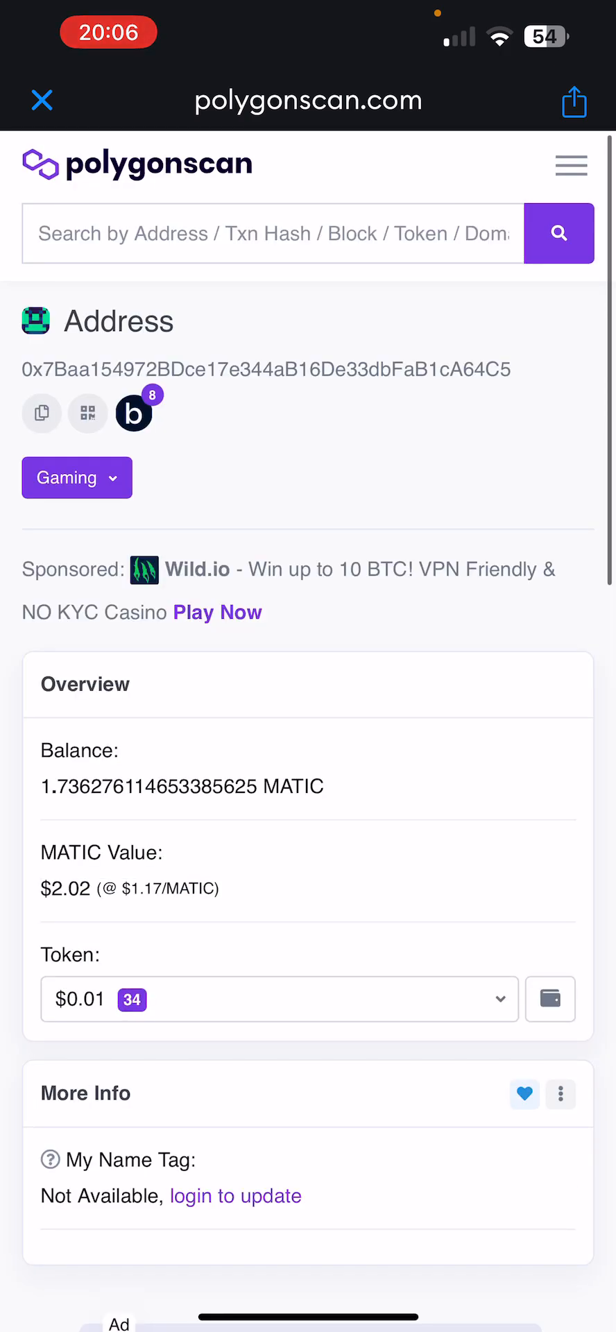
scroll(down, 3)
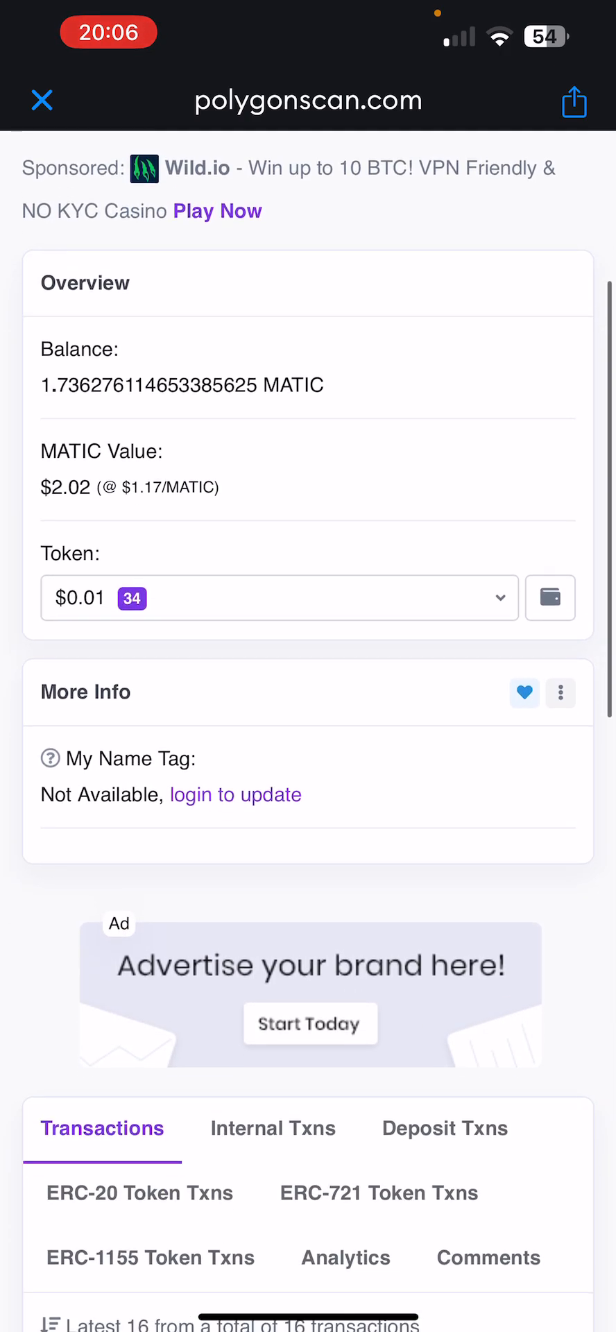
scroll(down, 3)
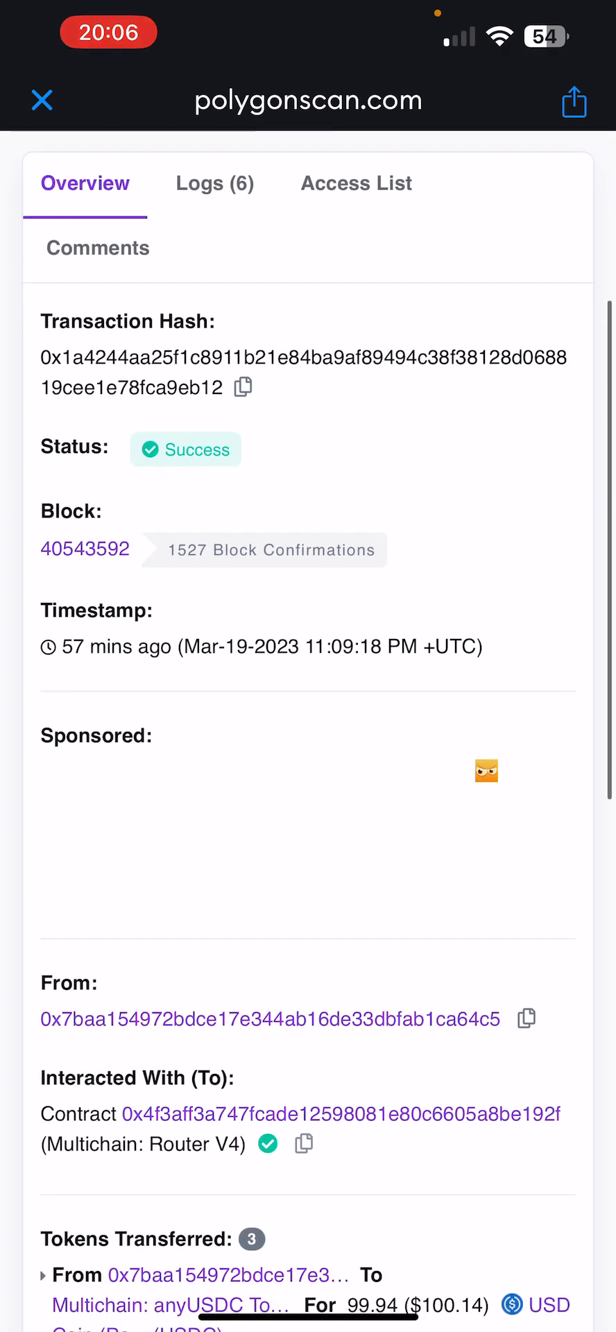
scroll(down, 3)
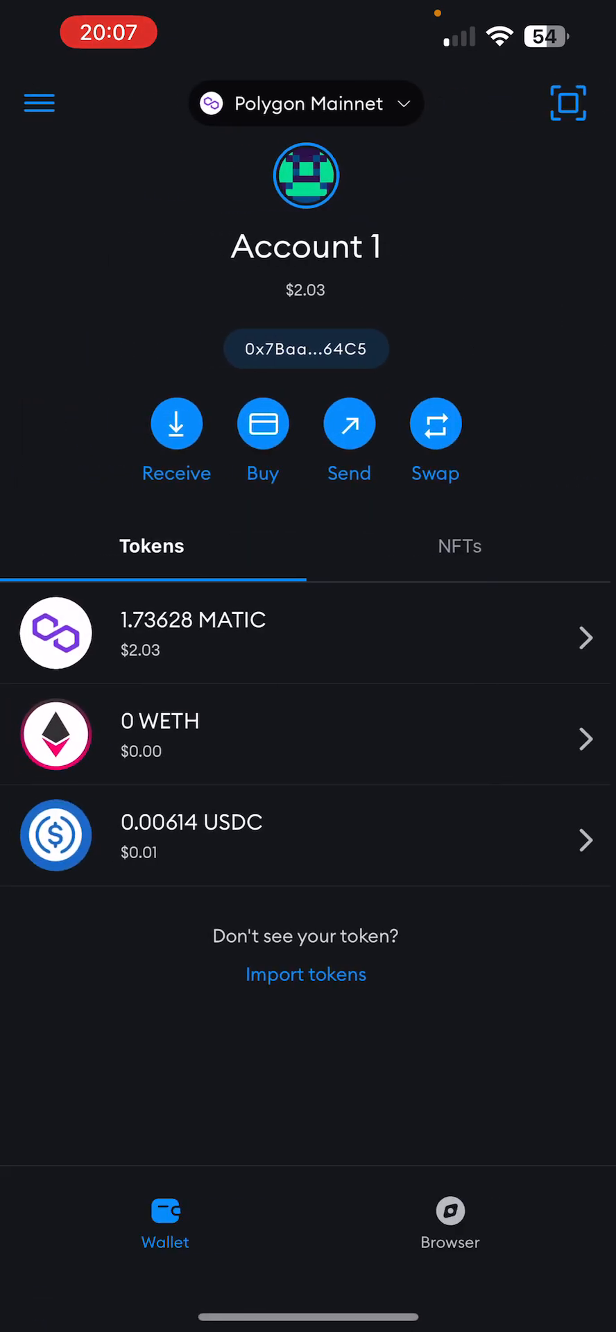
click(305, 102)
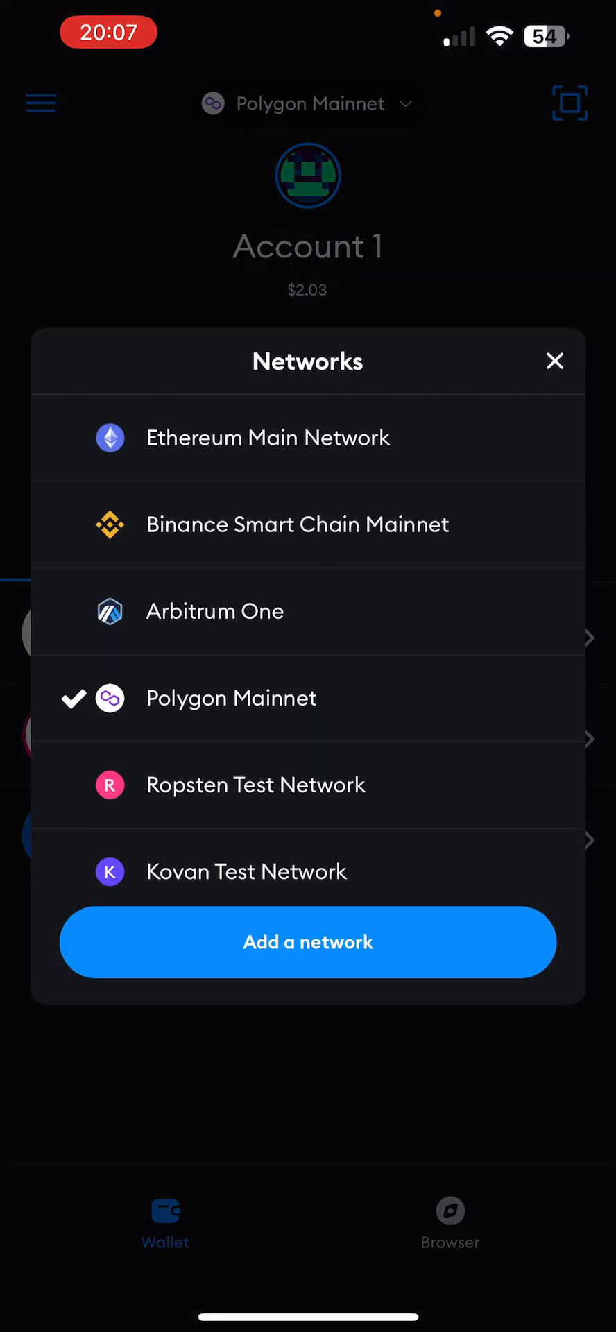
scroll(down, 3)
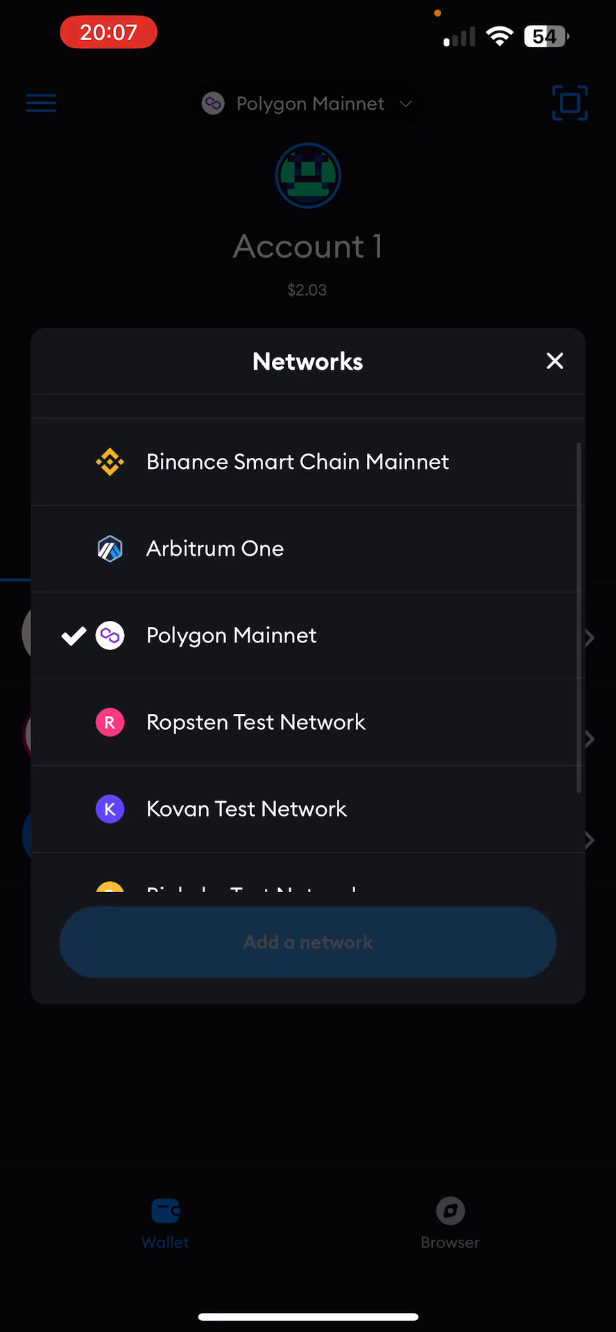
click(308, 941)
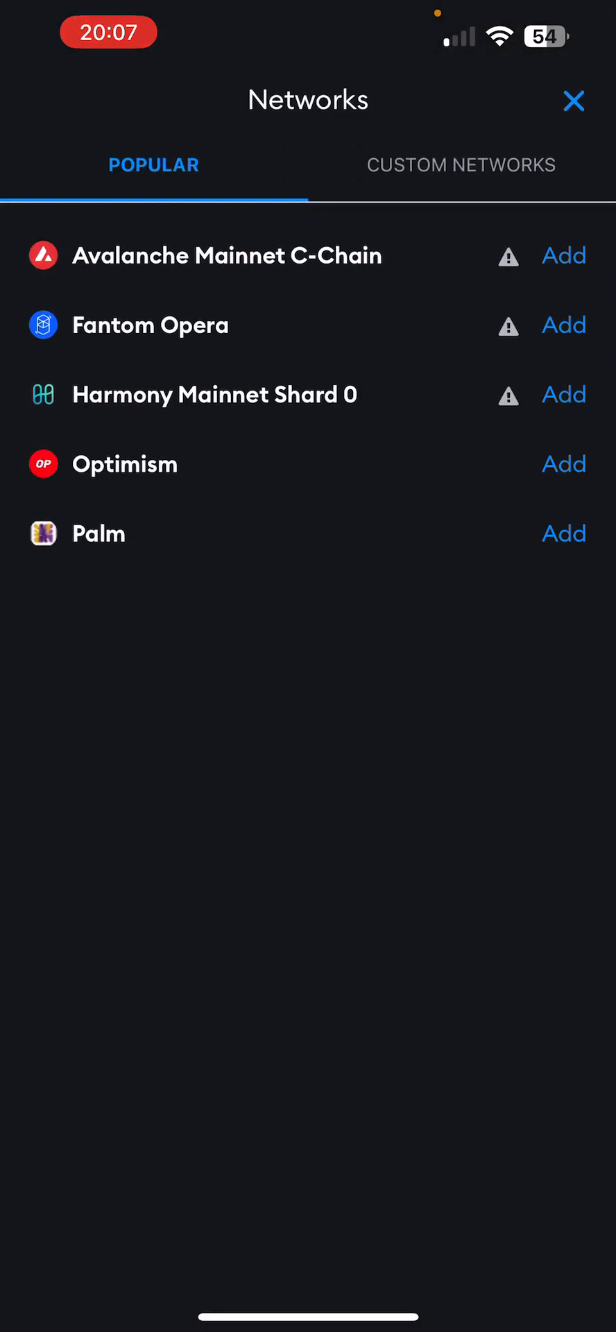
click(462, 165)
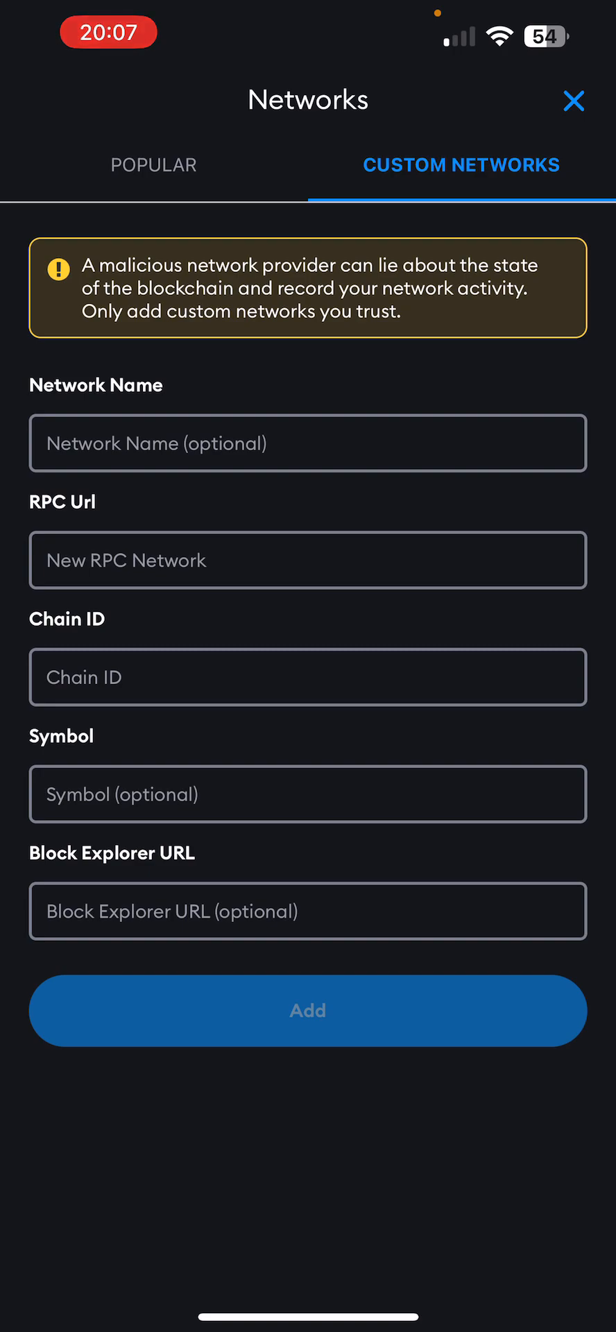
click(153, 165)
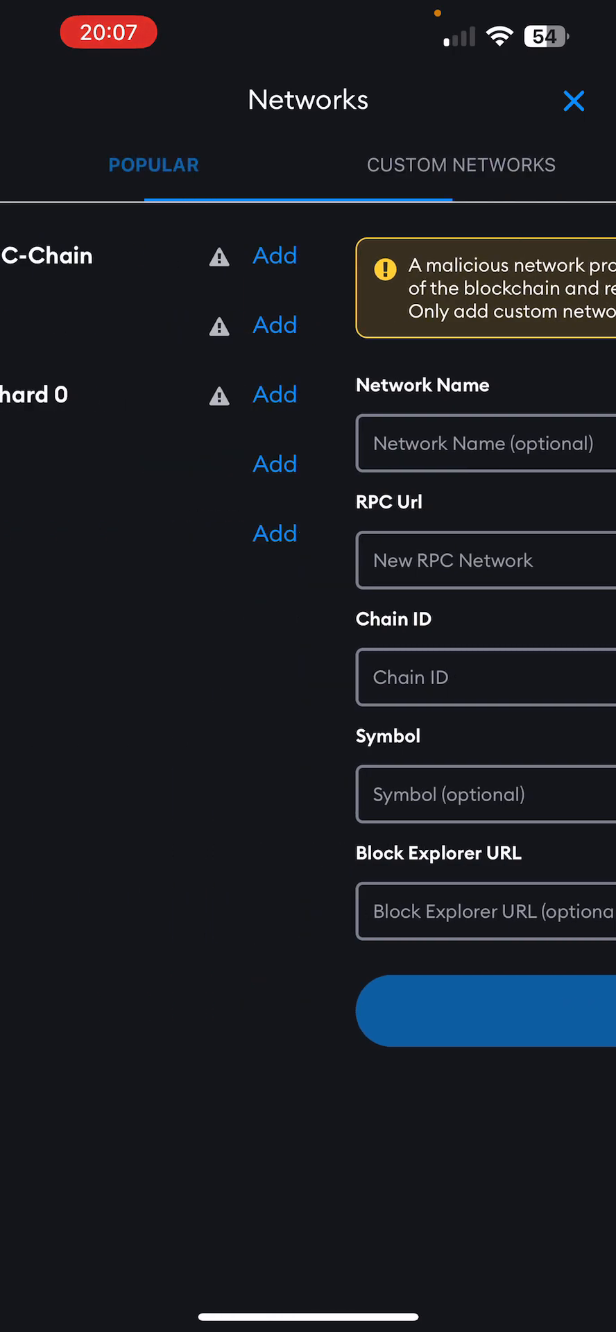
click(153, 165)
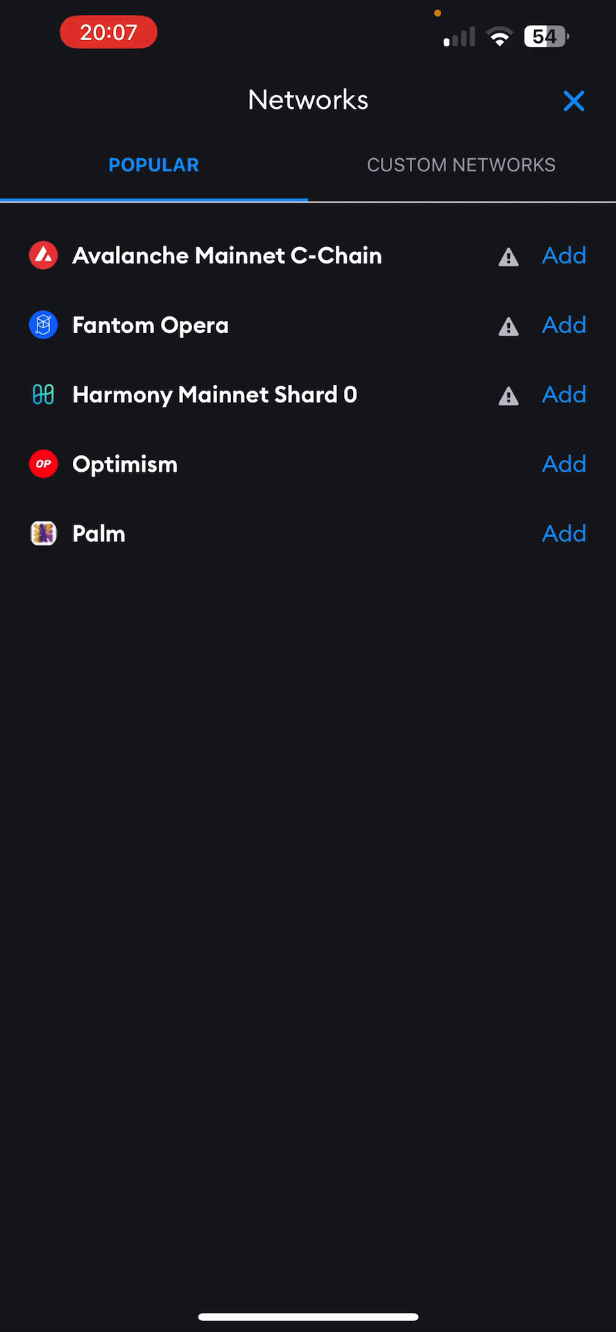
click(462, 165)
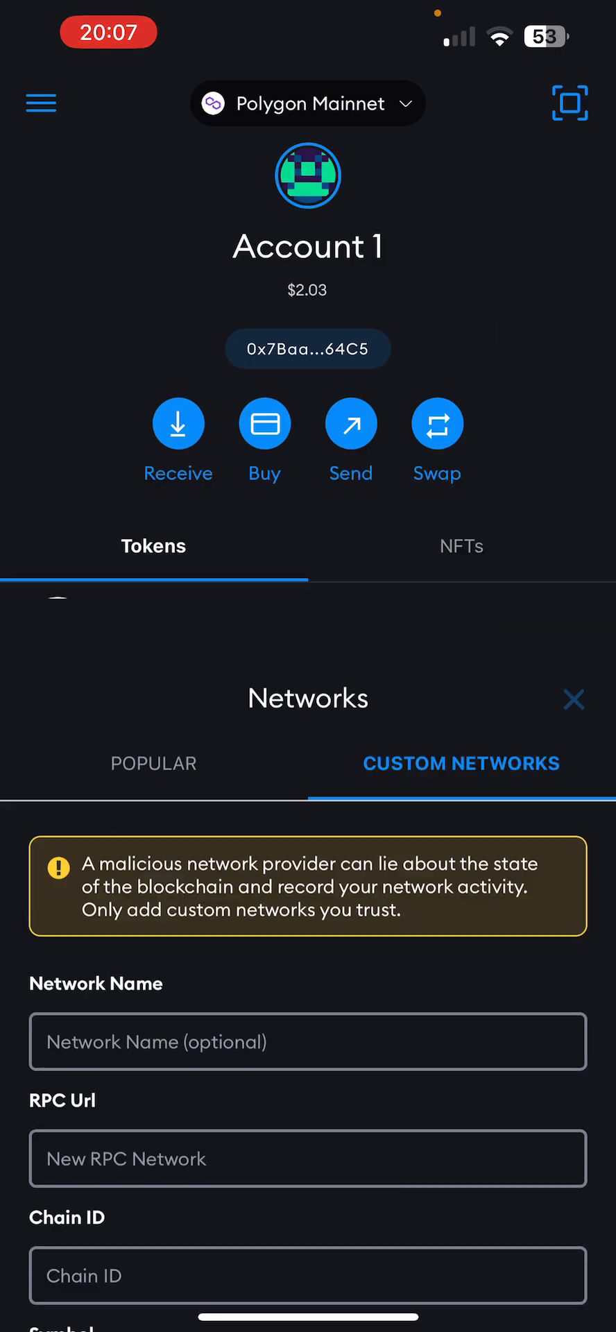
click(154, 761)
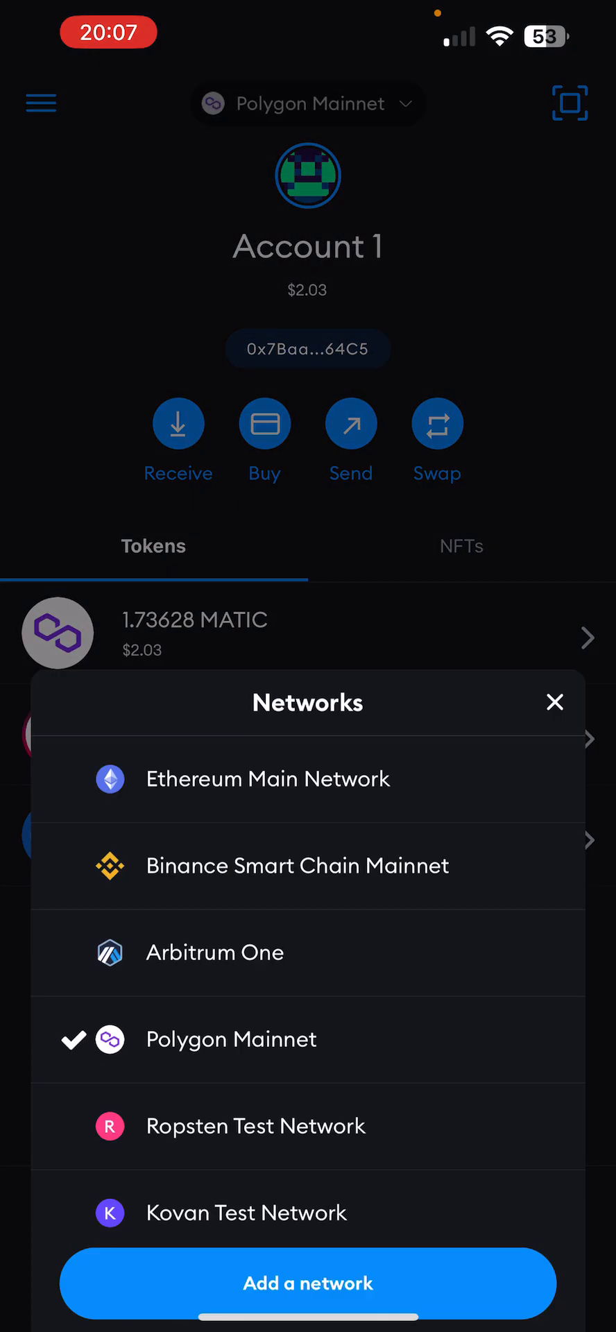
click(308, 1283)
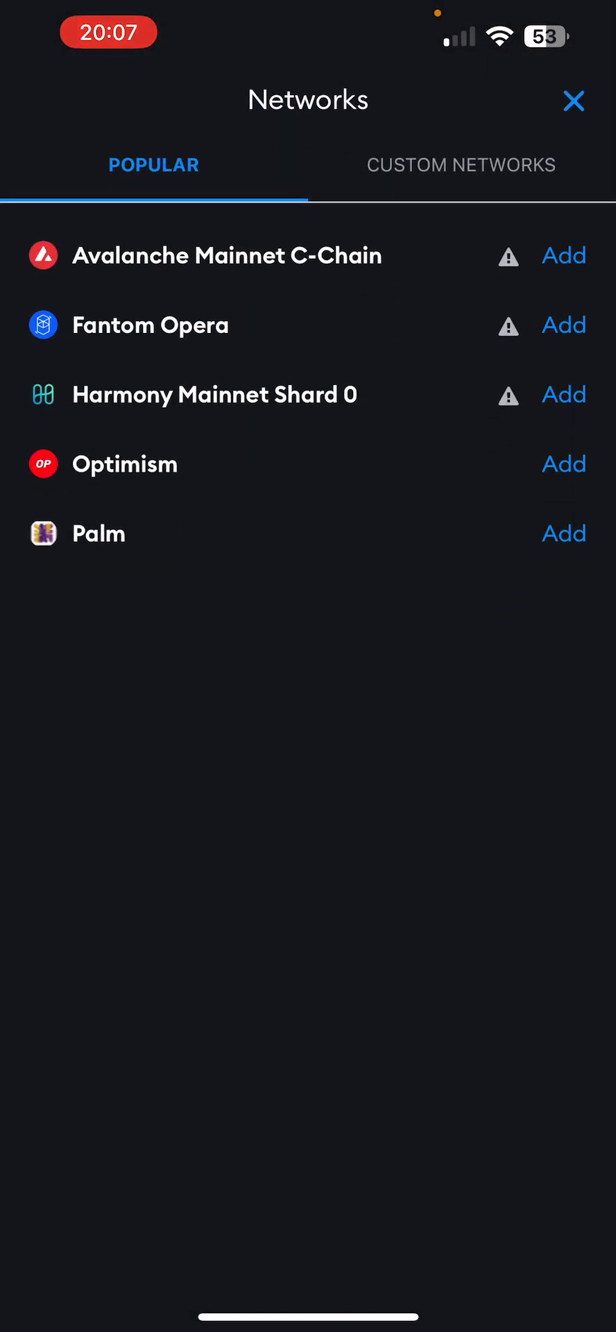
click(577, 101)
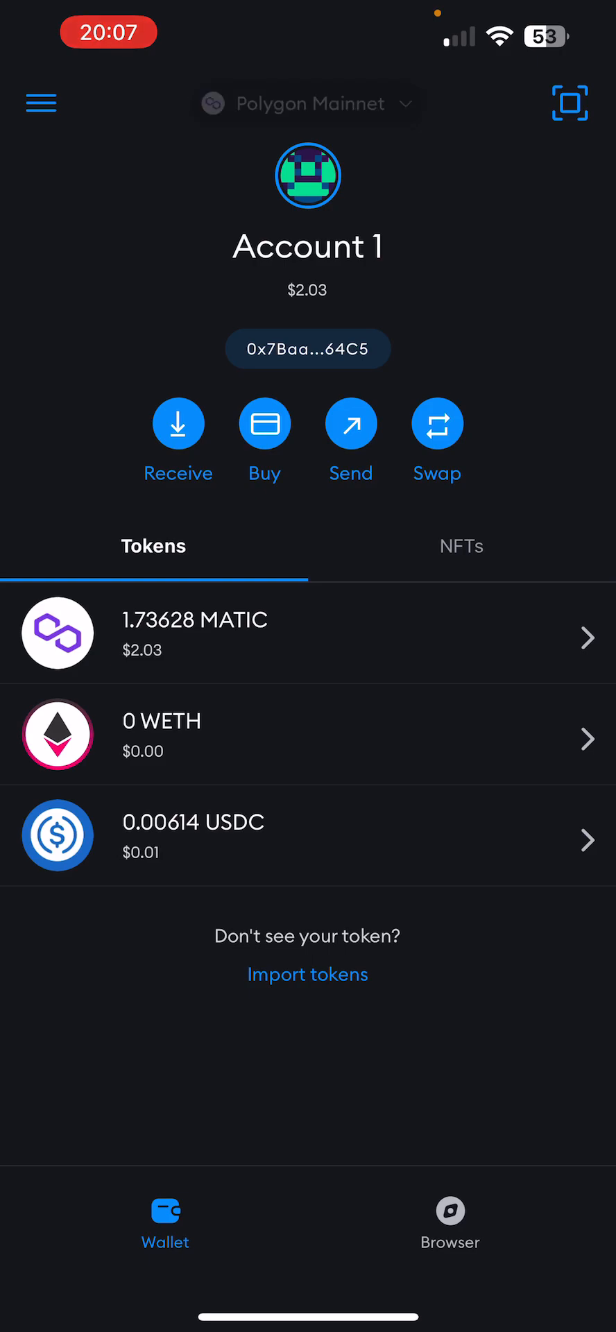
click(307, 102)
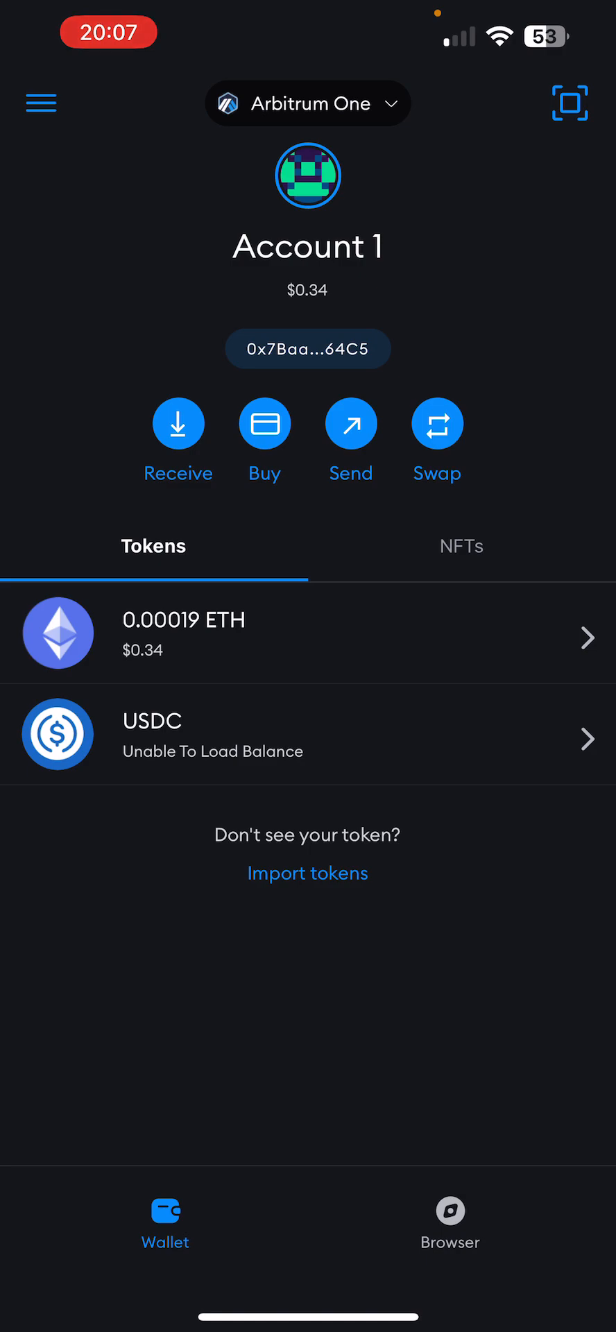
Select Arbitrum One in the wallet's Networks list.
click(306, 873)
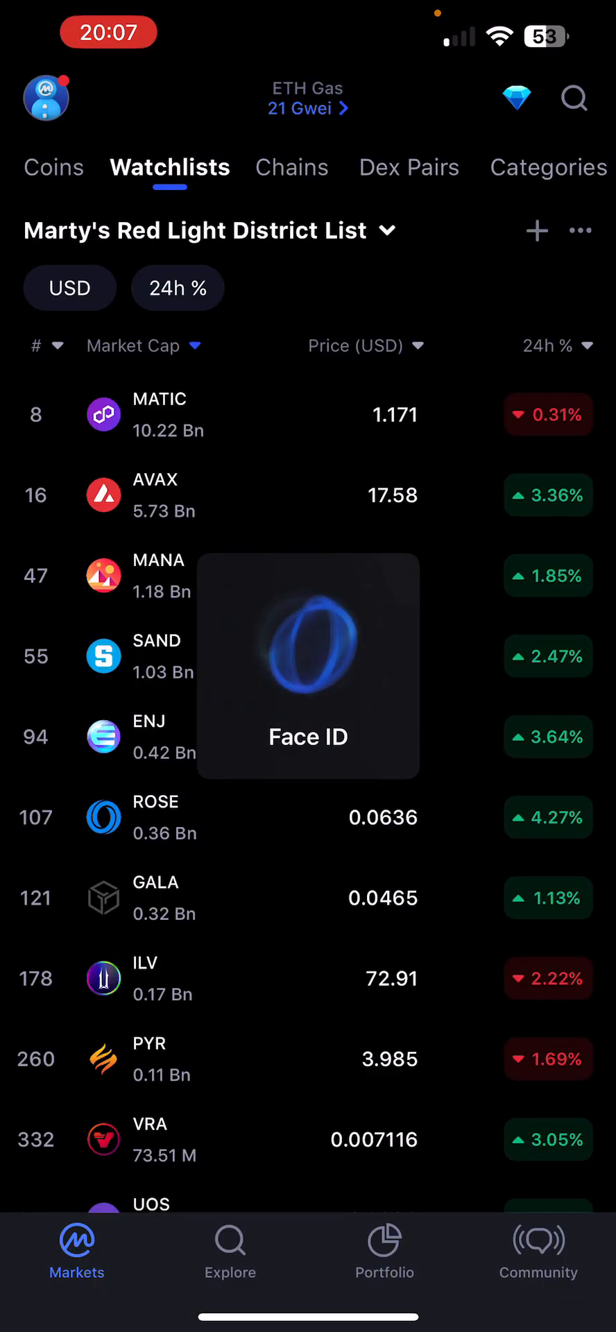
Find USD Coin on CoinMarketCap and copy its Arbitrum contract address 0xFF97…DDB5CC8.
click(574, 97)
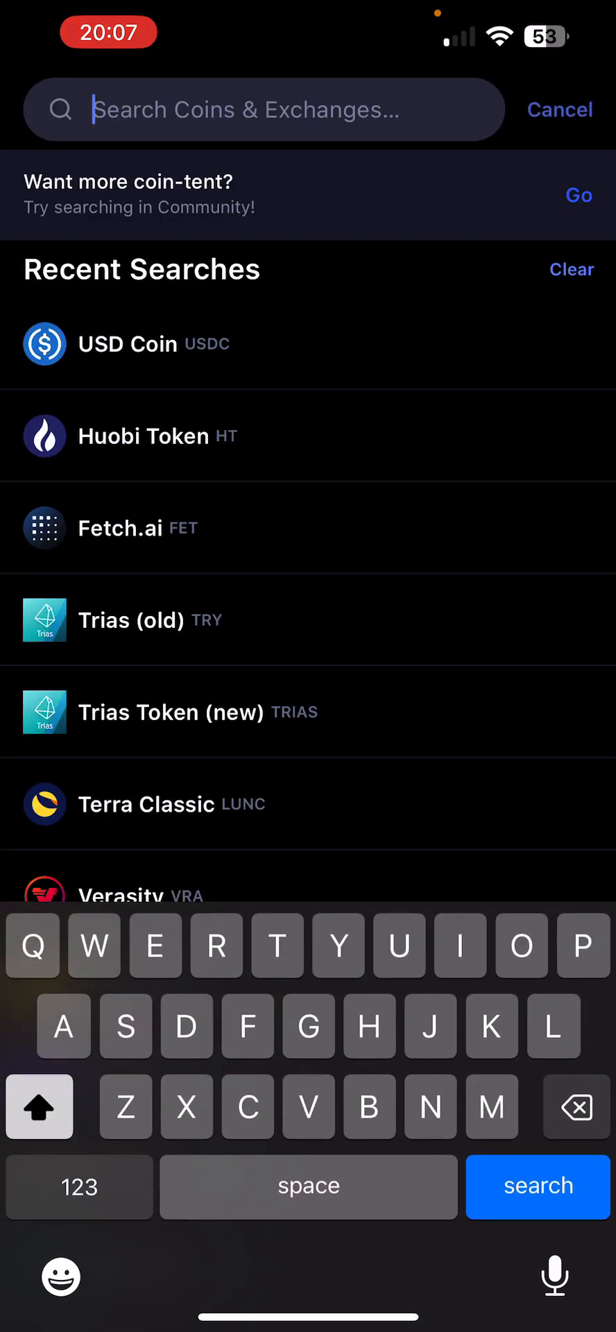
click(129, 345)
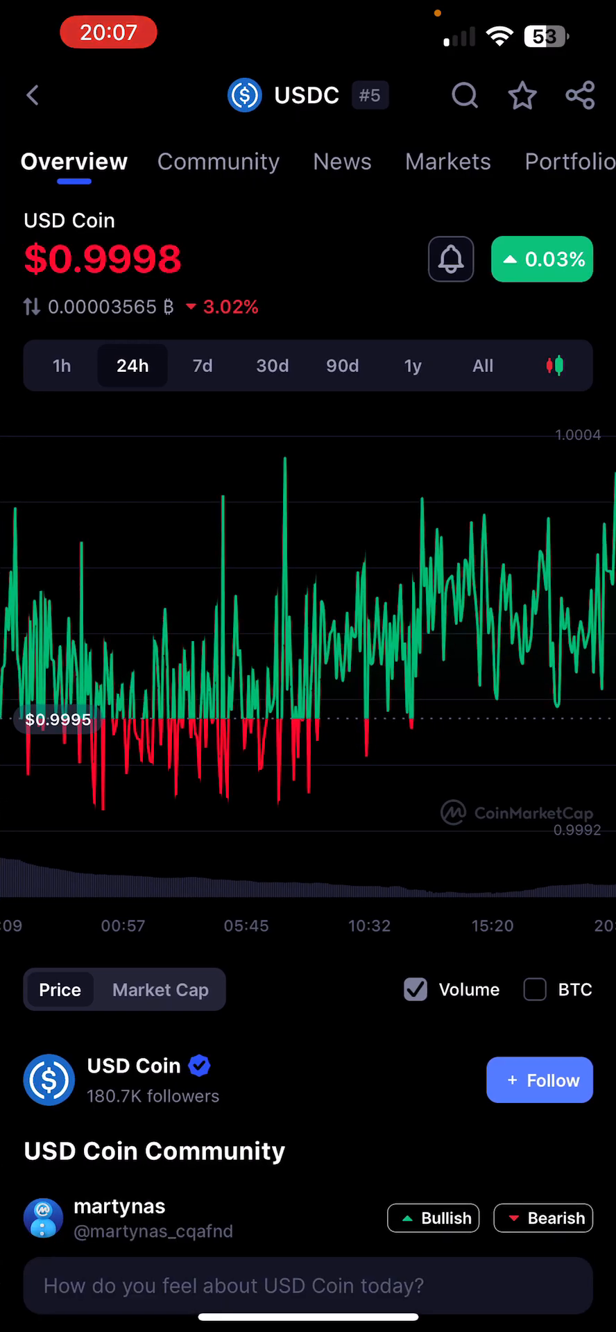
scroll(down, 3)
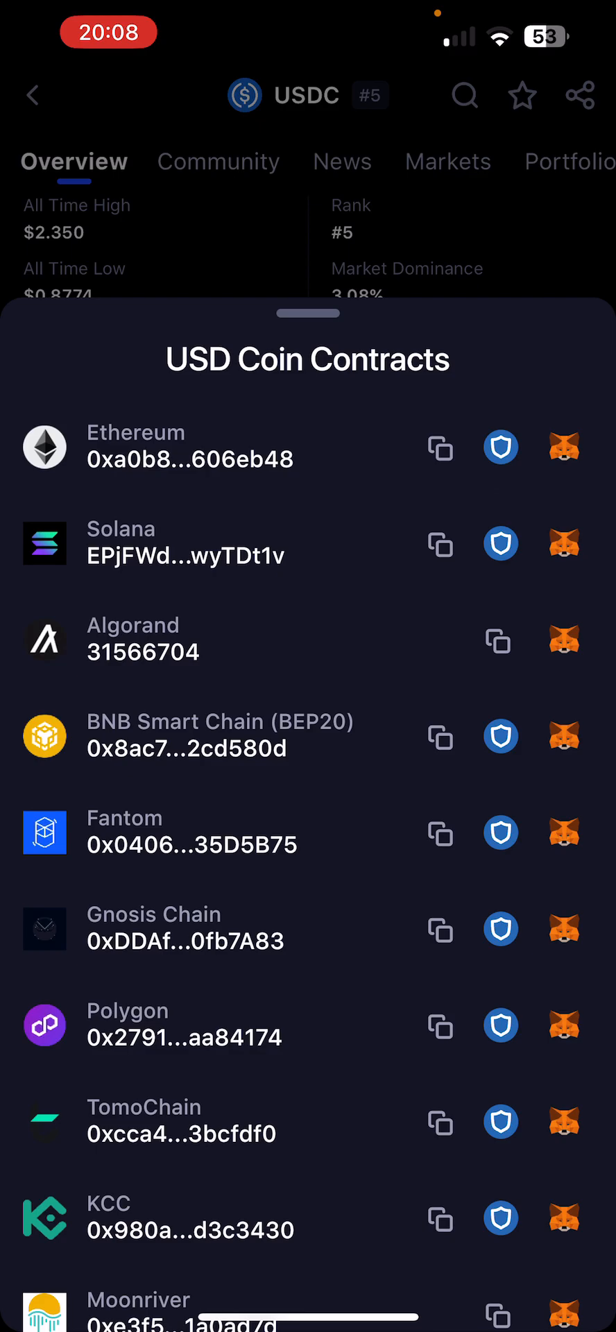
scroll(down, 3)
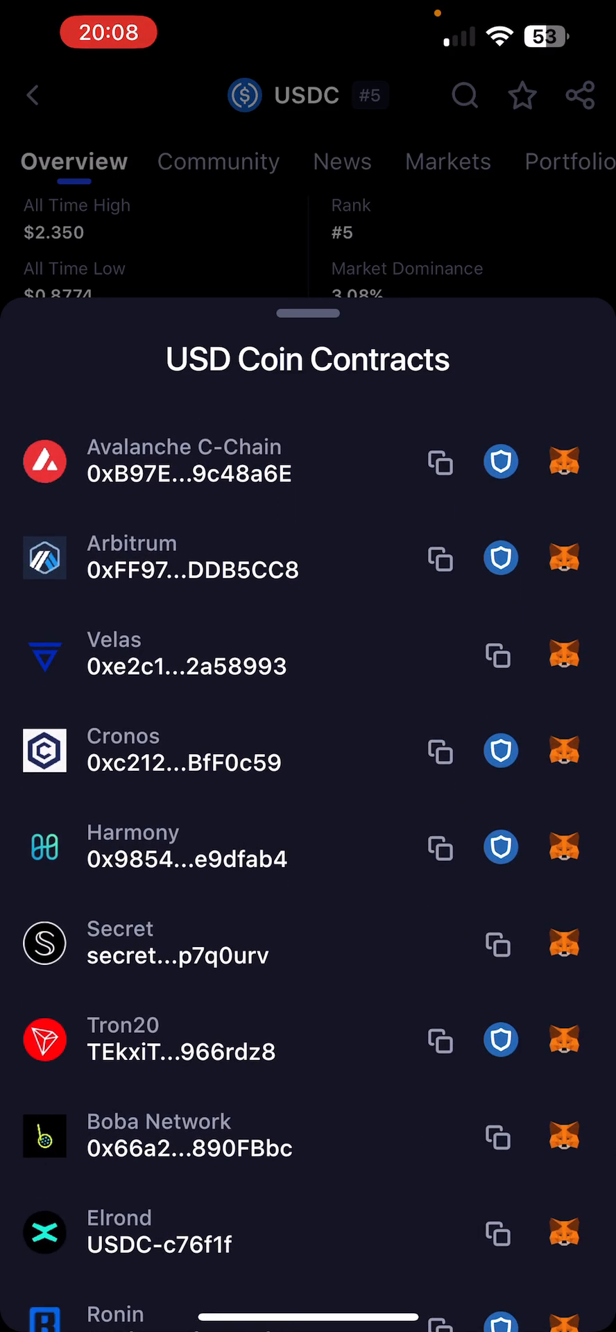
key(home)
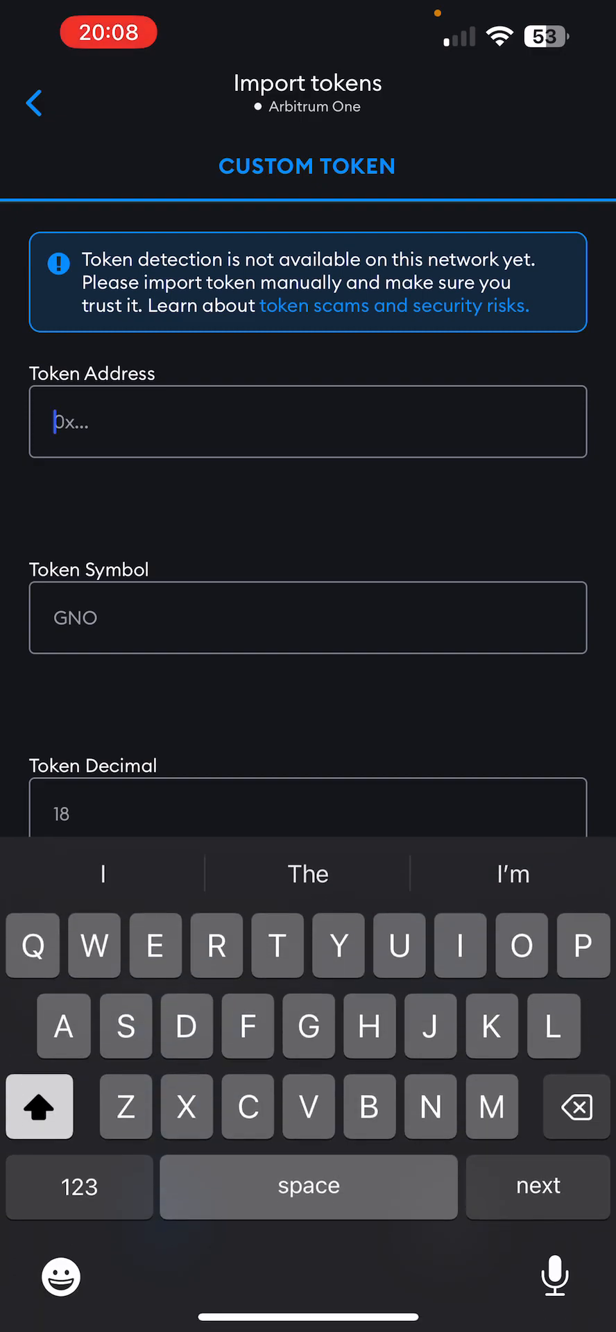
Import USDC with contract 0xFF970A61A04b1cA14834A43f5dE4533eBDDB5CC8 on Arbitrum One, showing 99.75 USDC.
text(0xFF970A61A04b1cA14834A43f5dE4533eBDDB5CC8)
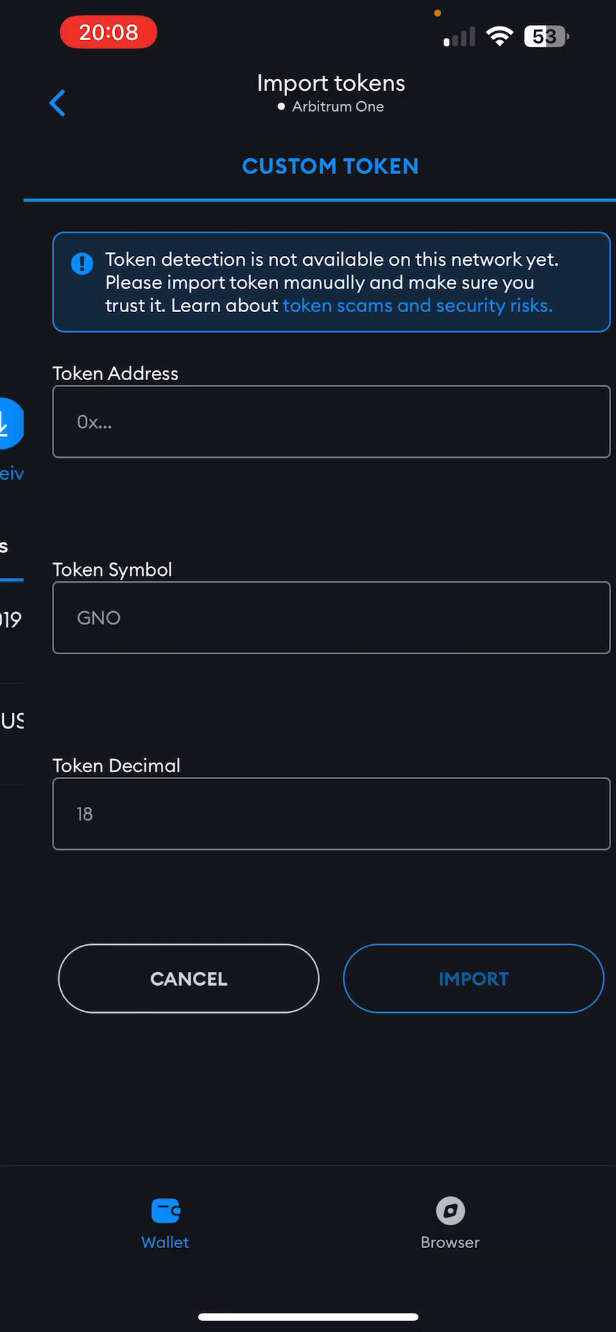
click(474, 978)
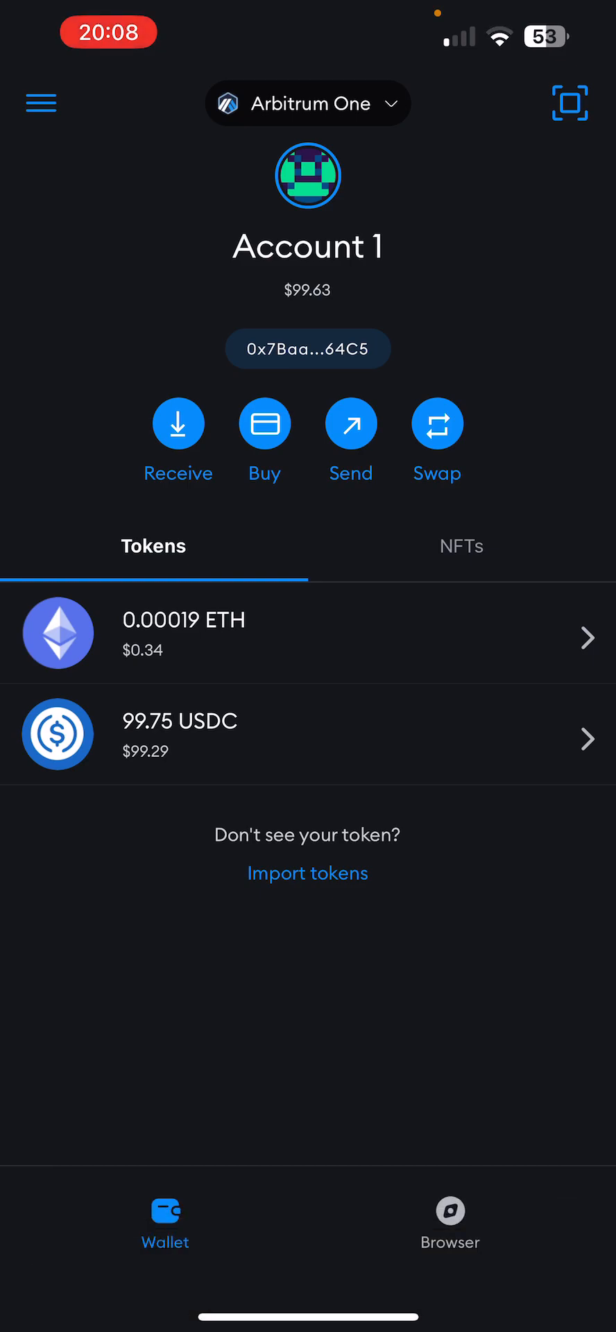
click(450, 1221)
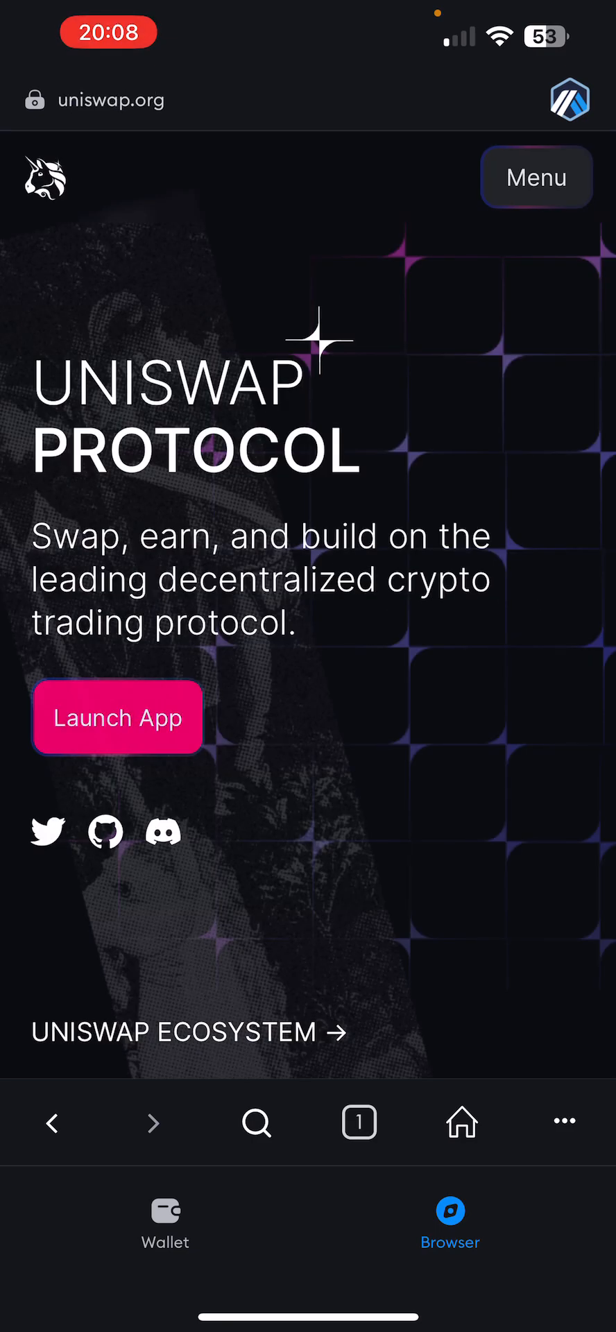
Launch the Uniswap swap app and confirm it is connected on Arbitrum.
click(118, 718)
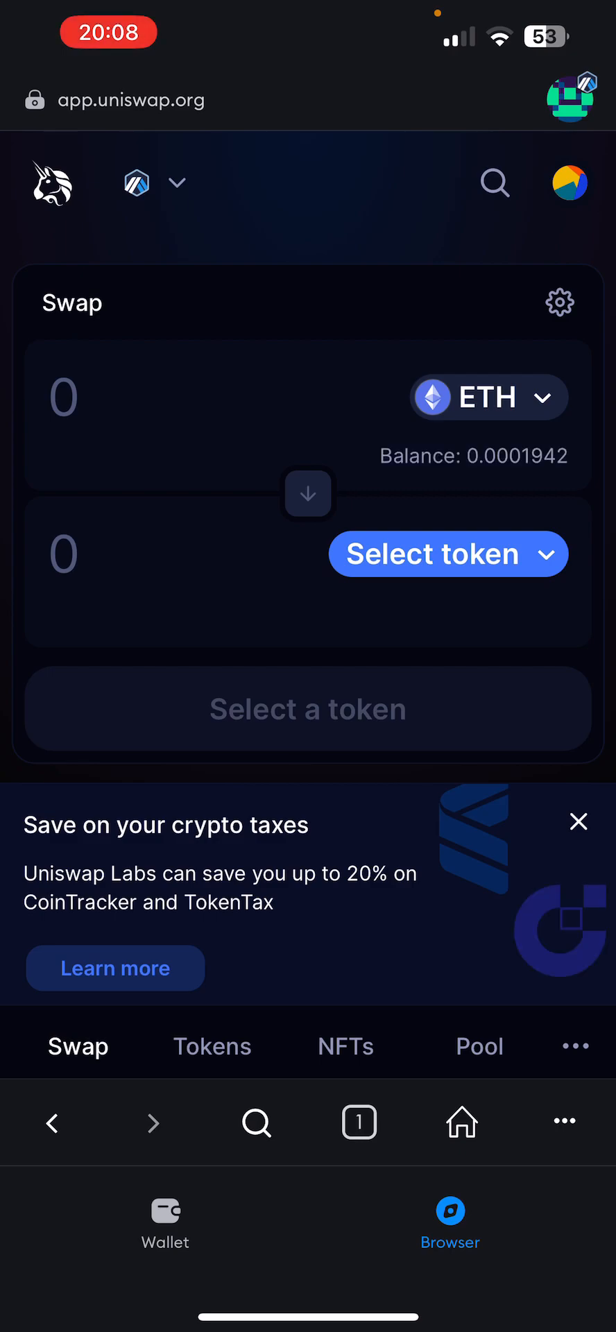
click(157, 182)
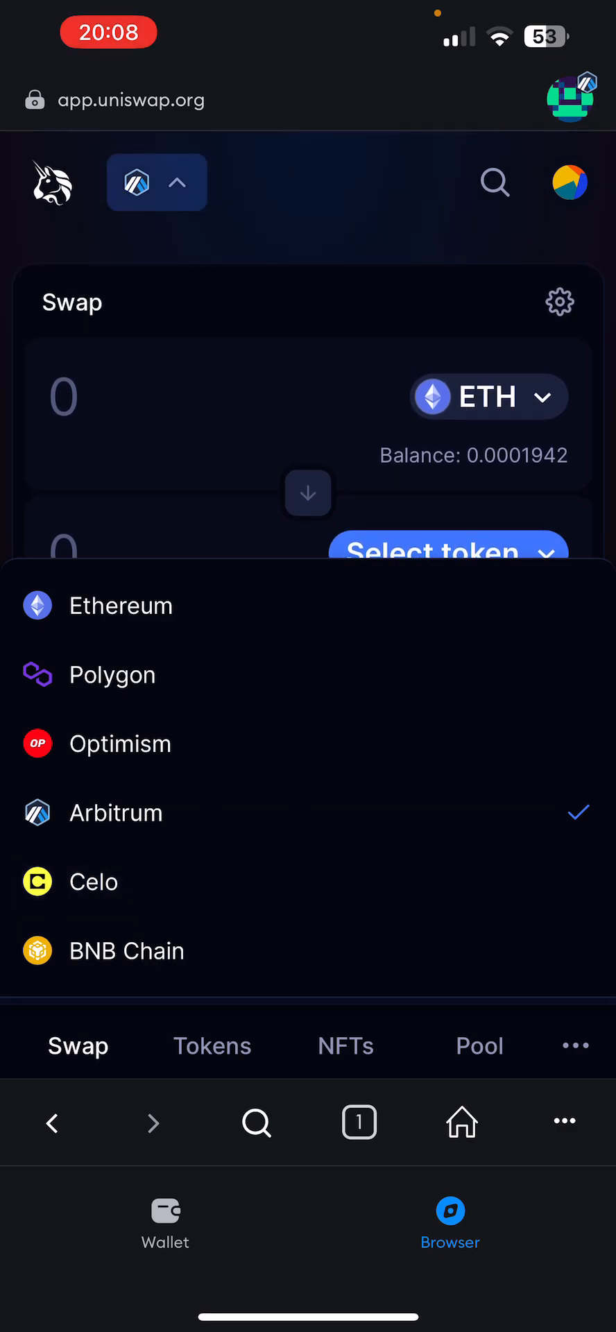
click(156, 182)
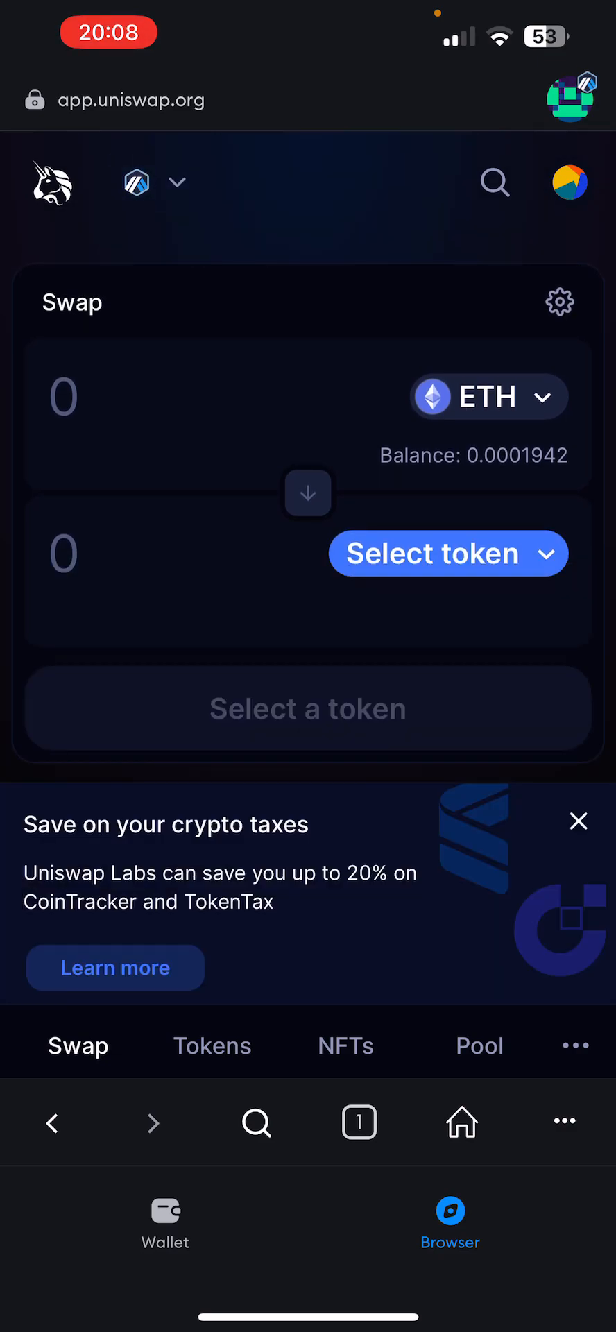